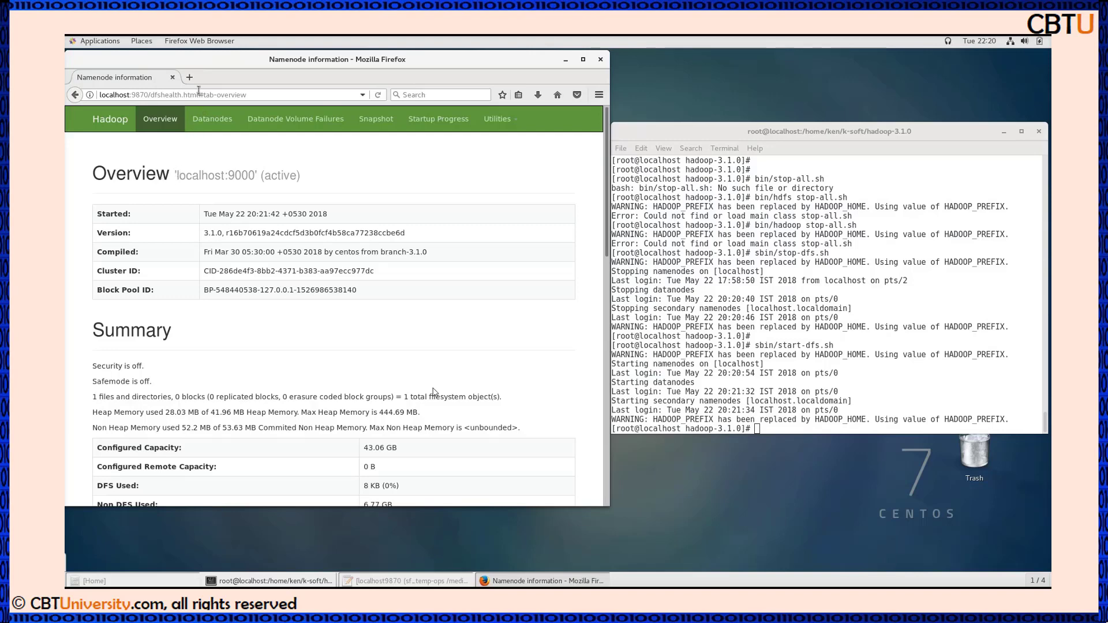
{"action": "mouse_move", "coordinate": [189, 77]}
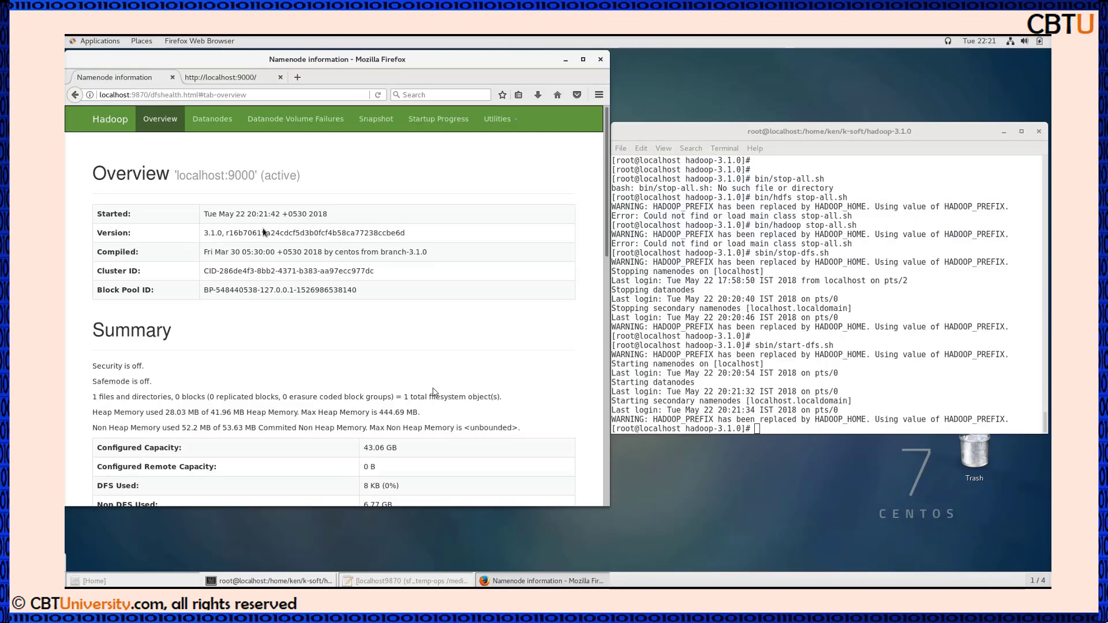
{"action": "mouse_move", "coordinate": [240, 268]}
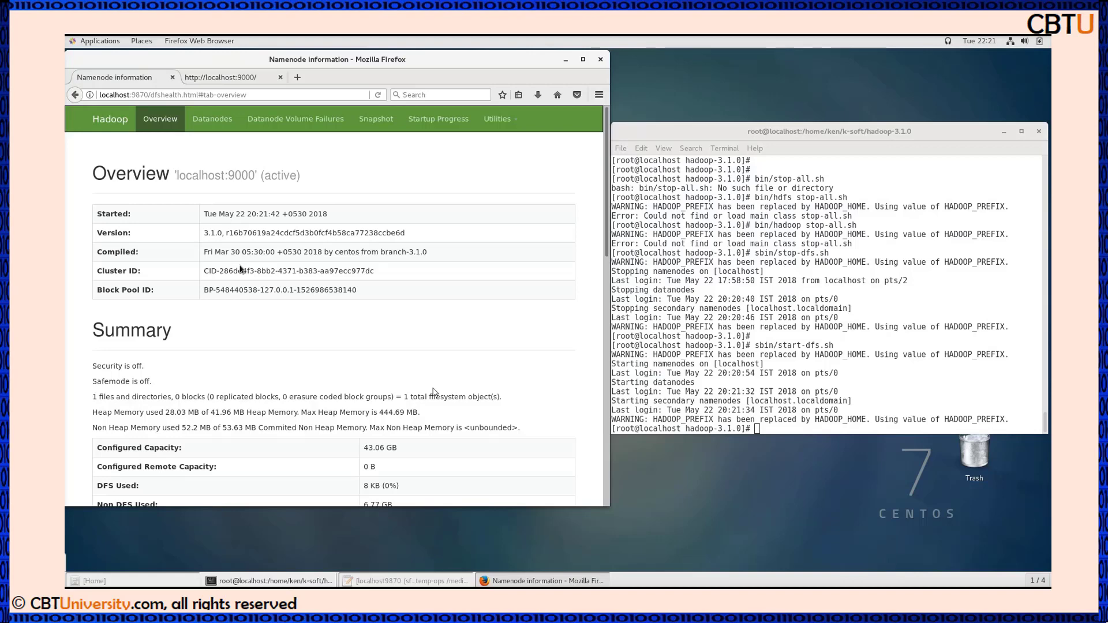
{"action": "mouse_move", "coordinate": [193, 248]}
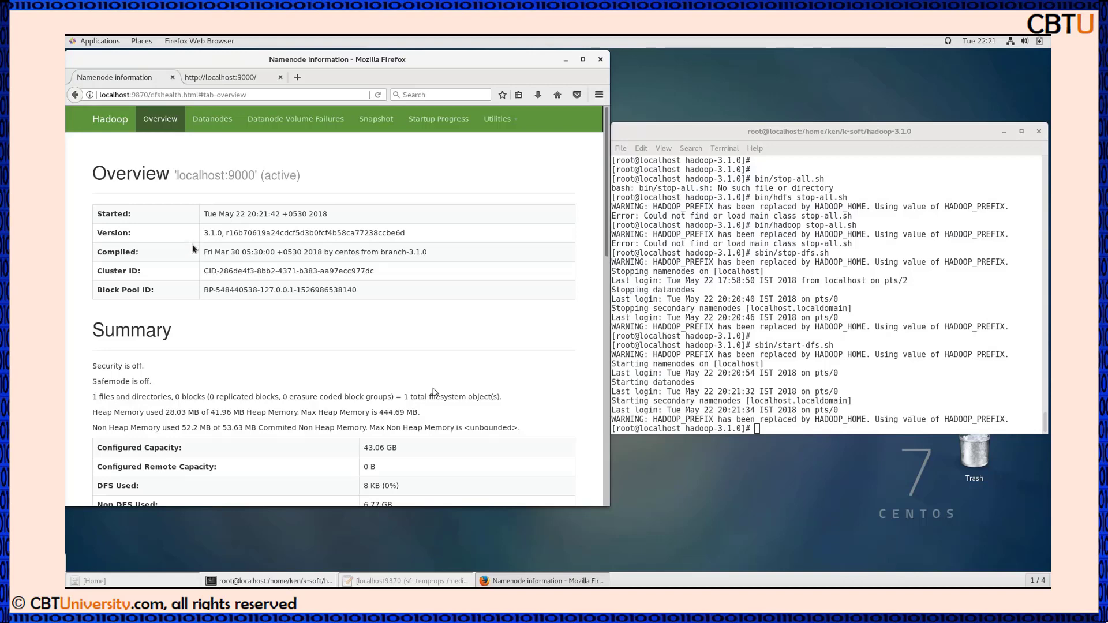
Scroll down through the current NameNode web UI page
{"action": "scroll", "scroll_direction": "down", "scroll_amount": 3}
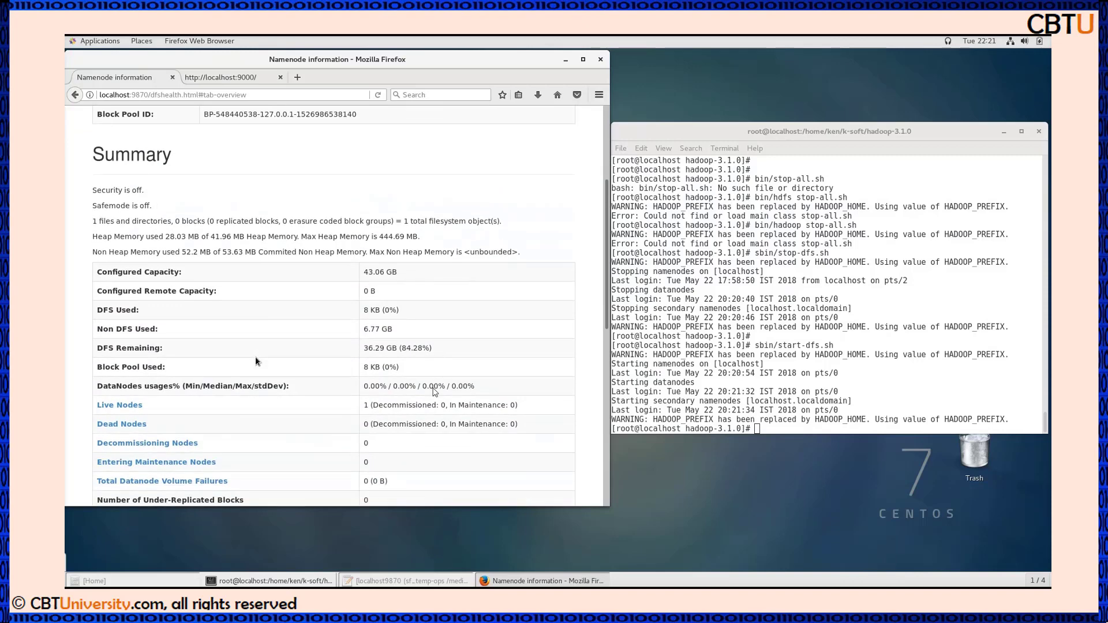
{"action": "scroll", "scroll_direction": "down", "scroll_amount": 3}
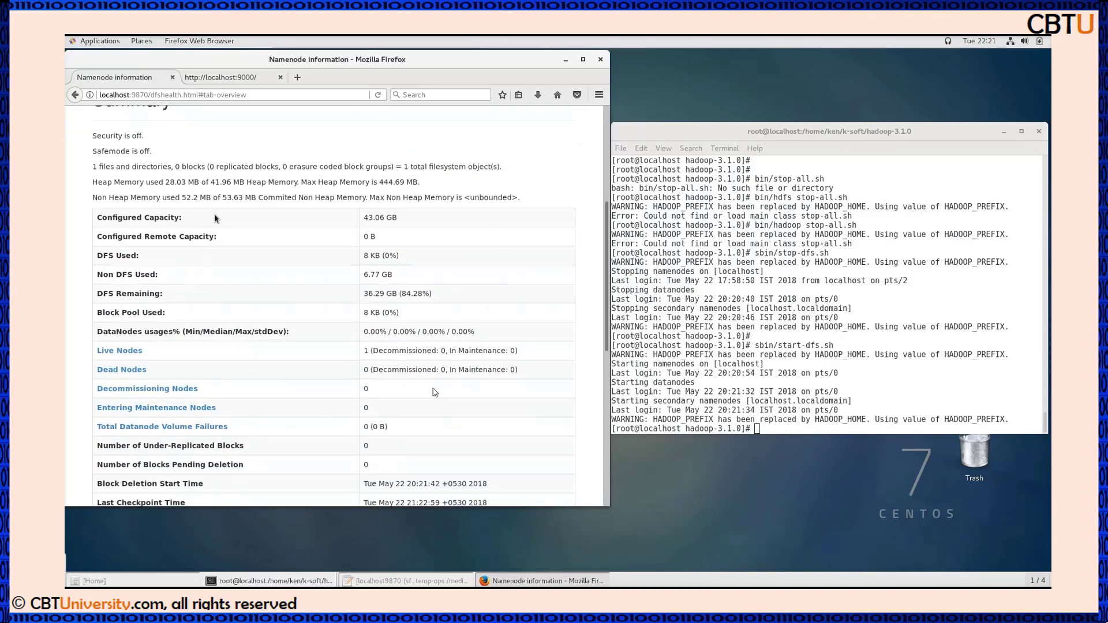
{"action": "mouse_move", "coordinate": [287, 258]}
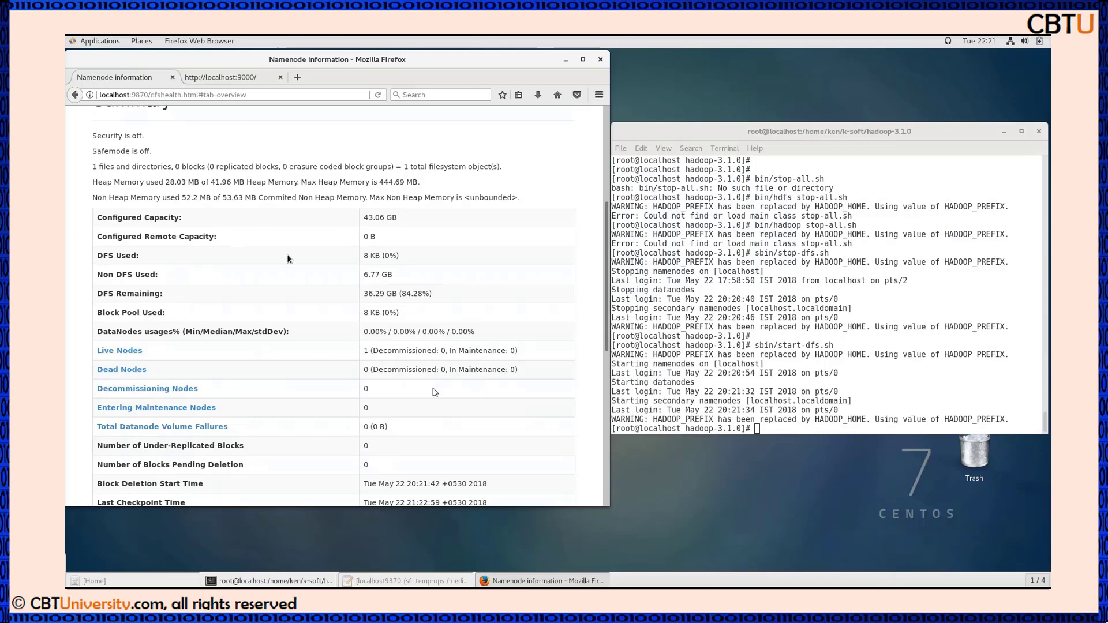
{"action": "scroll", "scroll_direction": "down", "scroll_amount": 3}
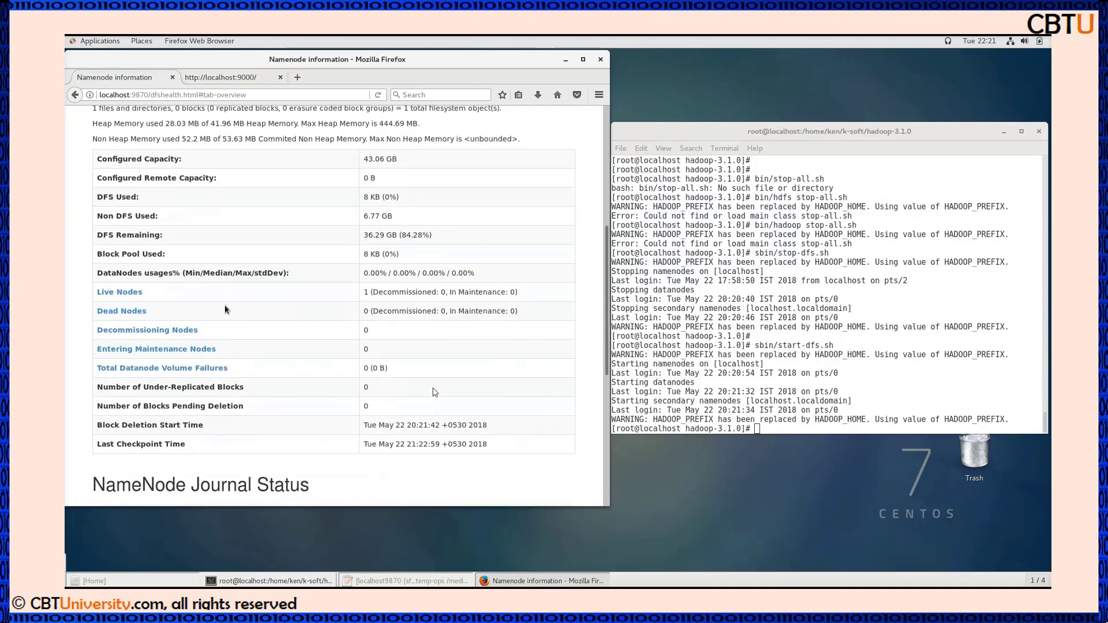
{"action": "scroll", "scroll_direction": "down", "scroll_amount": 3}
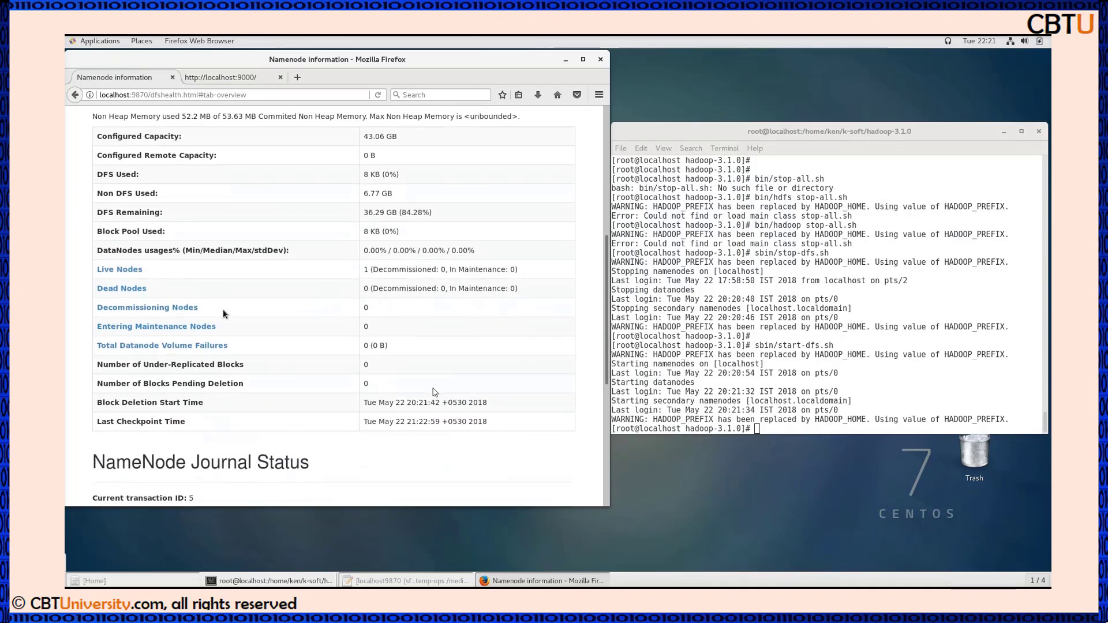
{"action": "scroll", "scroll_direction": "down", "scroll_amount": 3}
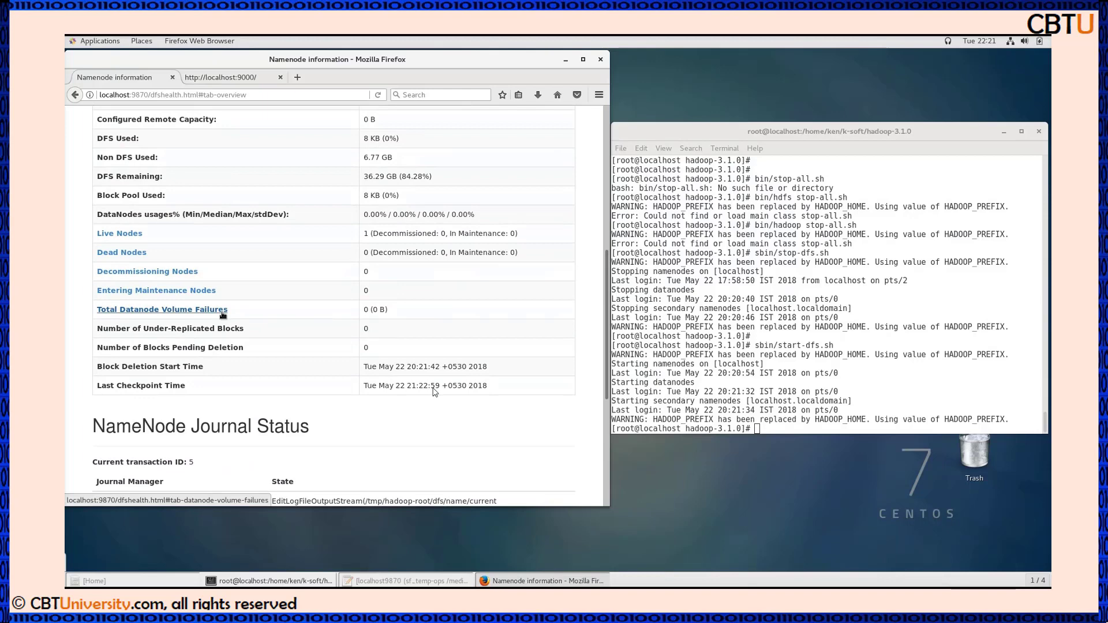
{"action": "mouse_move", "coordinate": [316, 255]}
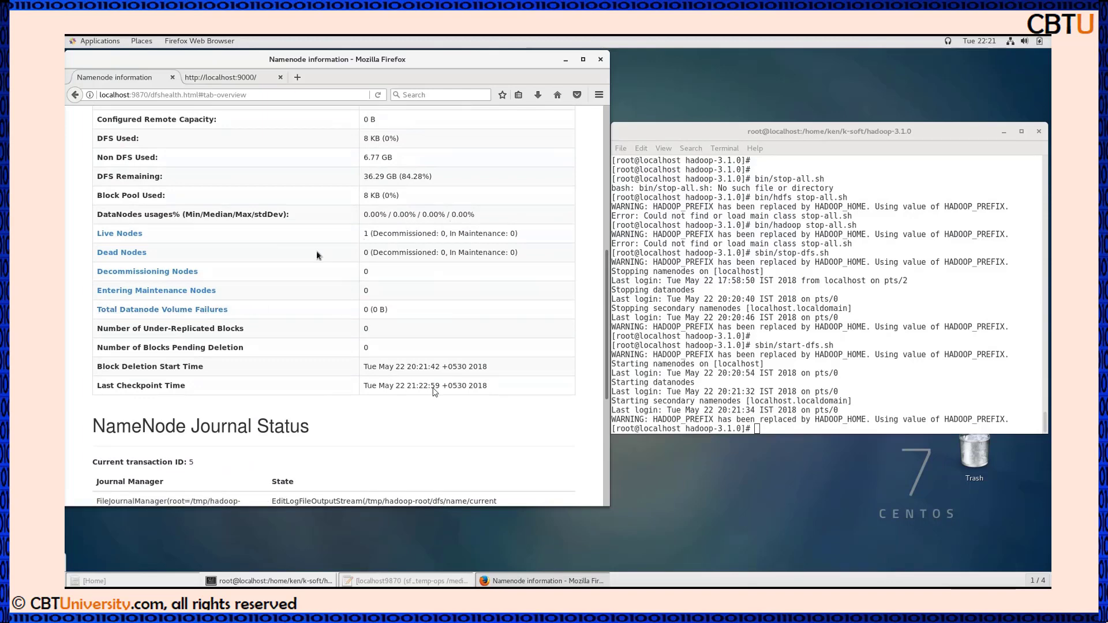
{"action": "scroll", "scroll_direction": "down", "scroll_amount": 3}
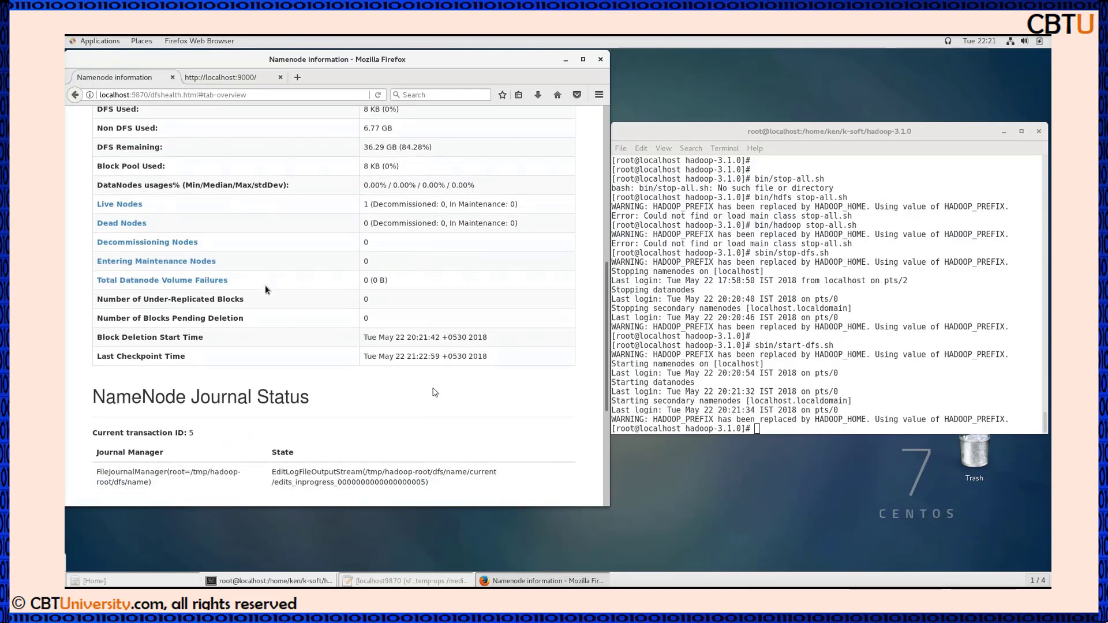
{"action": "mouse_move", "coordinate": [119, 204]}
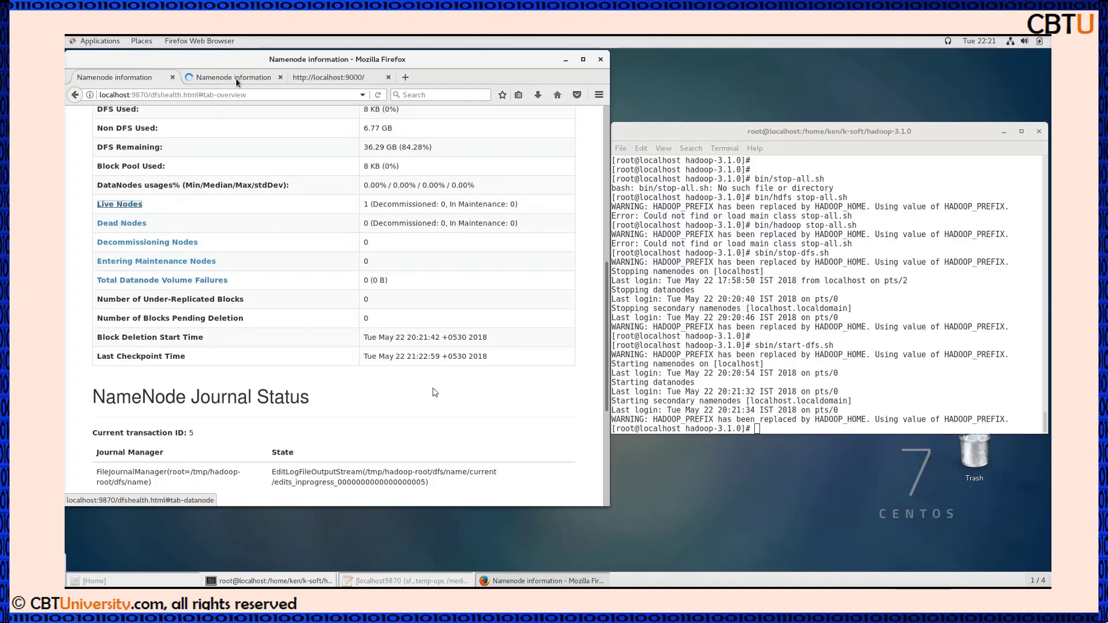
{"action": "mouse_move", "coordinate": [222, 77]}
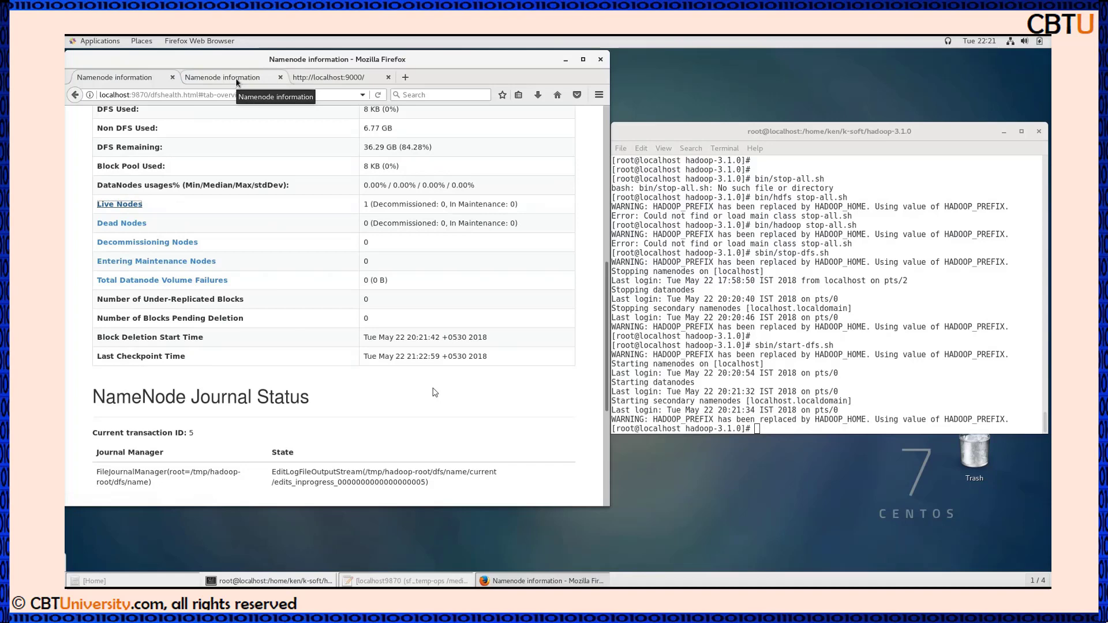
Open Datanode Information and review in-service node localhost:9866 (43.06 GB, version 3.1.0)
{"action": "left_click", "coordinate": [118, 204]}
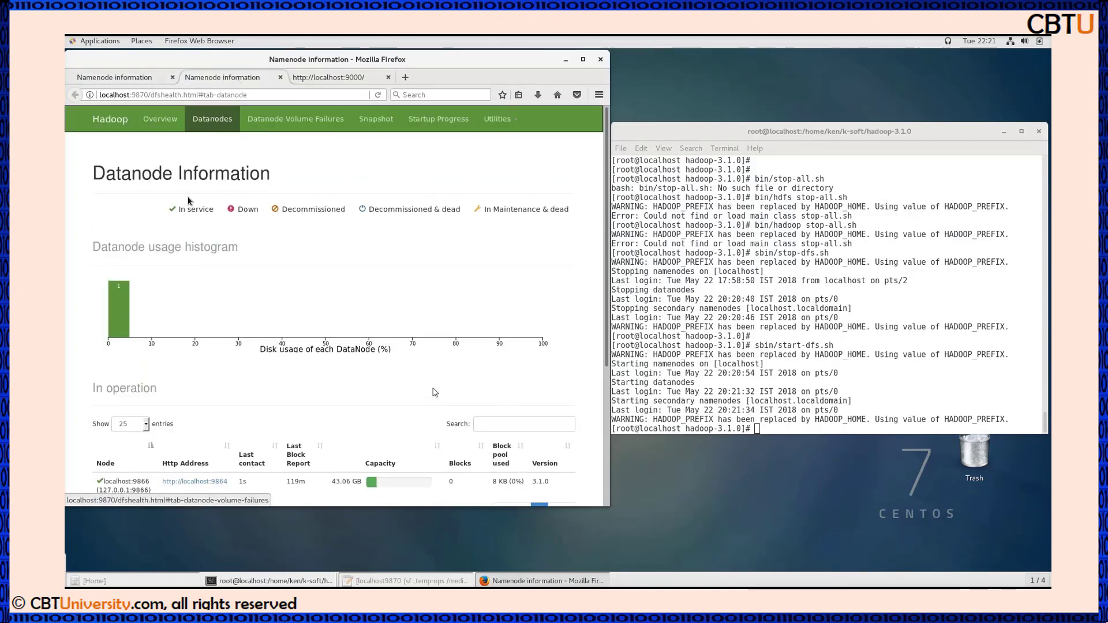
{"action": "scroll", "scroll_direction": "down", "scroll_amount": 3}
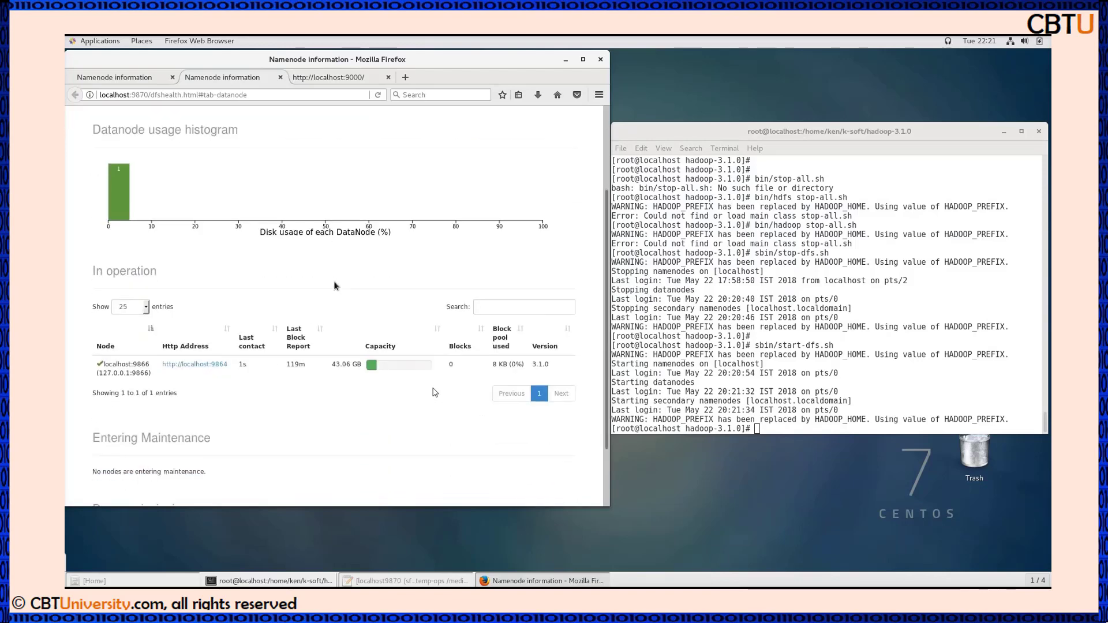
{"action": "scroll", "scroll_direction": "down", "scroll_amount": 3}
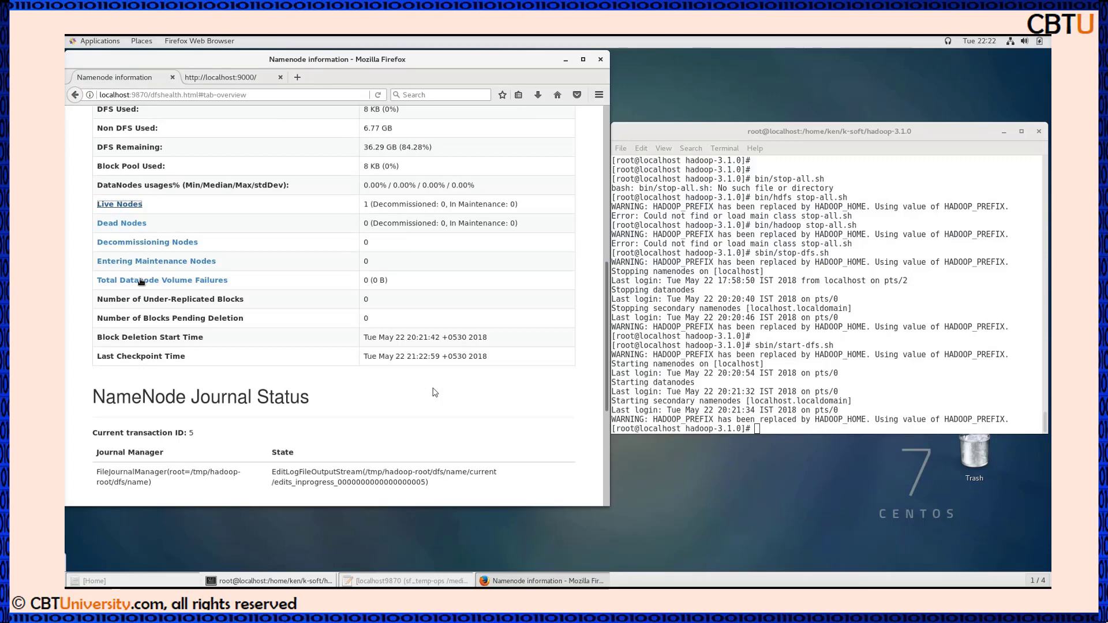
{"action": "scroll", "scroll_direction": "down", "scroll_amount": 3}
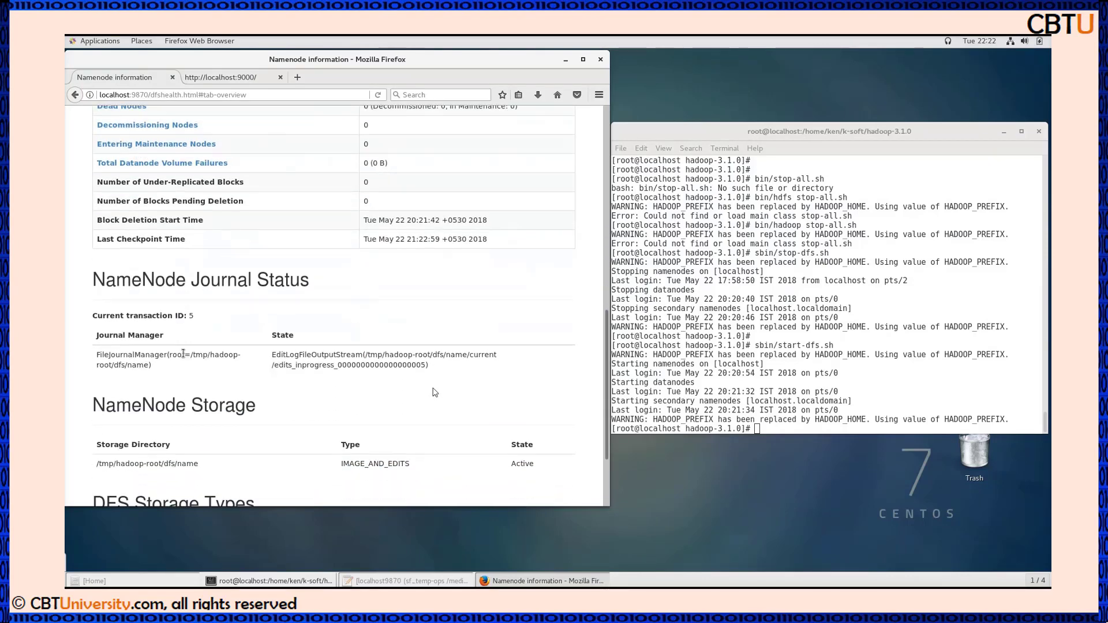
{"action": "scroll", "scroll_direction": "down", "scroll_amount": 3}
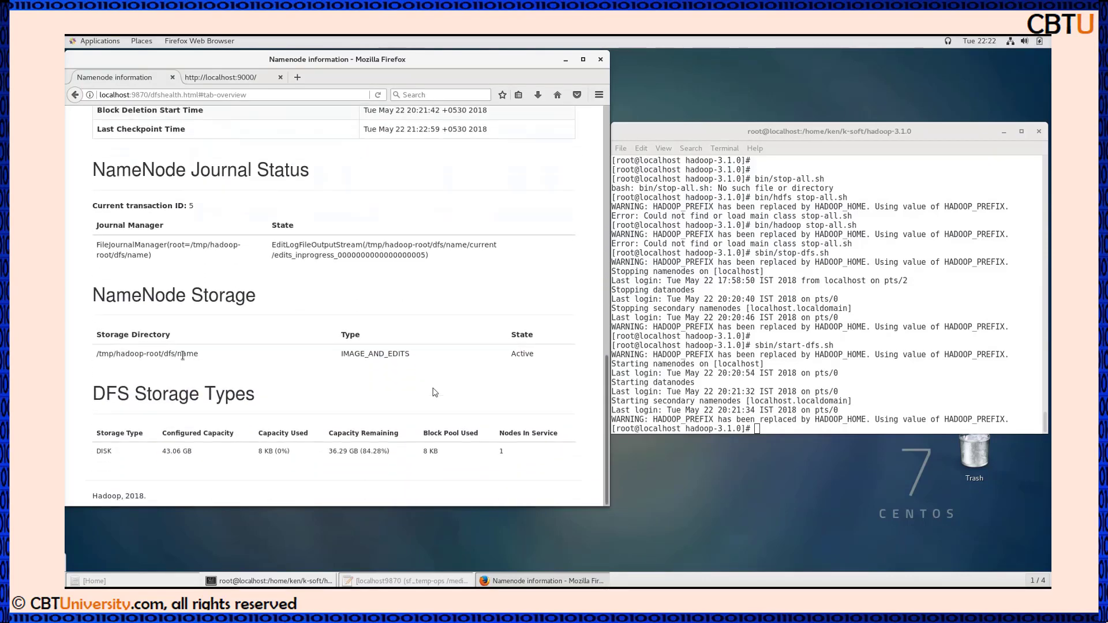
{"action": "mouse_move", "coordinate": [462, 452]}
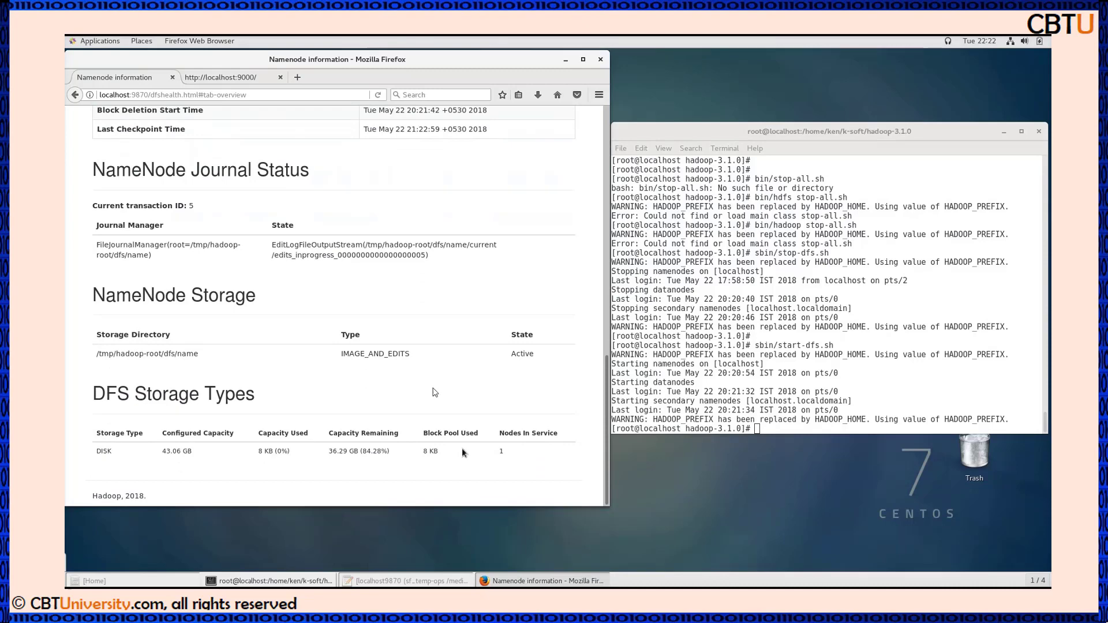
{"action": "mouse_move", "coordinate": [371, 268]}
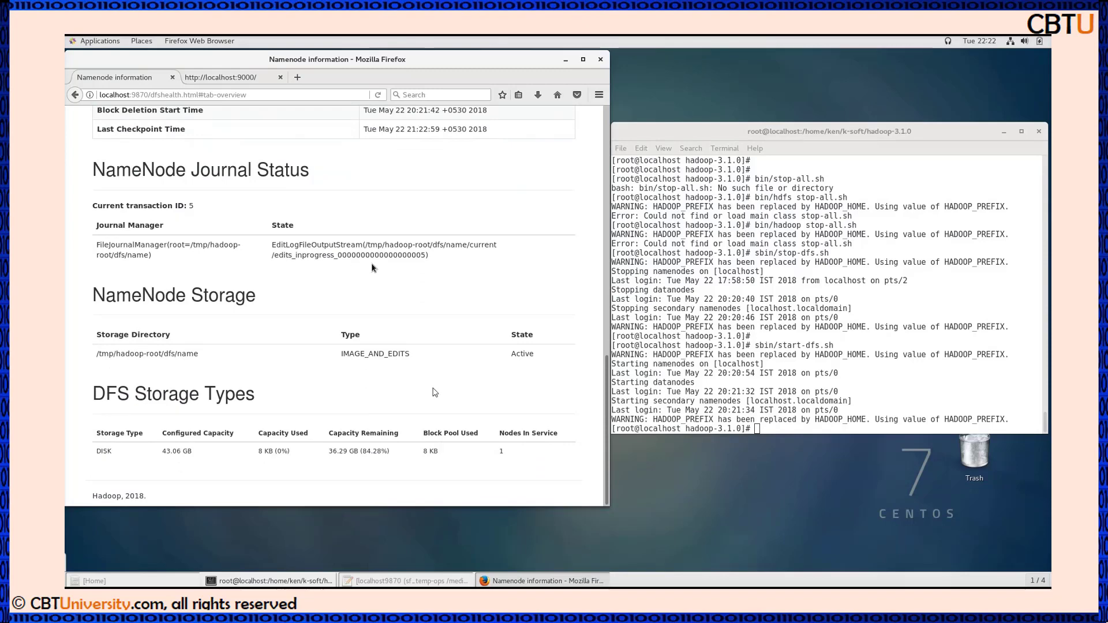
{"action": "scroll", "scroll_direction": "up", "scroll_amount": 3}
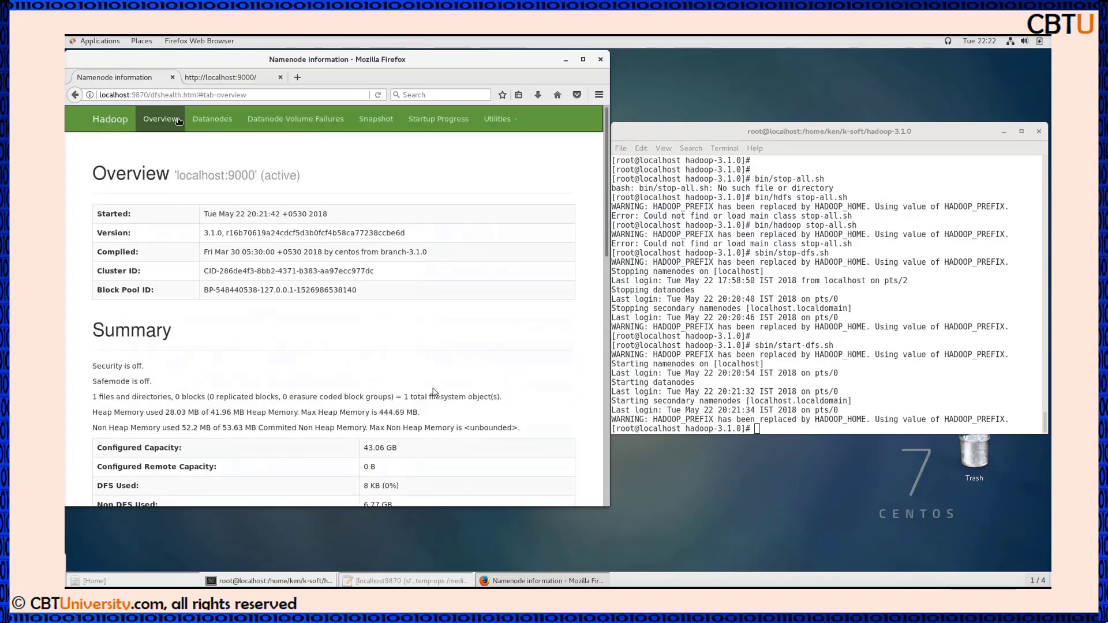
{"action": "left_click", "coordinate": [212, 118]}
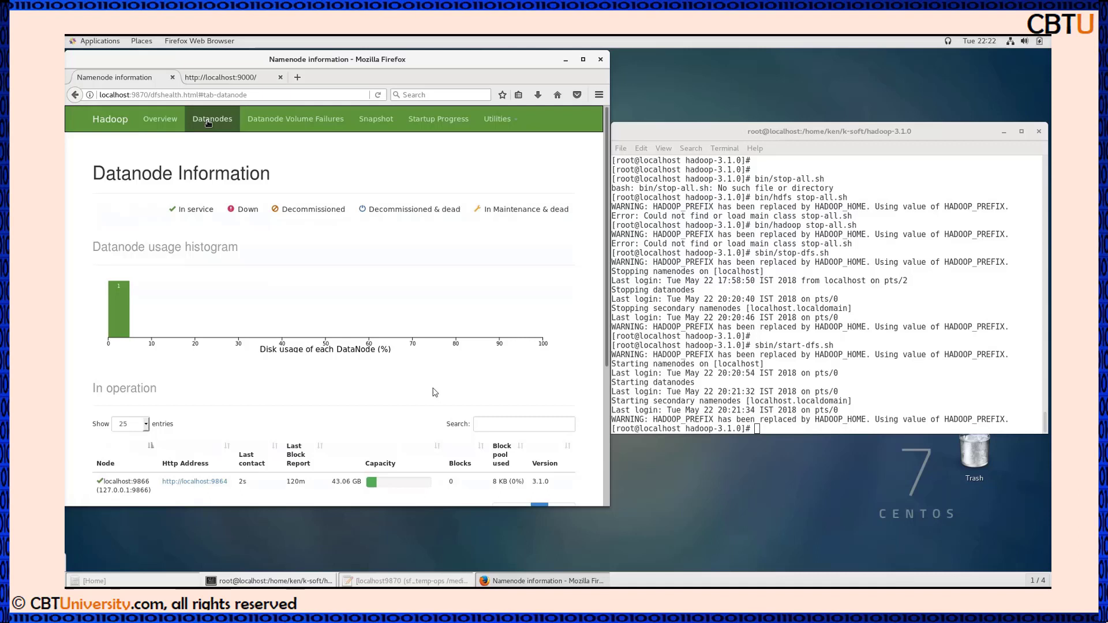
{"action": "mouse_move", "coordinate": [417, 246]}
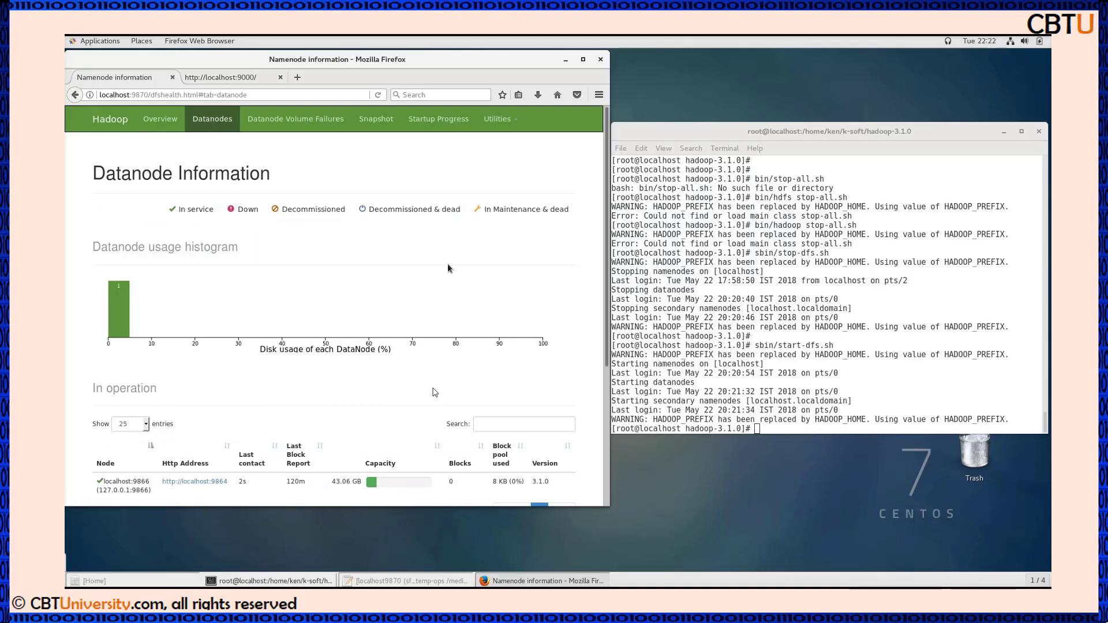
{"action": "mouse_move", "coordinate": [170, 283]}
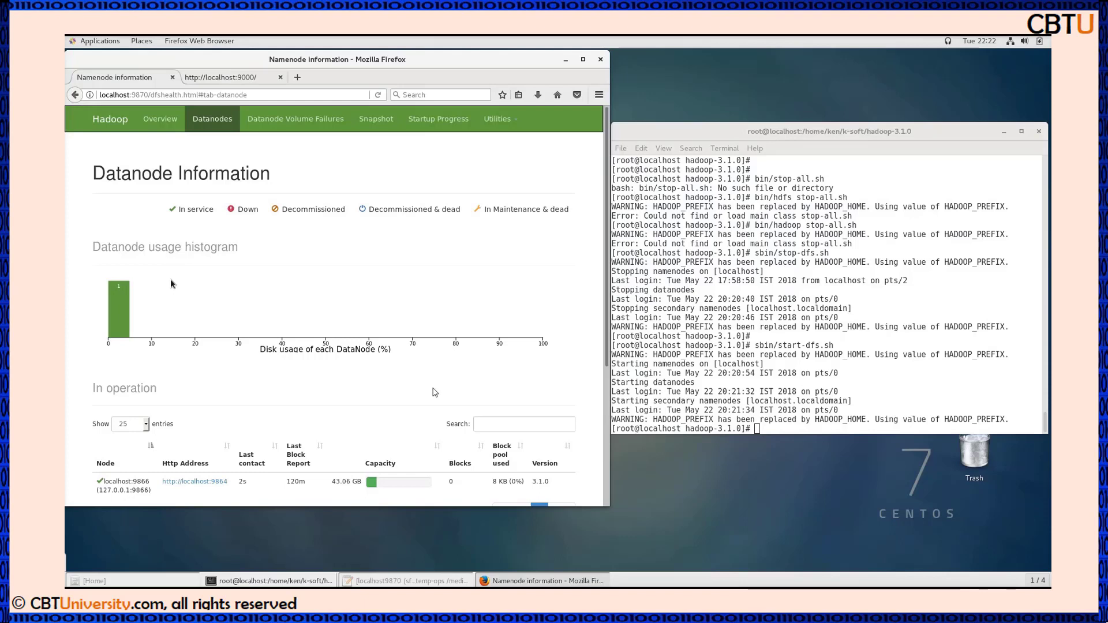
{"action": "mouse_move", "coordinate": [155, 288]}
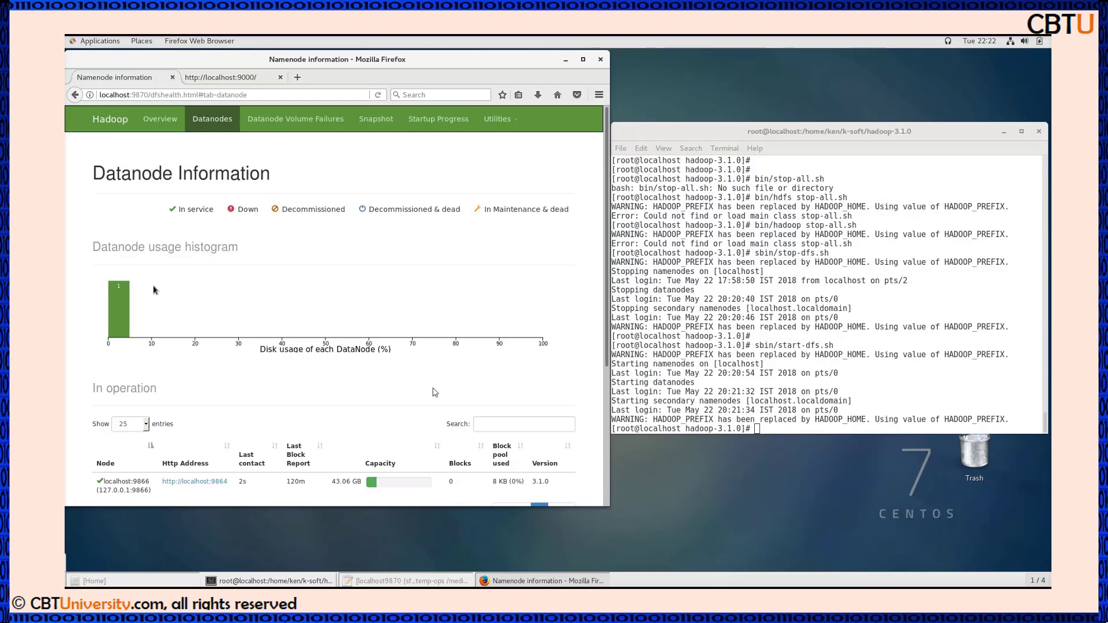
{"action": "scroll", "scroll_direction": "down", "scroll_amount": 3}
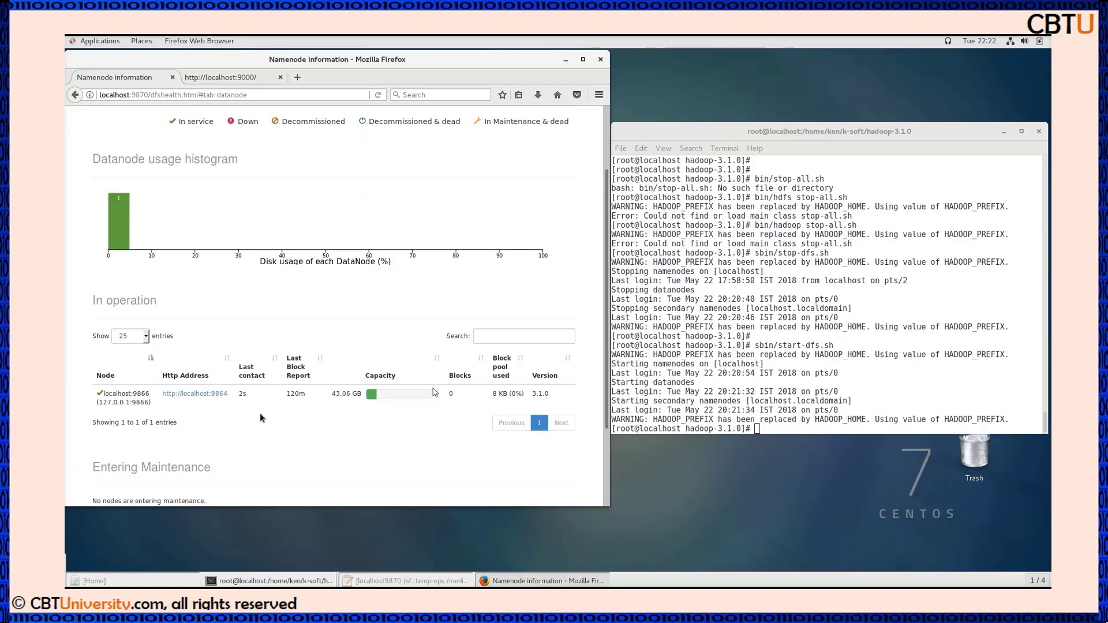
{"action": "mouse_move", "coordinate": [190, 408]}
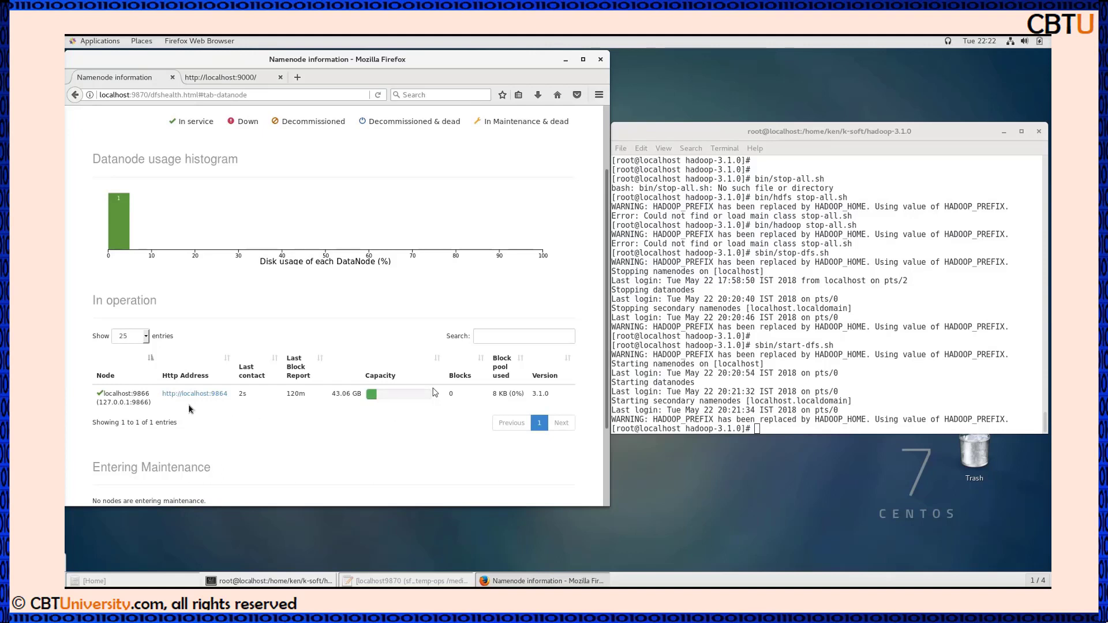
{"action": "mouse_move", "coordinate": [195, 394]}
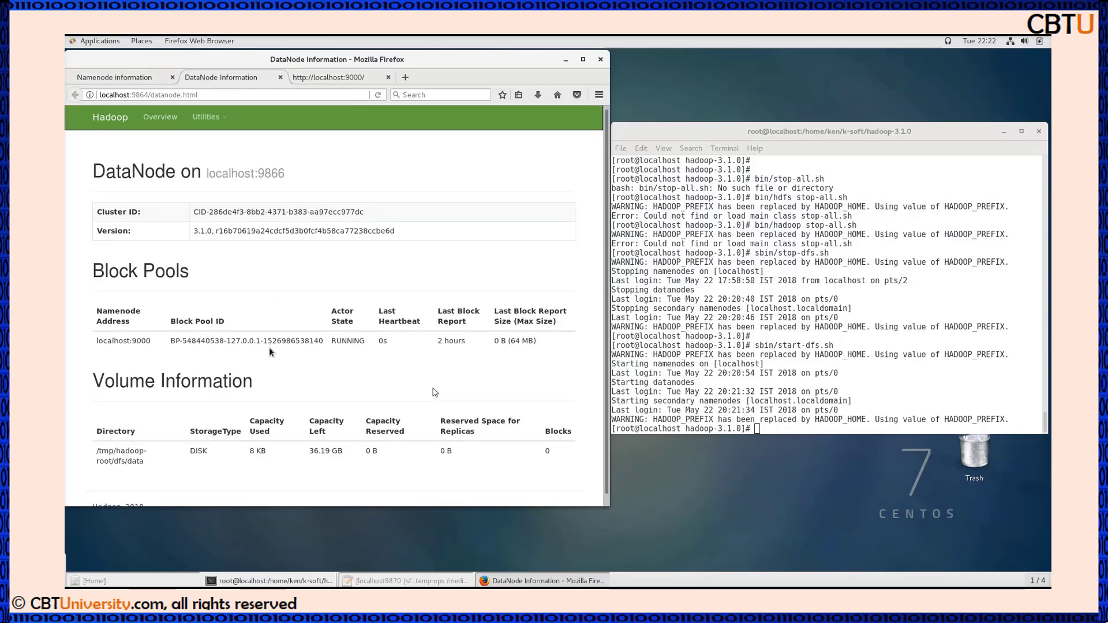
{"action": "scroll", "scroll_direction": "down", "scroll_amount": 3}
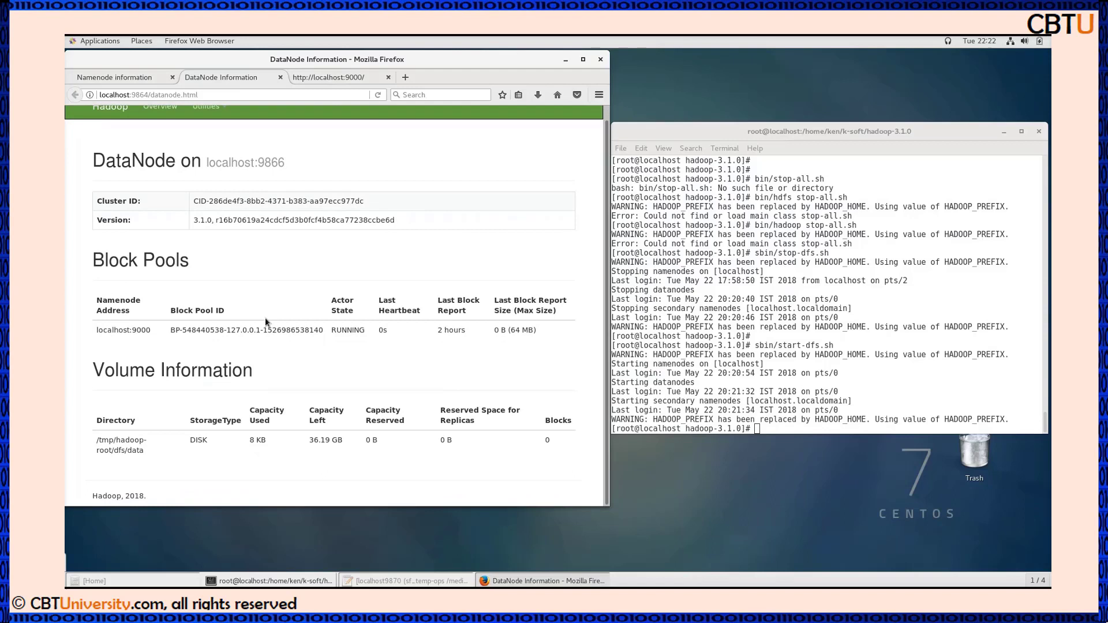
{"action": "mouse_move", "coordinate": [267, 309]}
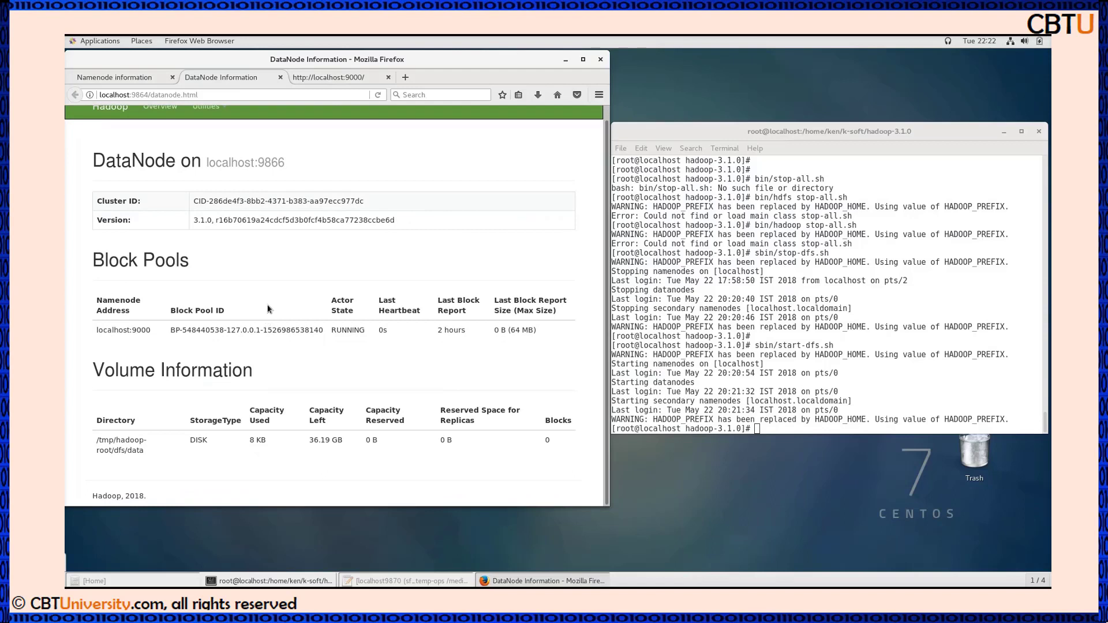
{"action": "mouse_move", "coordinate": [408, 459]}
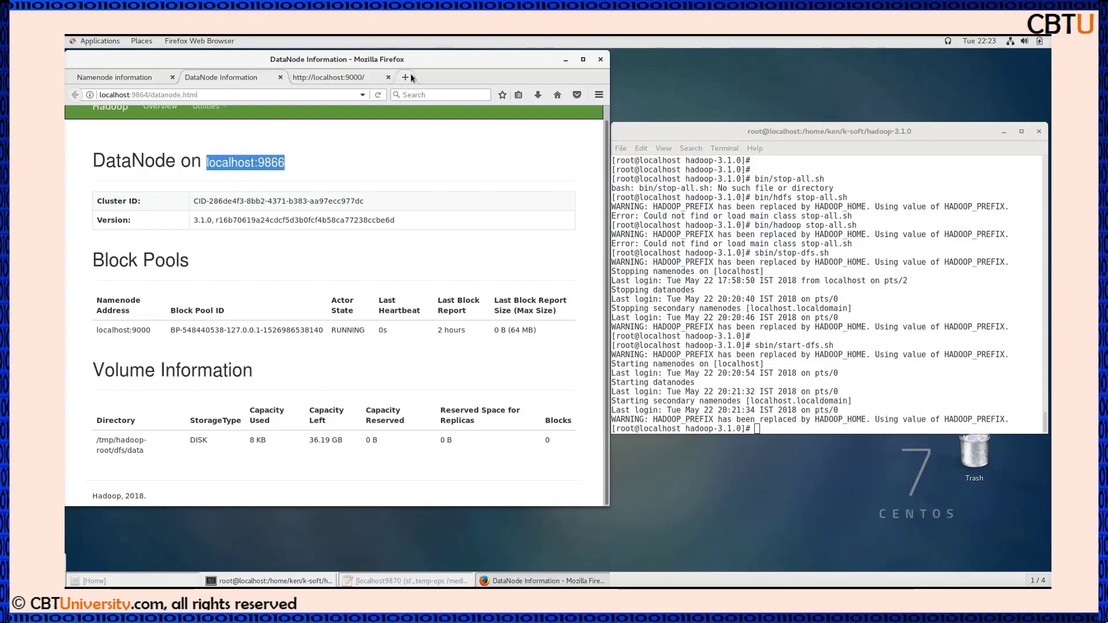
Open localhost:9866 in a new tab (Server not found), then return to the DataNode page
{"action": "left_click", "coordinate": [406, 77]}
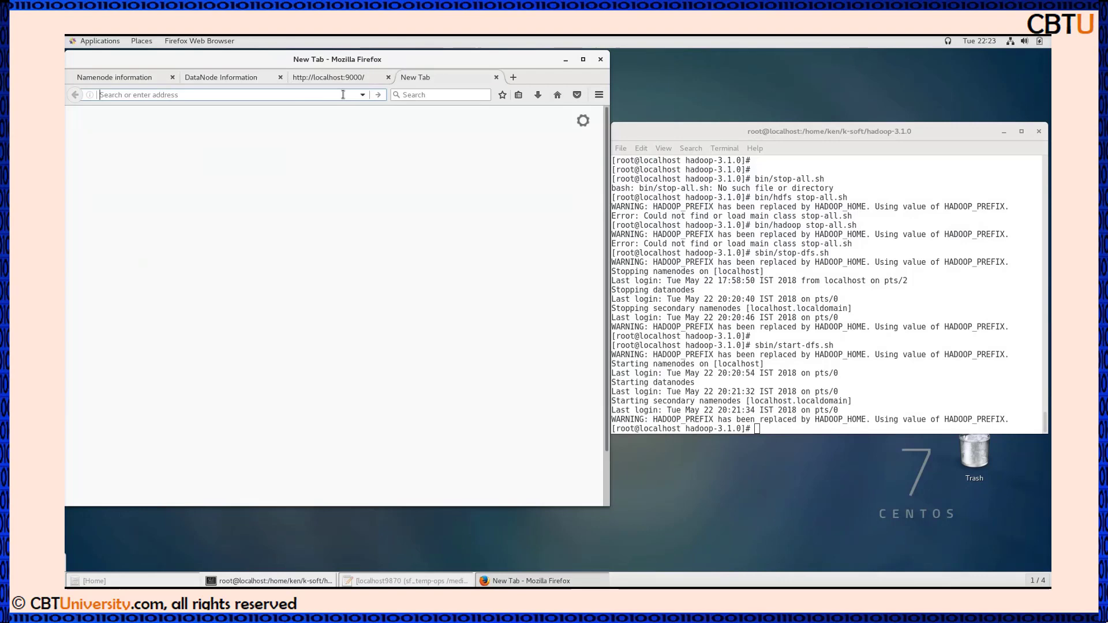
{"action": "type", "text": "localhost:9866"}
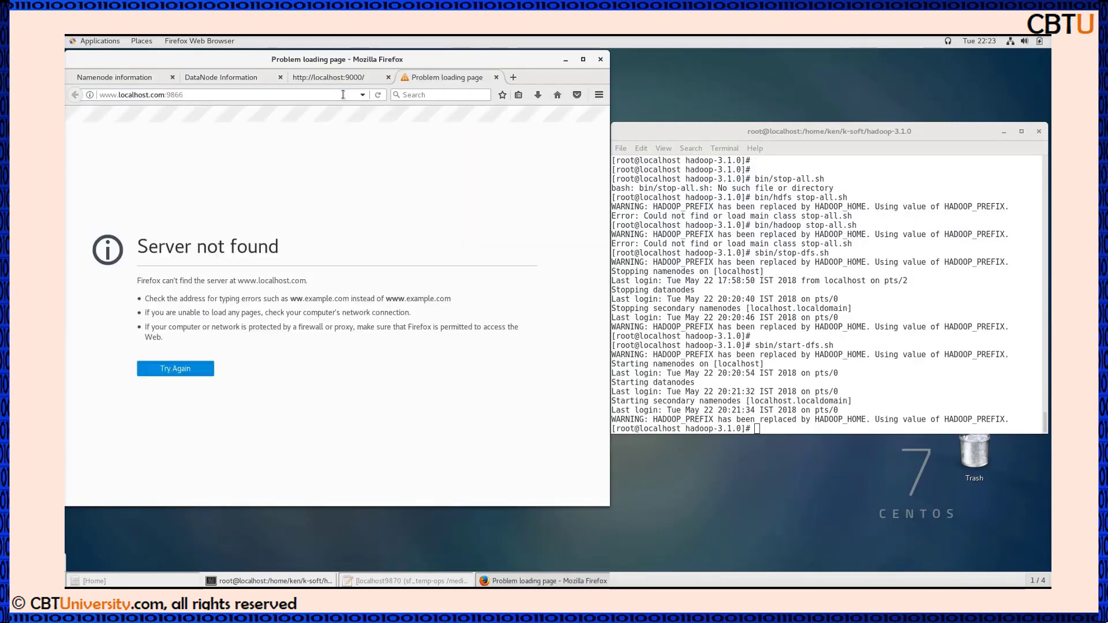
{"action": "left_click", "coordinate": [220, 77]}
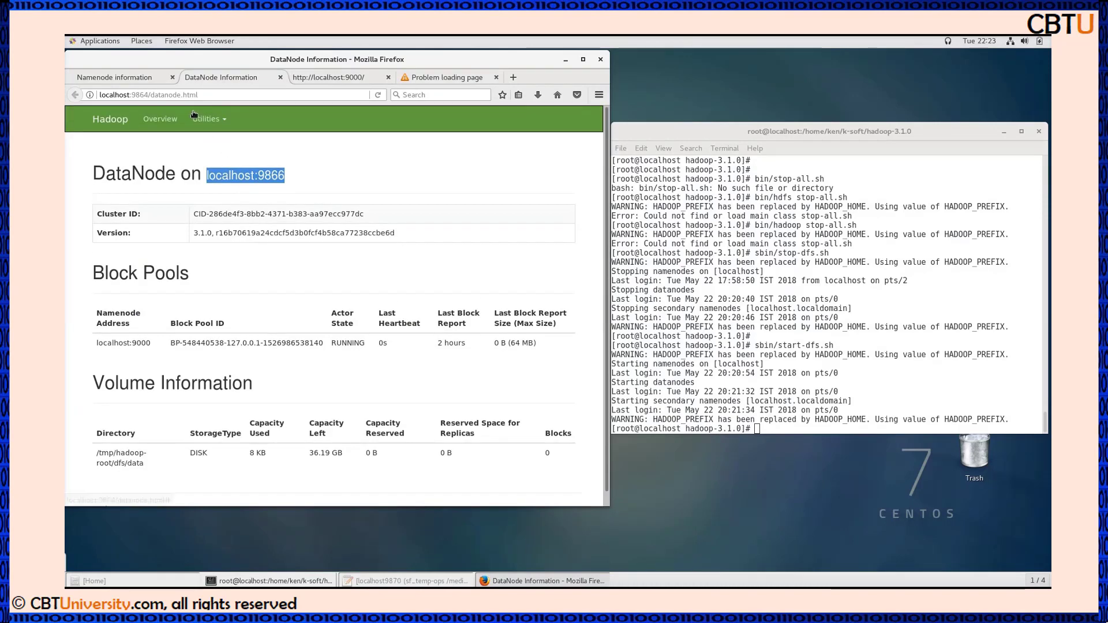
Open Utilities > Logs and load hadoop-root-datanode-localhost.localdomain.log
{"action": "left_click", "coordinate": [206, 118]}
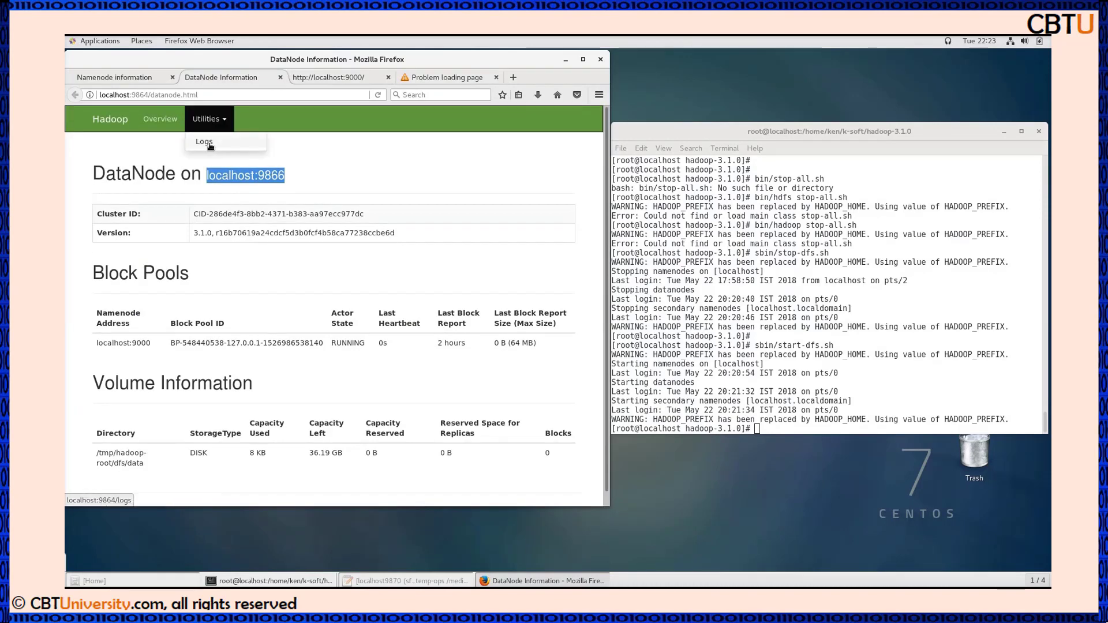
{"action": "left_click", "coordinate": [204, 141]}
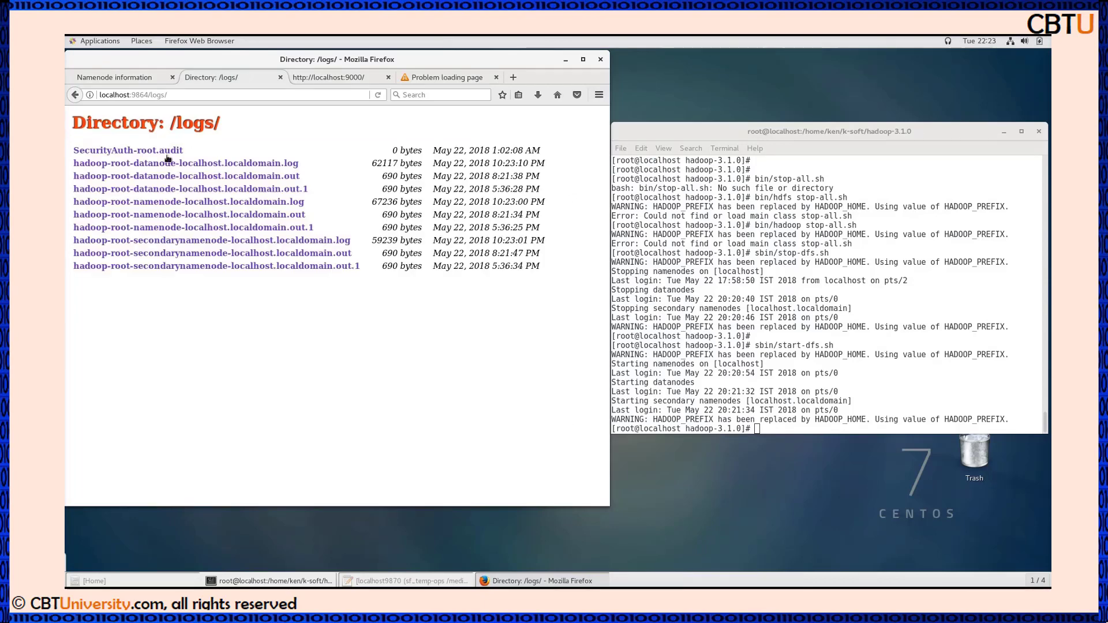
{"action": "mouse_move", "coordinate": [186, 163]}
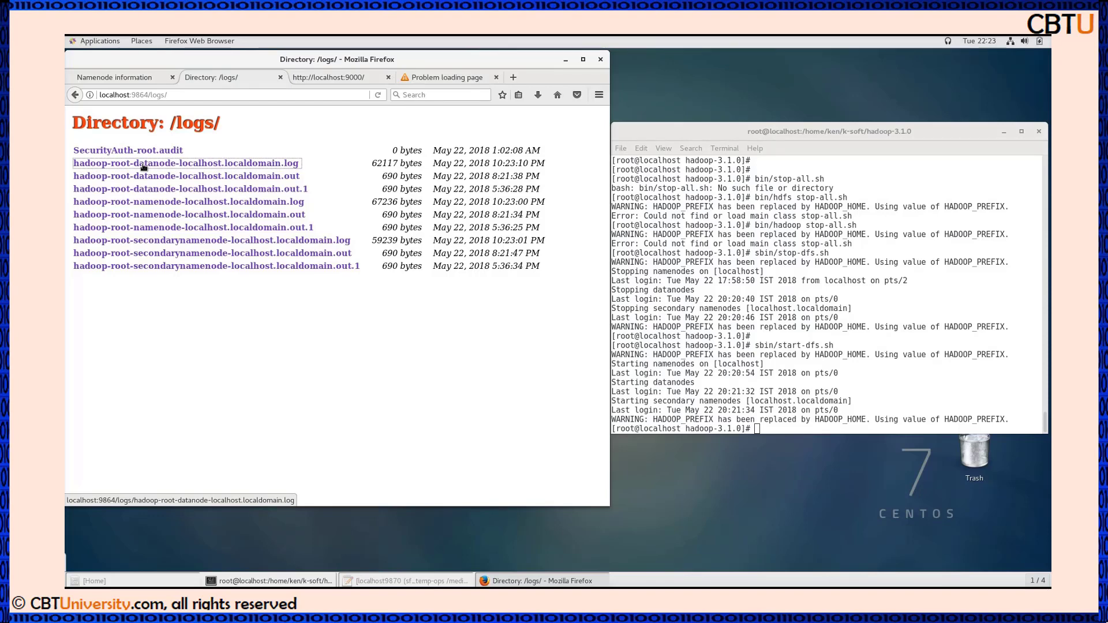
{"action": "left_click", "coordinate": [186, 163]}
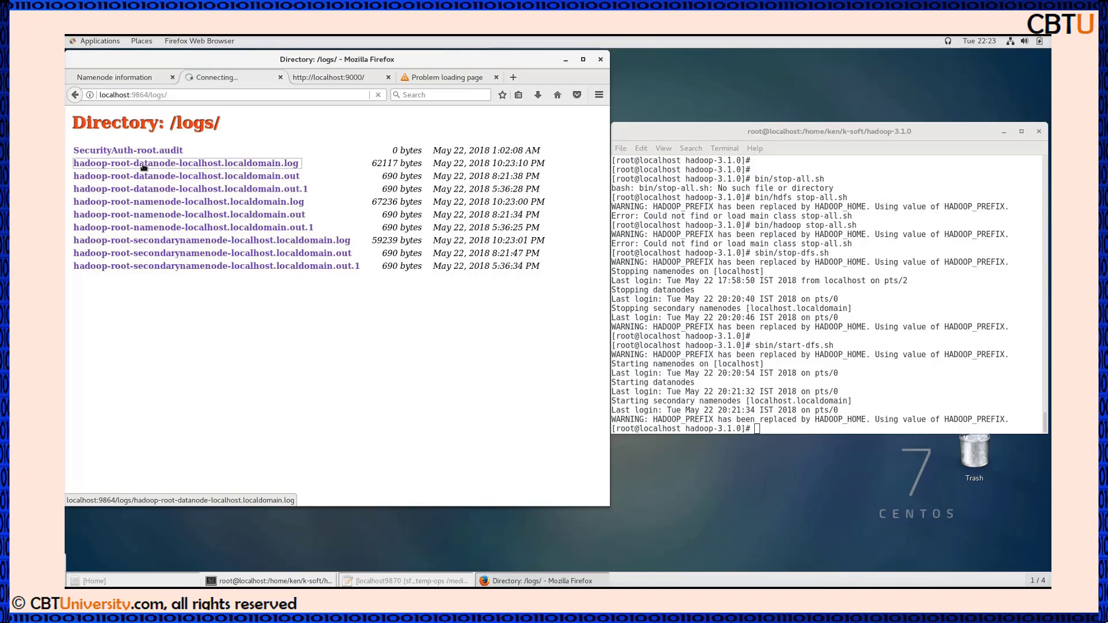
{"action": "left_click", "coordinate": [186, 163]}
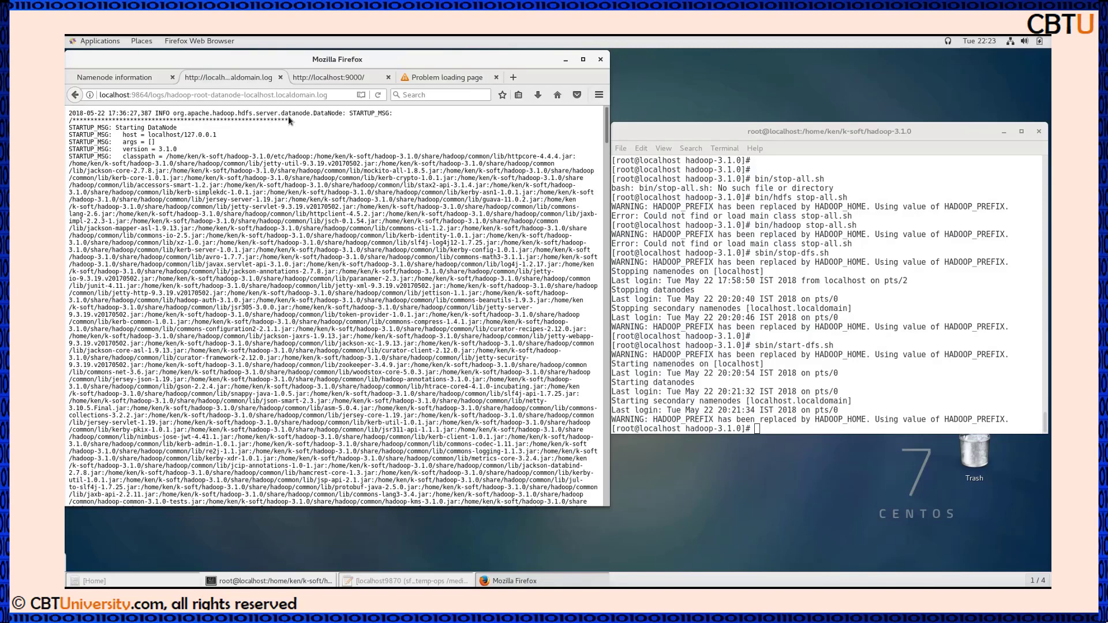
{"action": "double_click", "coordinate": [374, 113]}
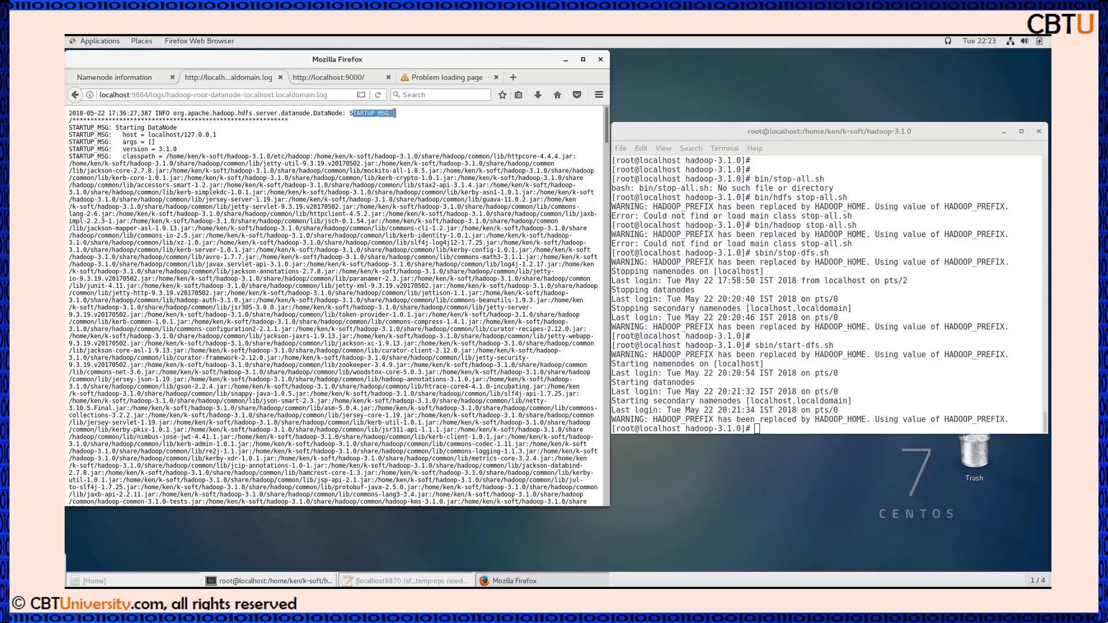
{"action": "mouse_move", "coordinate": [287, 147]}
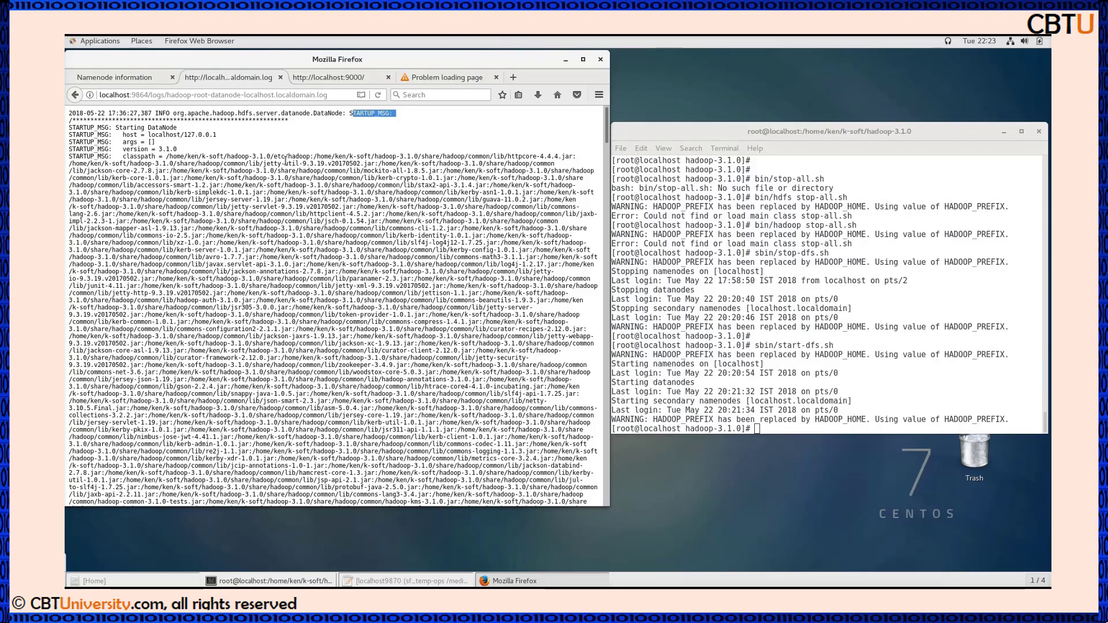
{"action": "scroll", "scroll_direction": "down", "scroll_amount": 3}
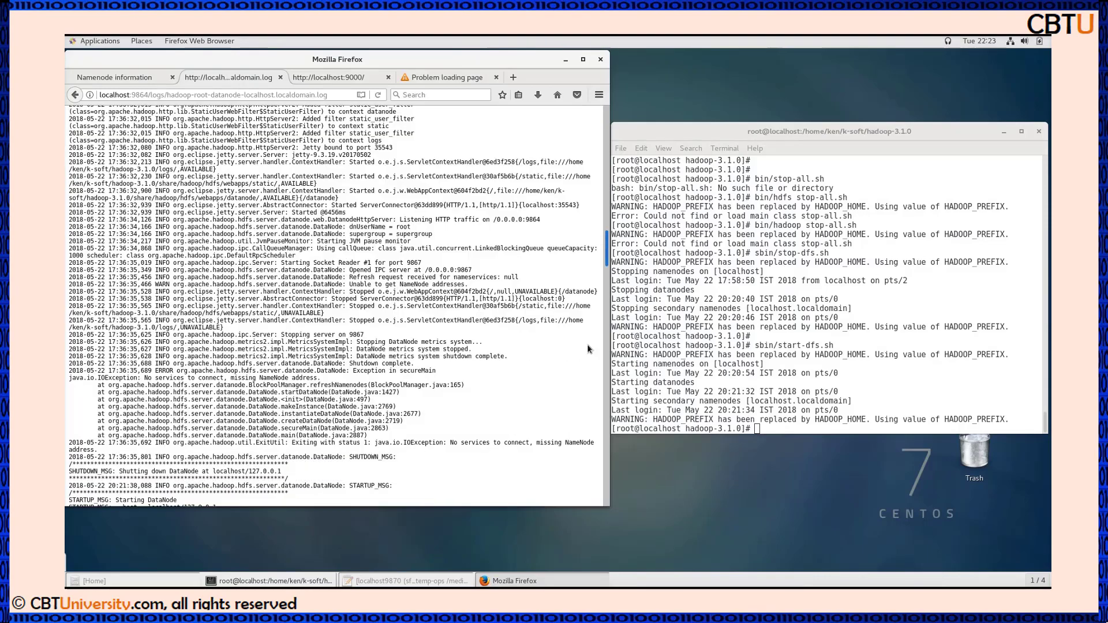
{"action": "scroll", "scroll_direction": "down", "scroll_amount": 3}
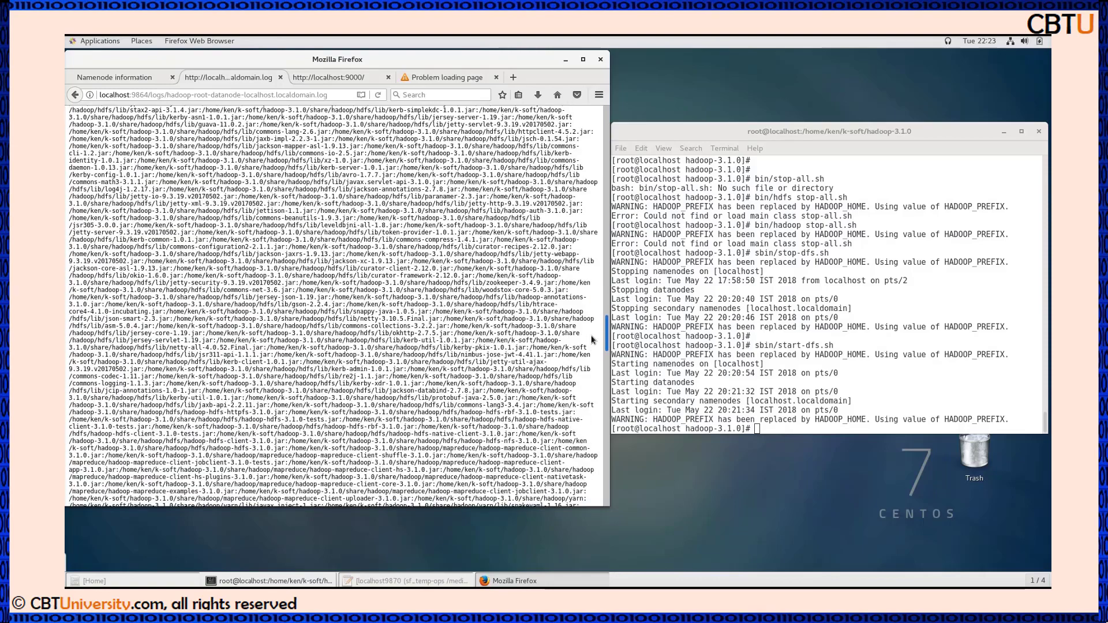
{"action": "scroll", "scroll_direction": "down", "scroll_amount": 3}
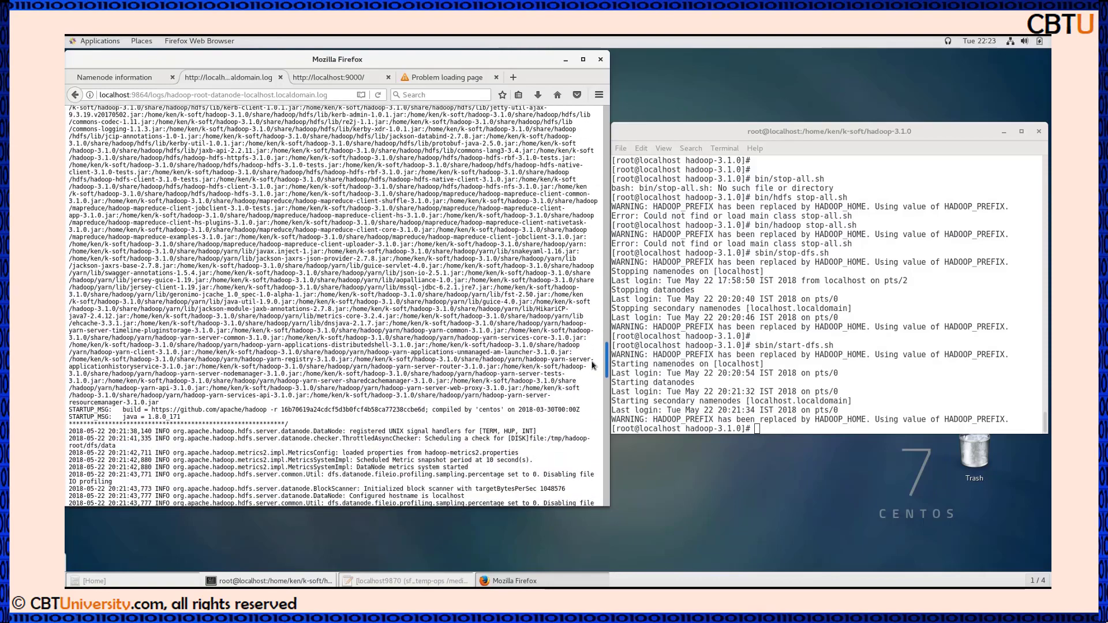
{"action": "scroll", "scroll_direction": "down", "scroll_amount": 3}
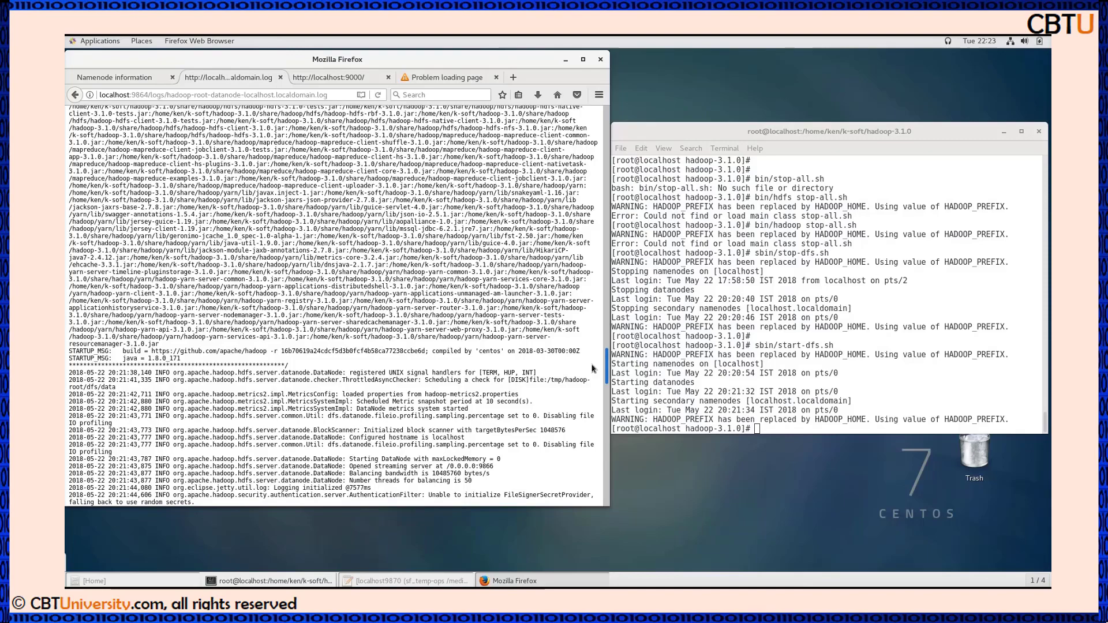
{"action": "scroll", "scroll_direction": "down", "scroll_amount": 3}
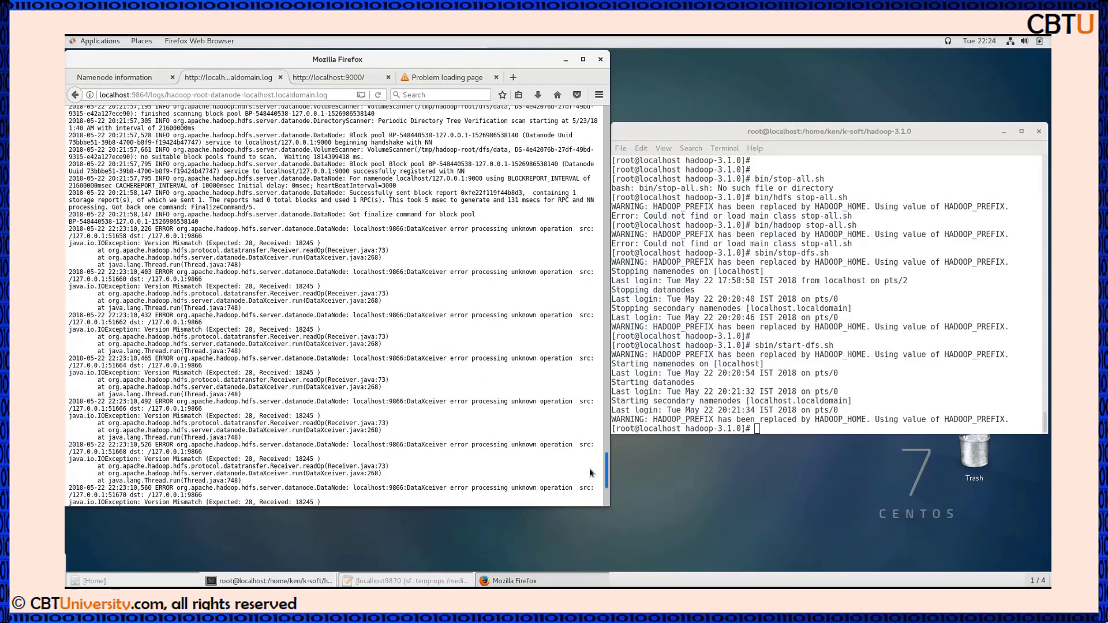
{"action": "scroll", "scroll_direction": "down", "scroll_amount": 3}
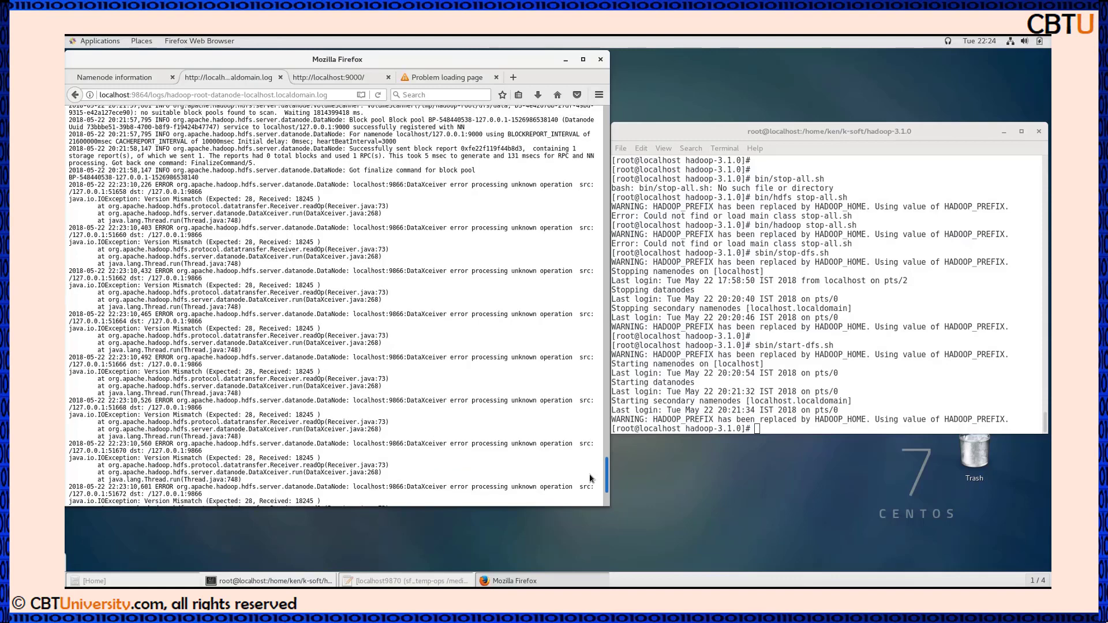
{"action": "scroll", "scroll_direction": "down", "scroll_amount": 3}
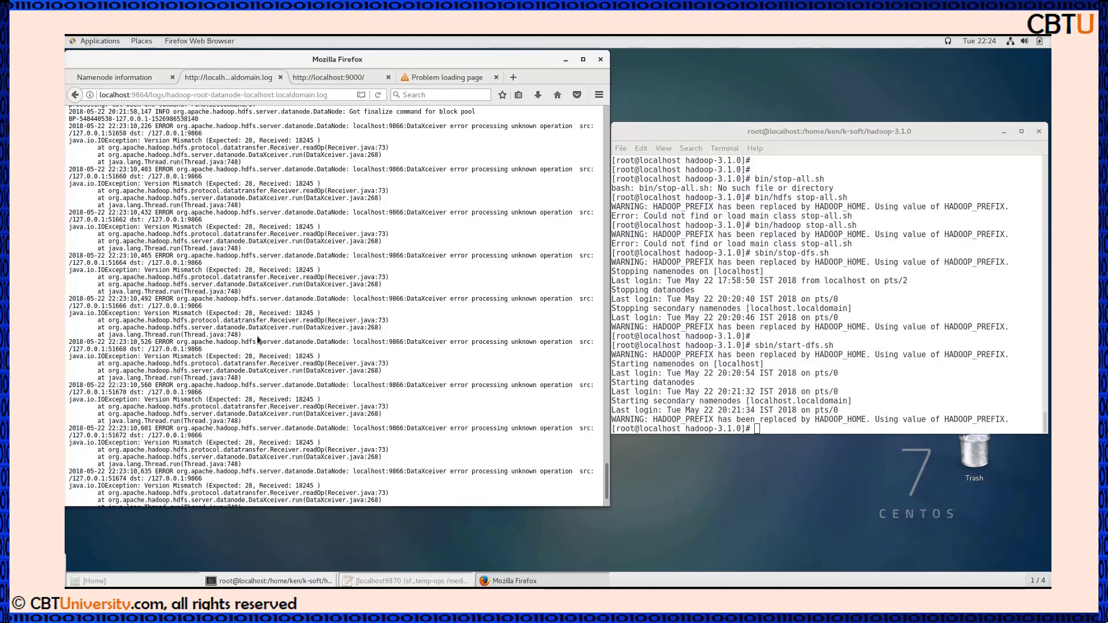
{"action": "scroll", "scroll_direction": "down", "scroll_amount": 3}
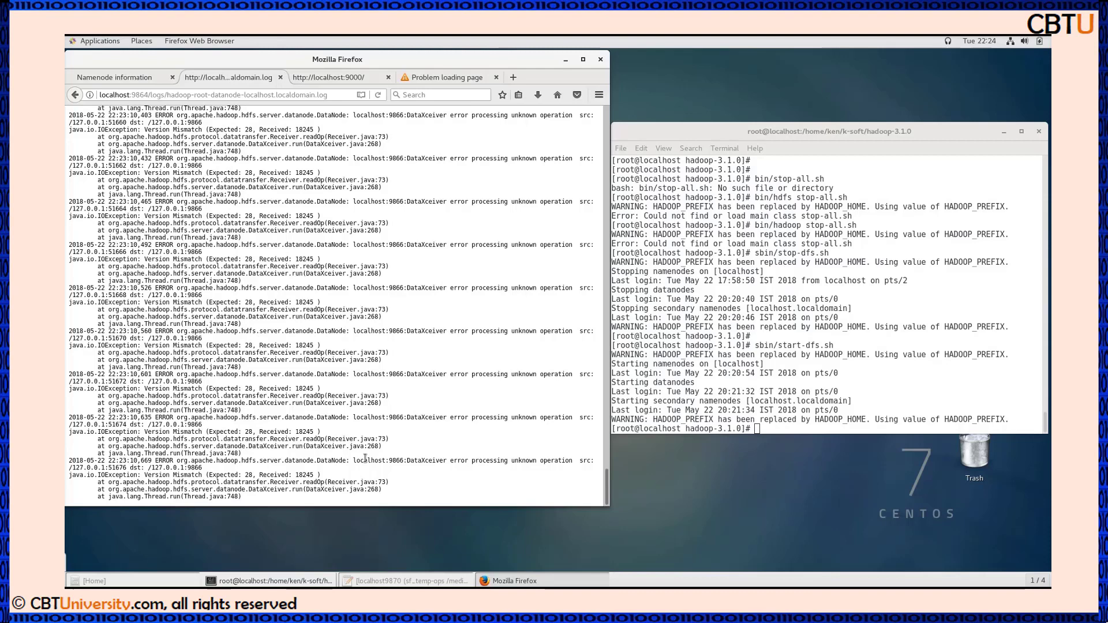
{"action": "mouse_move", "coordinate": [284, 488]}
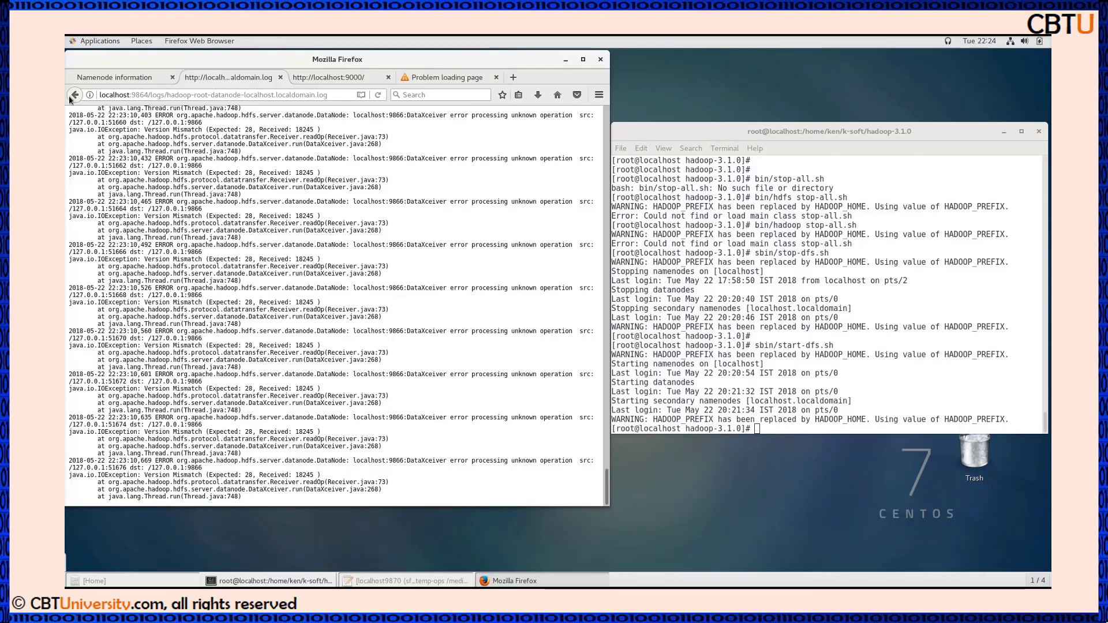
{"action": "left_click", "coordinate": [74, 95]}
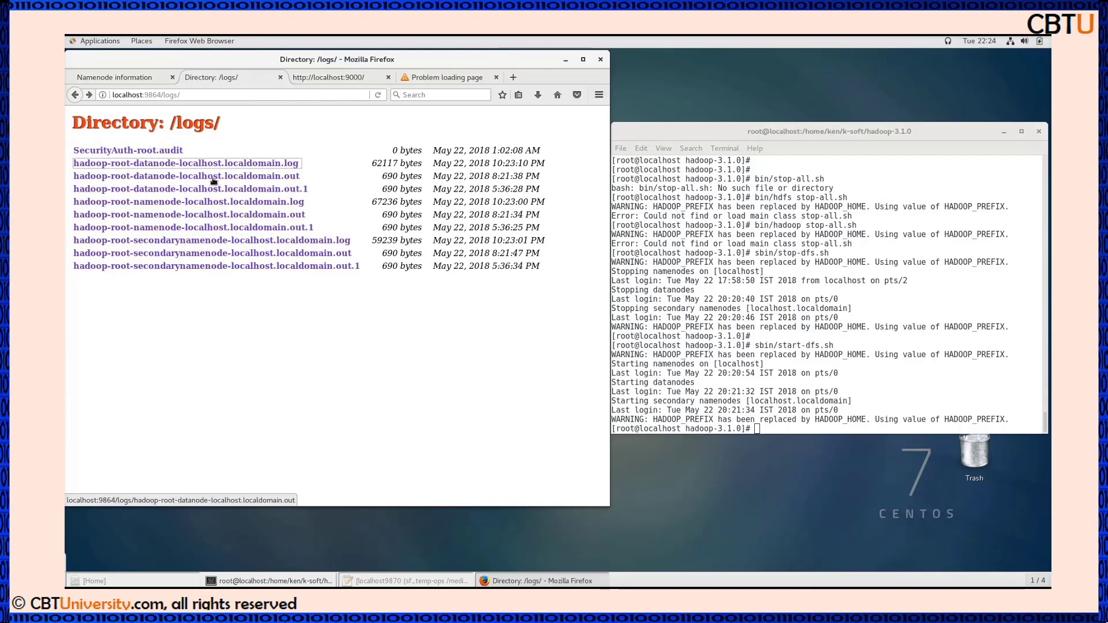
View the datanode .out log and the empty SecurityAuth audit log, going back after each
{"action": "left_click", "coordinate": [190, 176]}
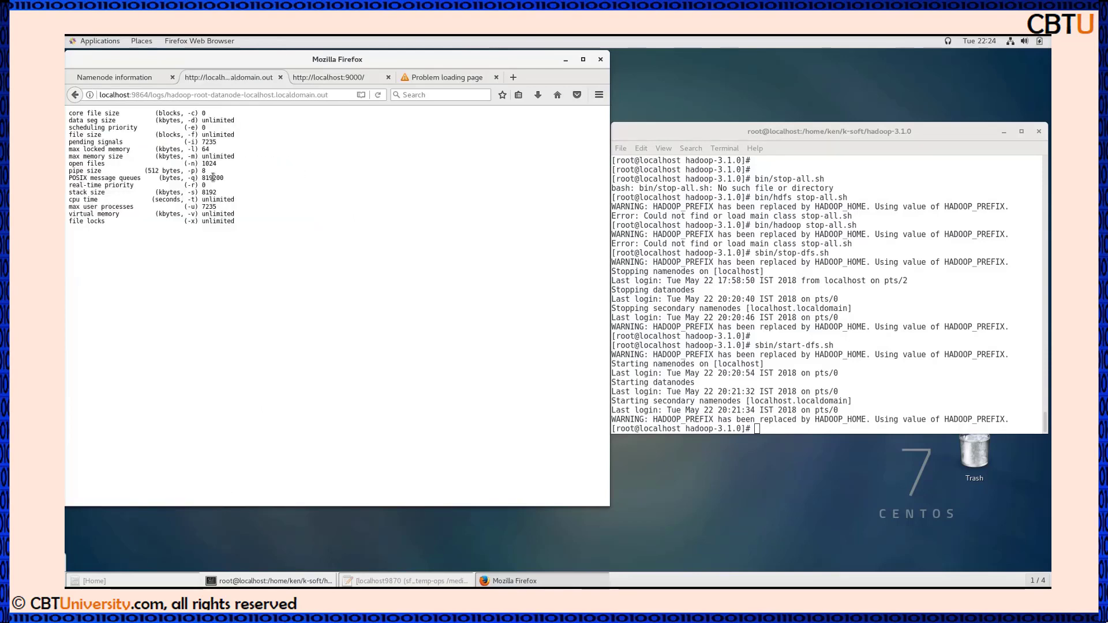
{"action": "left_click", "coordinate": [75, 94]}
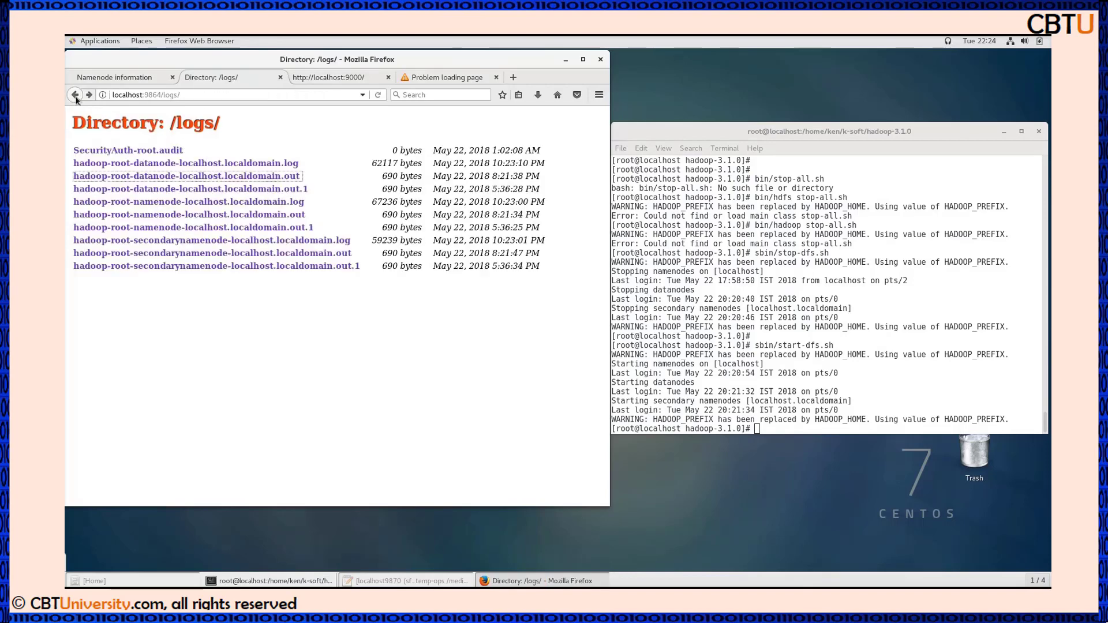
{"action": "mouse_move", "coordinate": [175, 191]}
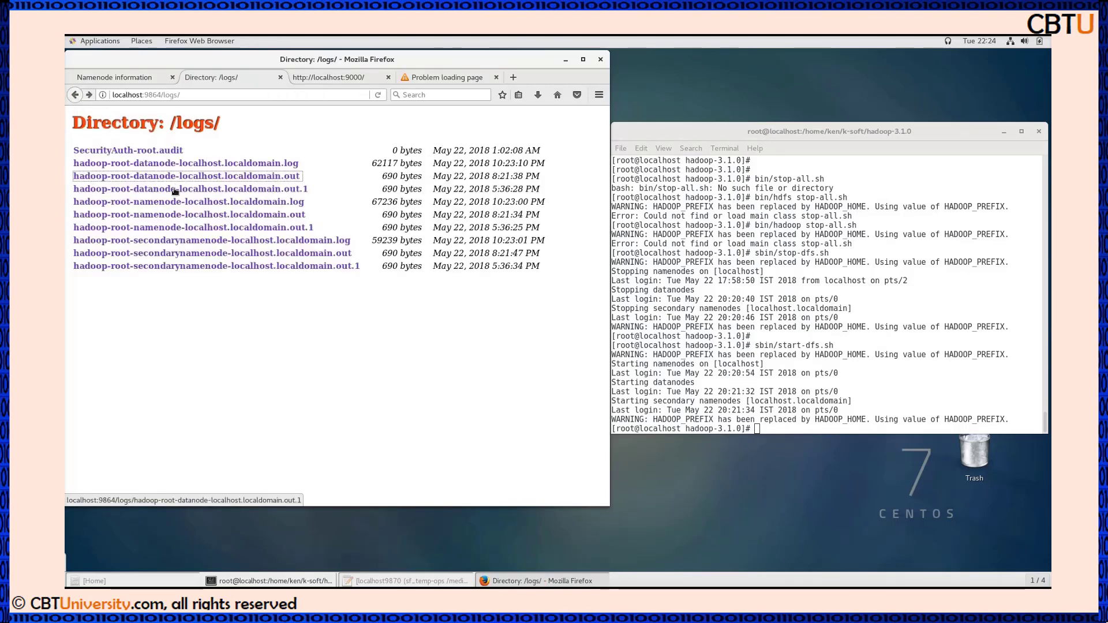
{"action": "left_click", "coordinate": [186, 188]}
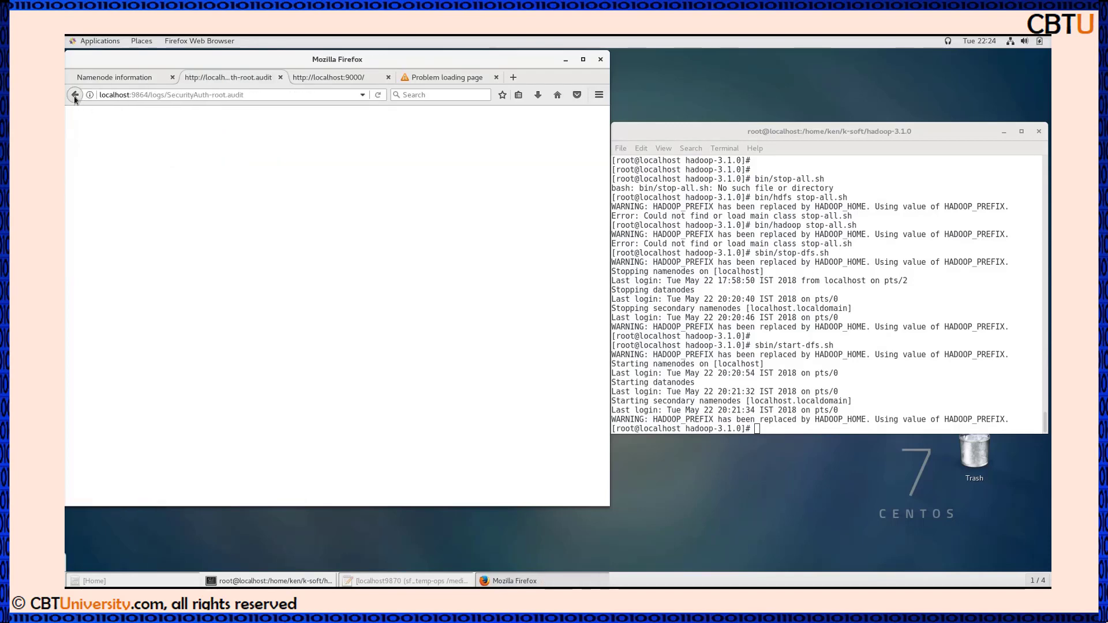
{"action": "left_click", "coordinate": [75, 94]}
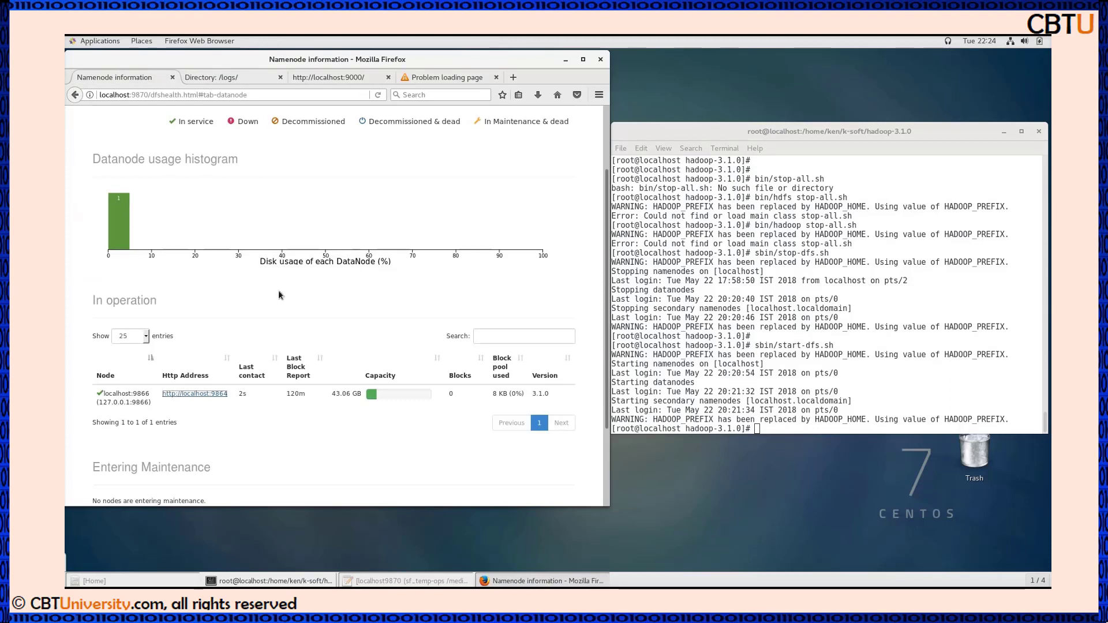
View Volume Failures (none), Snapshot Summary (zero directories), then Startup Progress
{"action": "scroll", "scroll_direction": "down", "scroll_amount": 3}
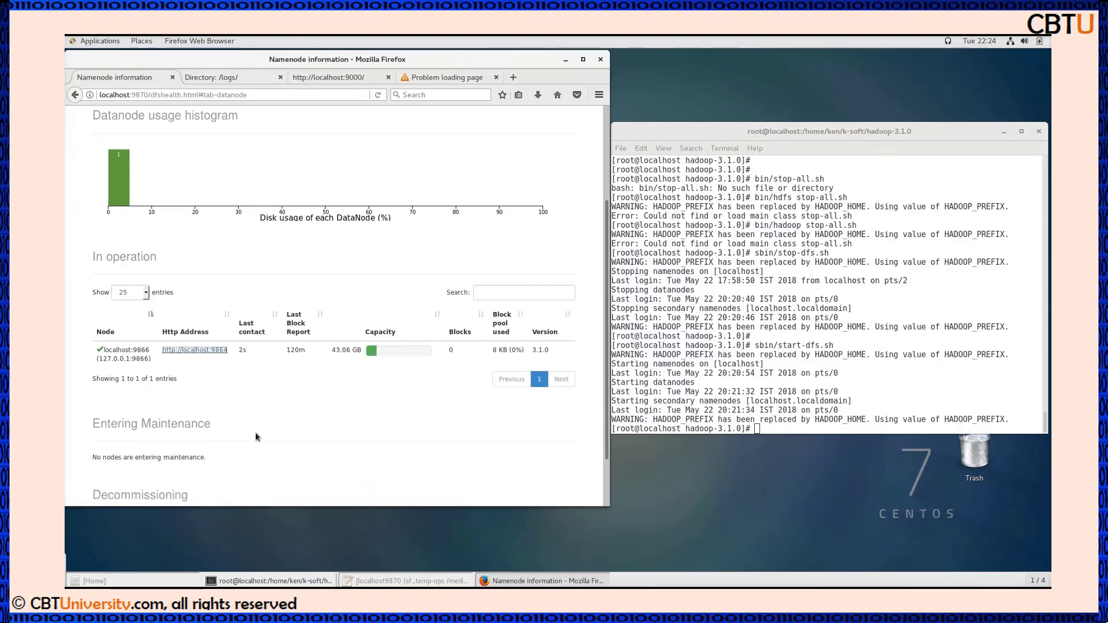
{"action": "scroll", "scroll_direction": "down", "scroll_amount": 3}
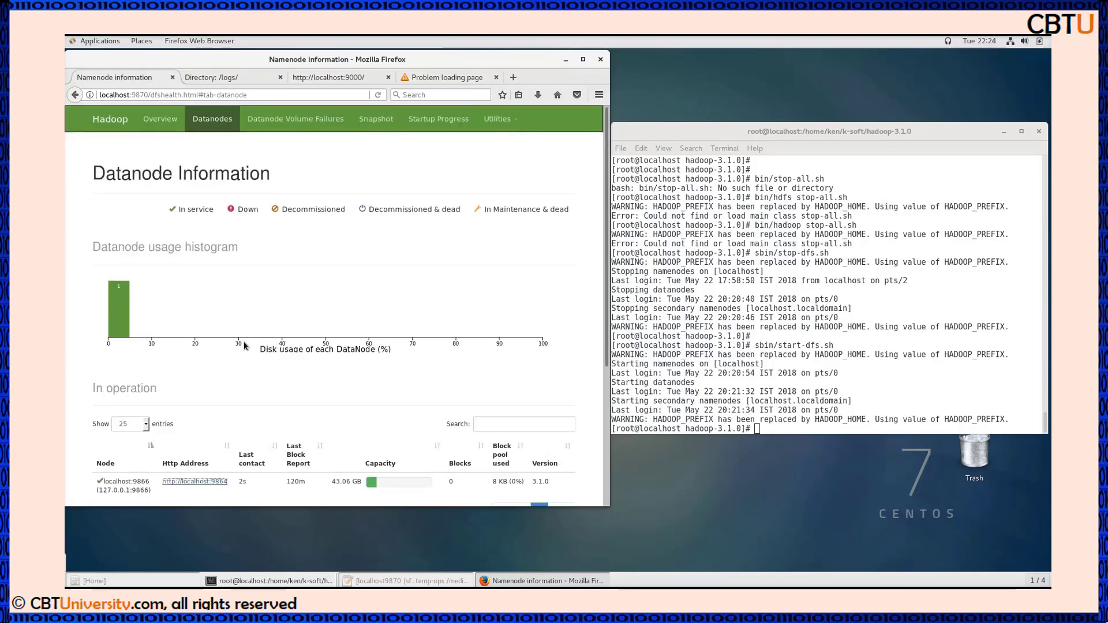
{"action": "left_click", "coordinate": [295, 118]}
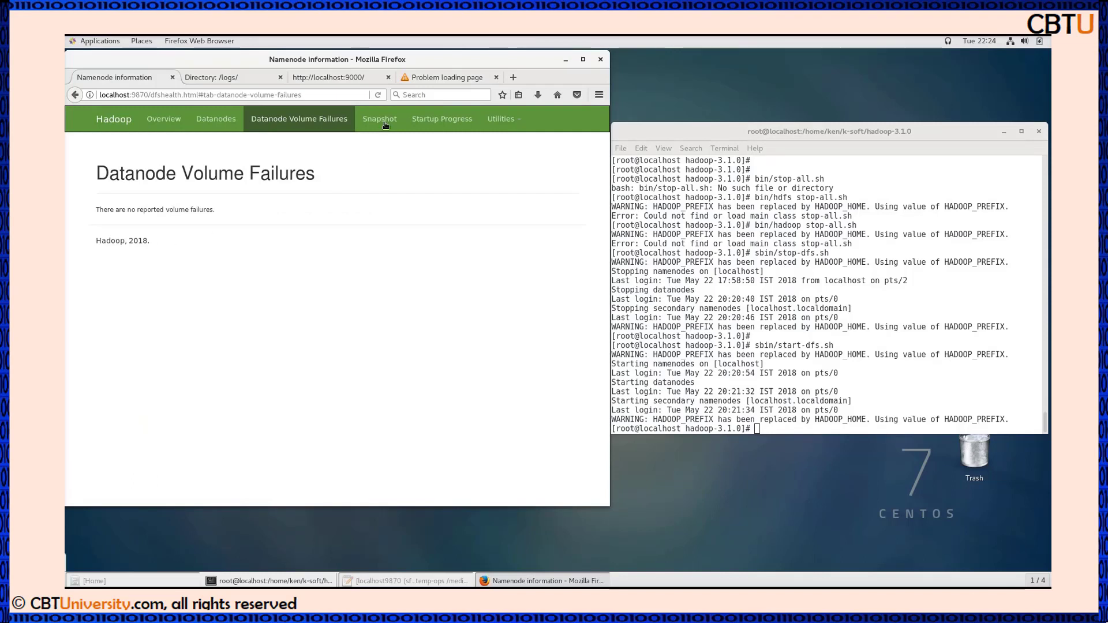
{"action": "left_click", "coordinate": [378, 118]}
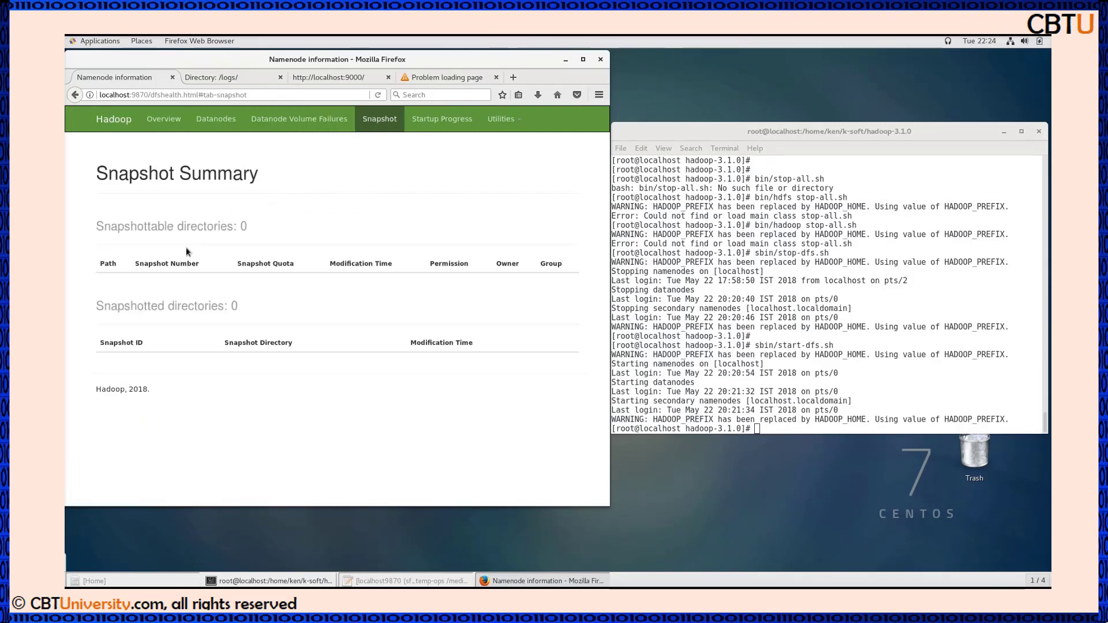
{"action": "mouse_move", "coordinate": [332, 387]}
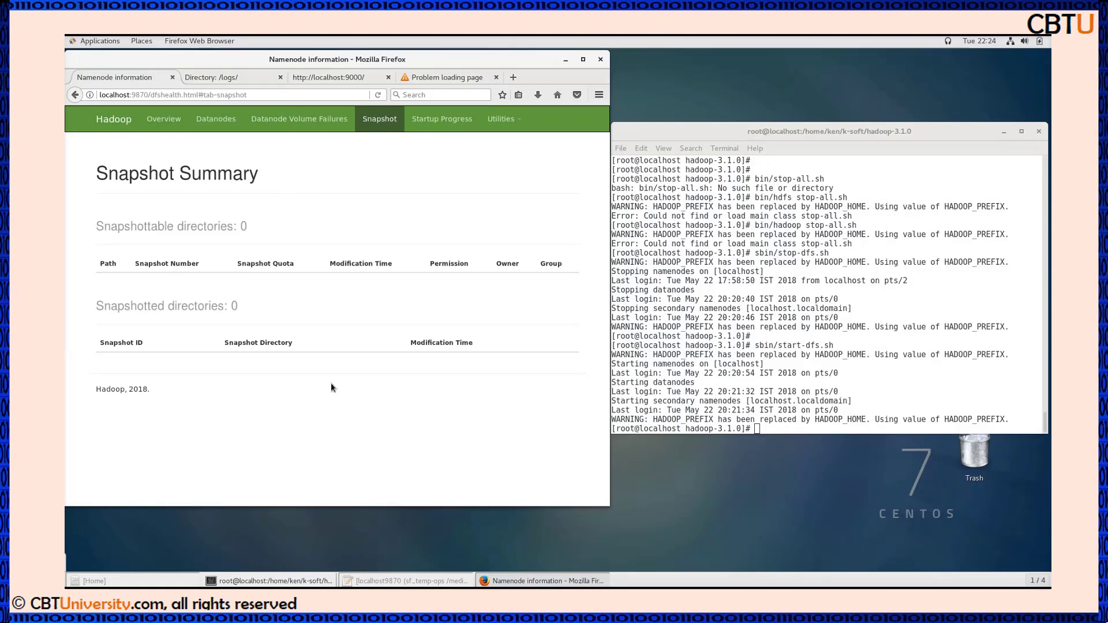
{"action": "mouse_move", "coordinate": [441, 119]}
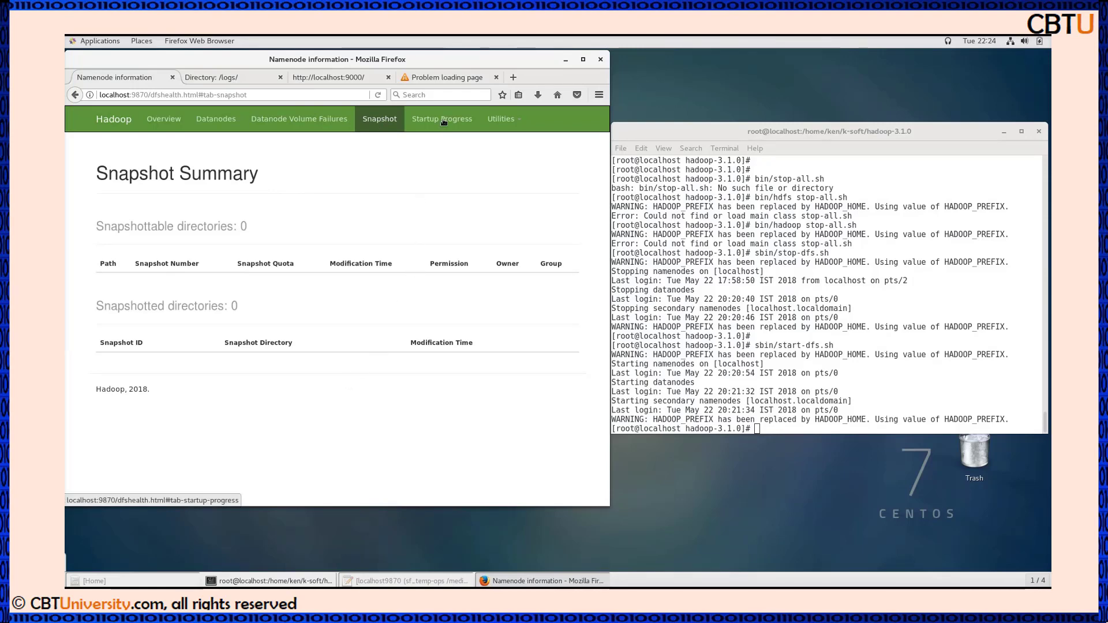
{"action": "left_click", "coordinate": [441, 118]}
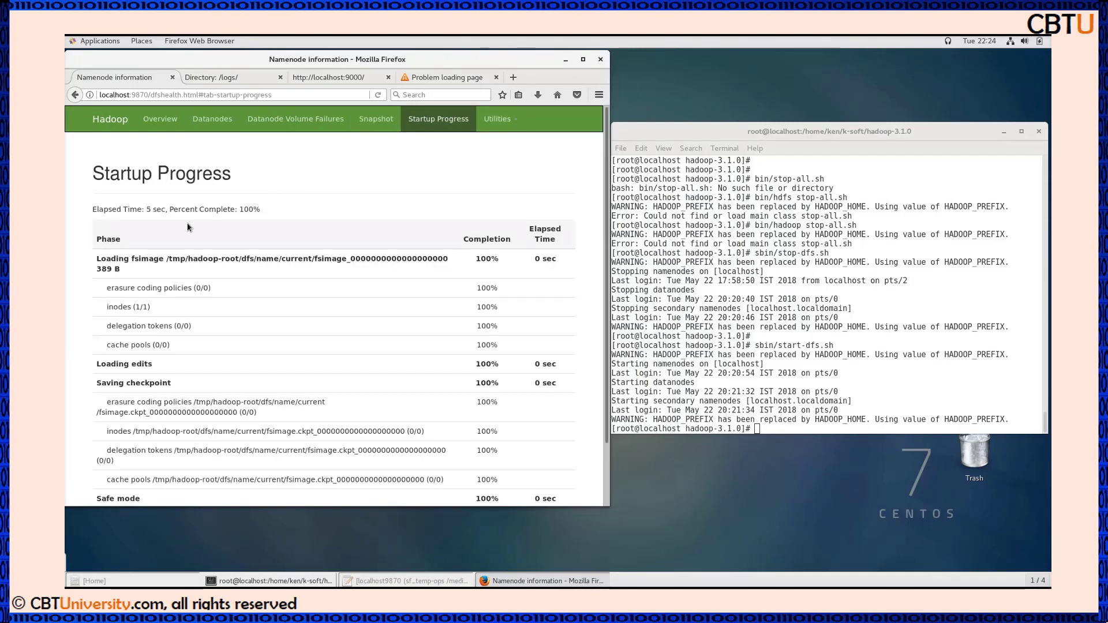
{"action": "mouse_move", "coordinate": [300, 323]}
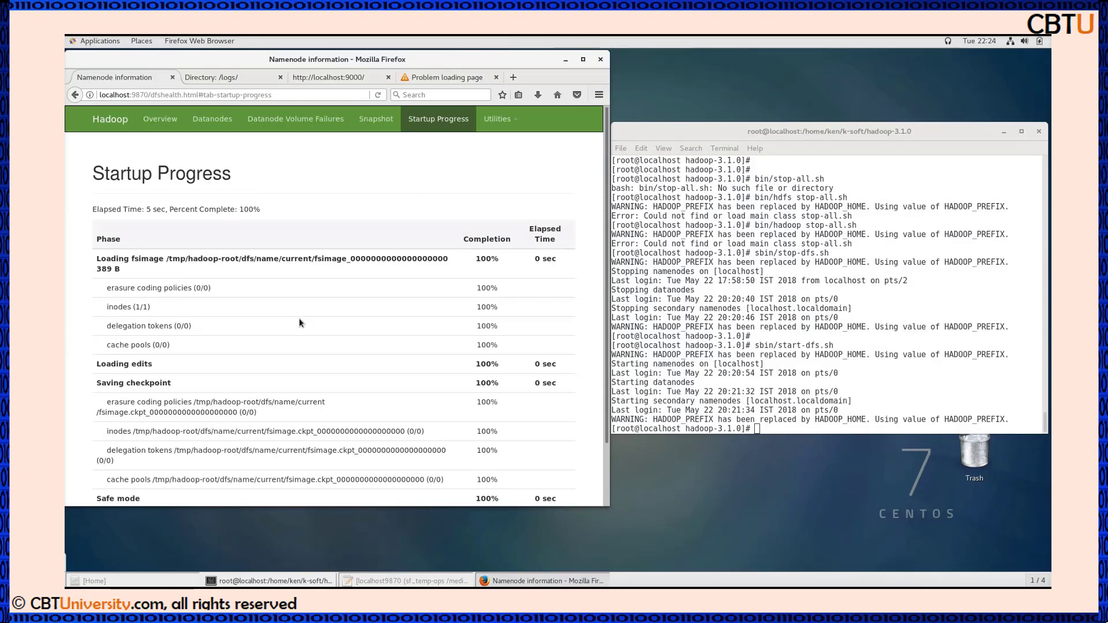
Read Startup Progress: fsimage, edits, checkpoint and safe mode all 100%; open Utilities dropdown
{"action": "scroll", "scroll_direction": "down", "scroll_amount": 3}
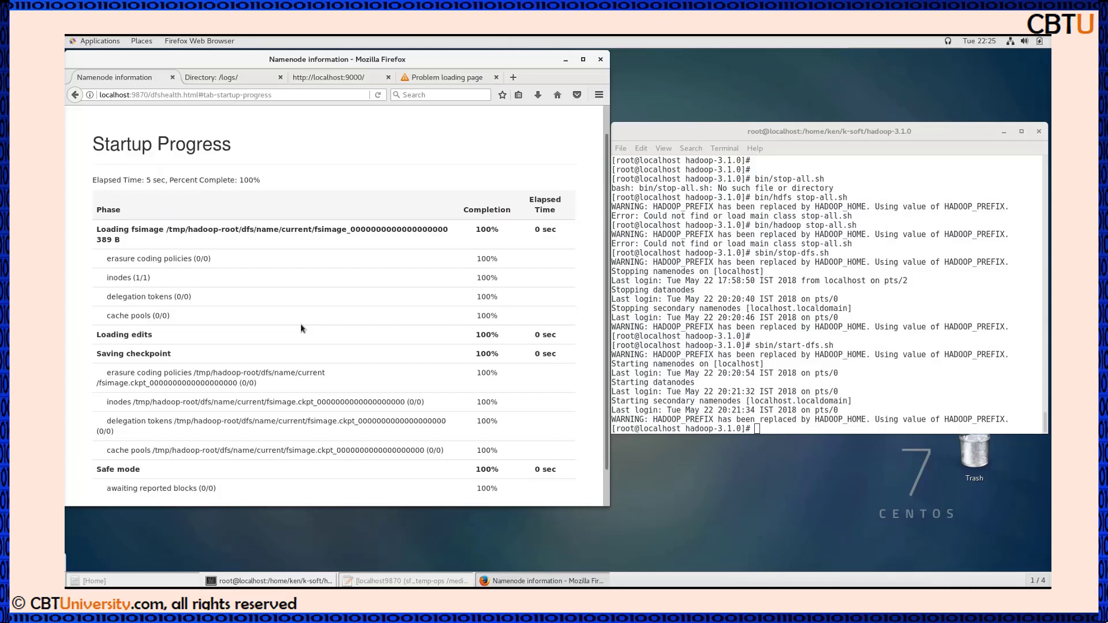
{"action": "scroll", "scroll_direction": "down", "scroll_amount": 3}
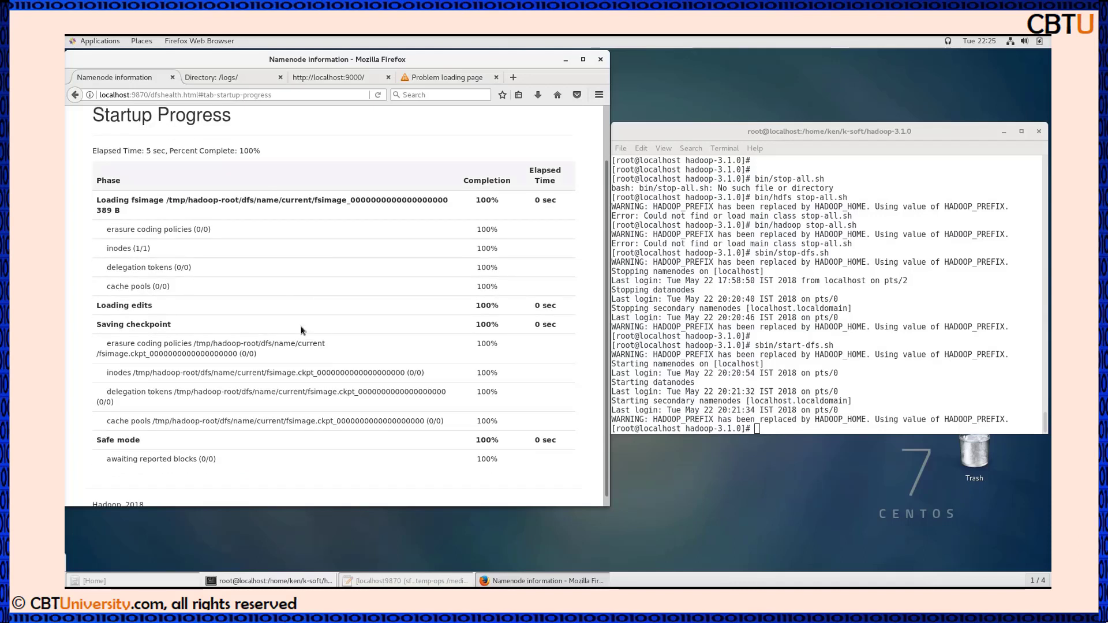
{"action": "scroll", "scroll_direction": "down", "scroll_amount": 3}
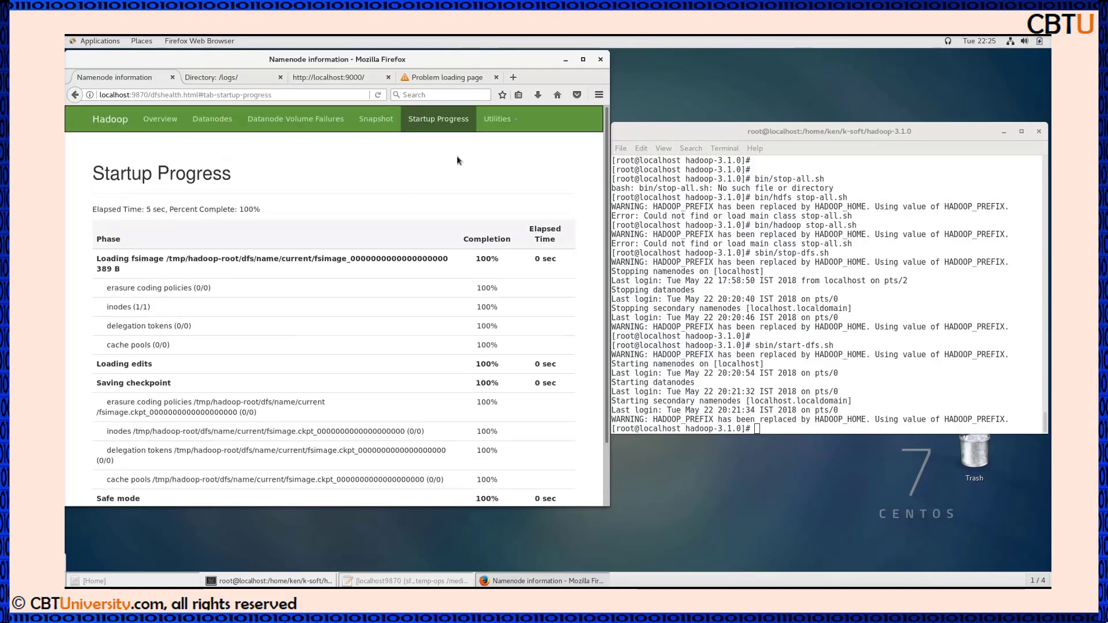
{"action": "left_click", "coordinate": [498, 118]}
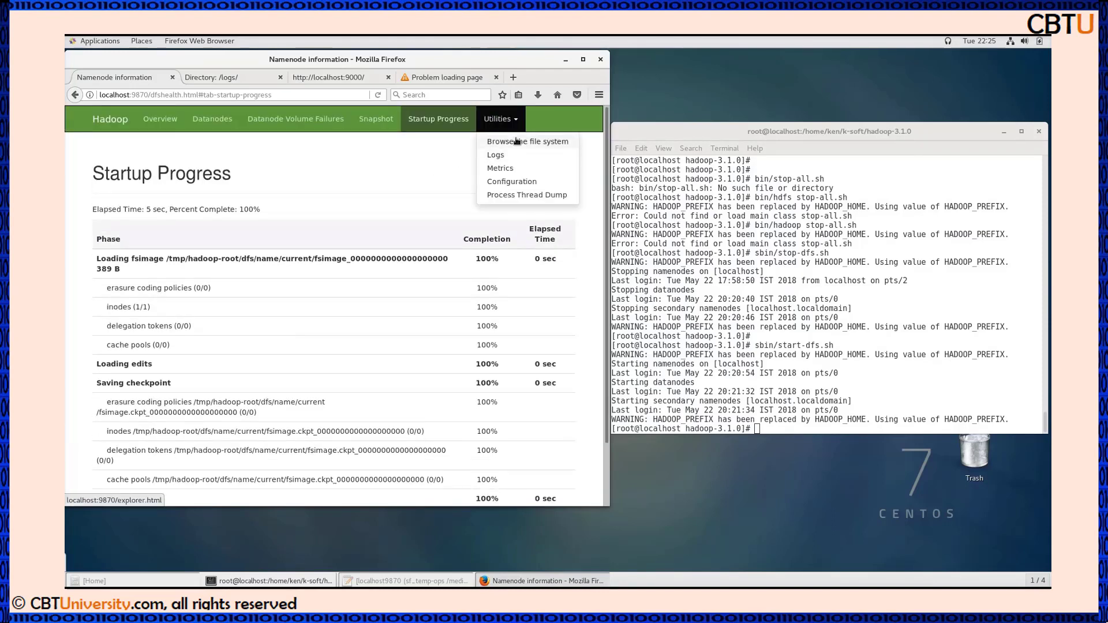
Browse the empty HDFS root directory, opening and cancelling the Create Directory prompt
{"action": "left_click", "coordinate": [527, 142]}
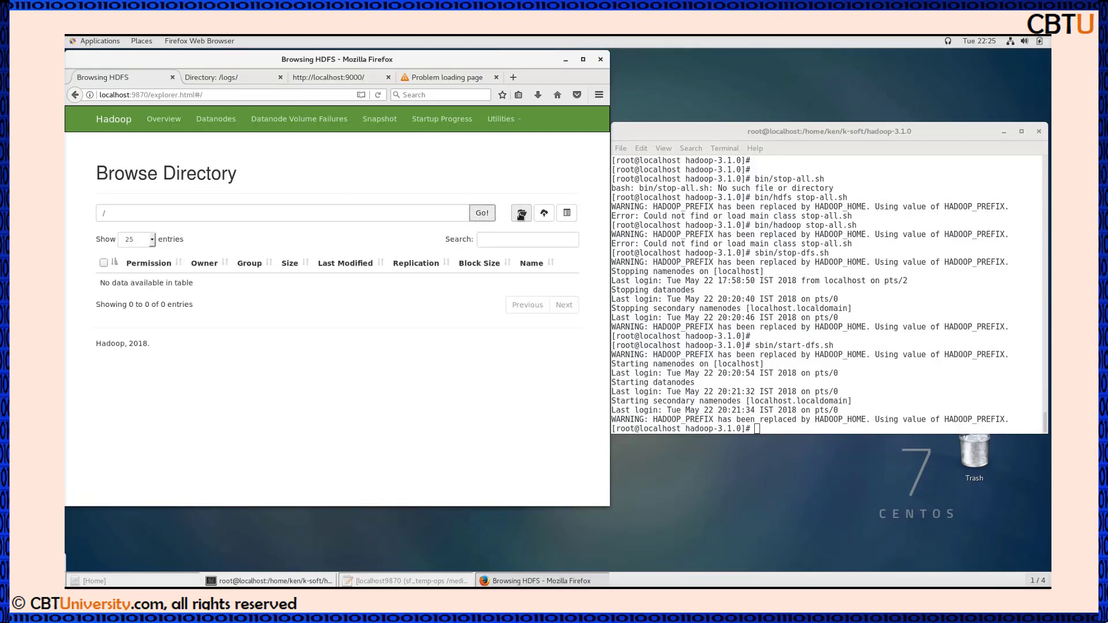
{"action": "mouse_move", "coordinate": [520, 213]}
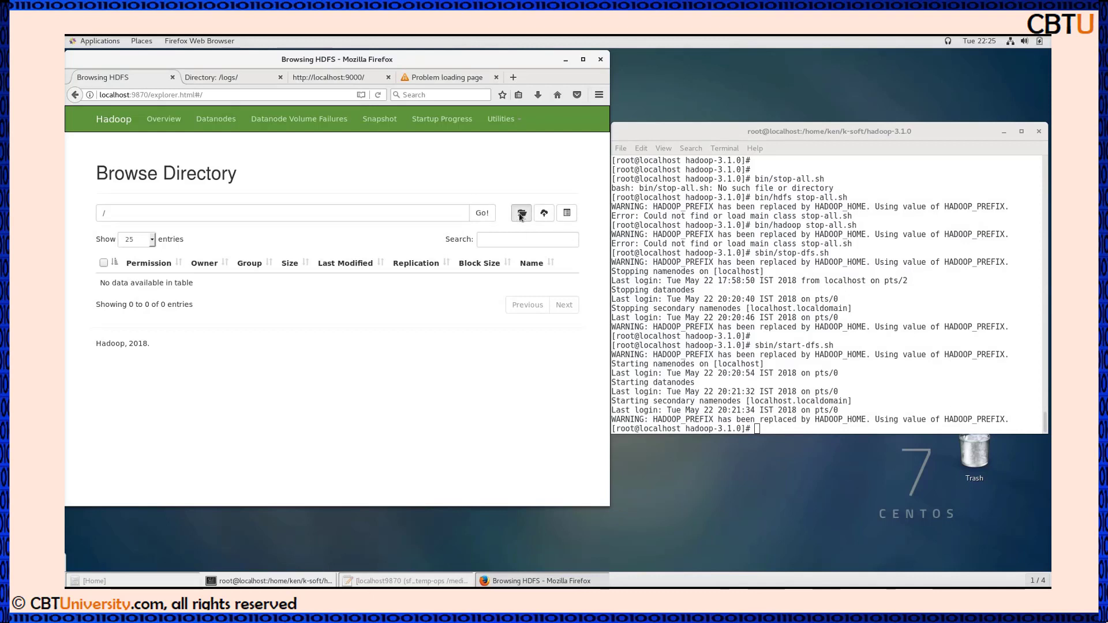
{"action": "left_click", "coordinate": [521, 213]}
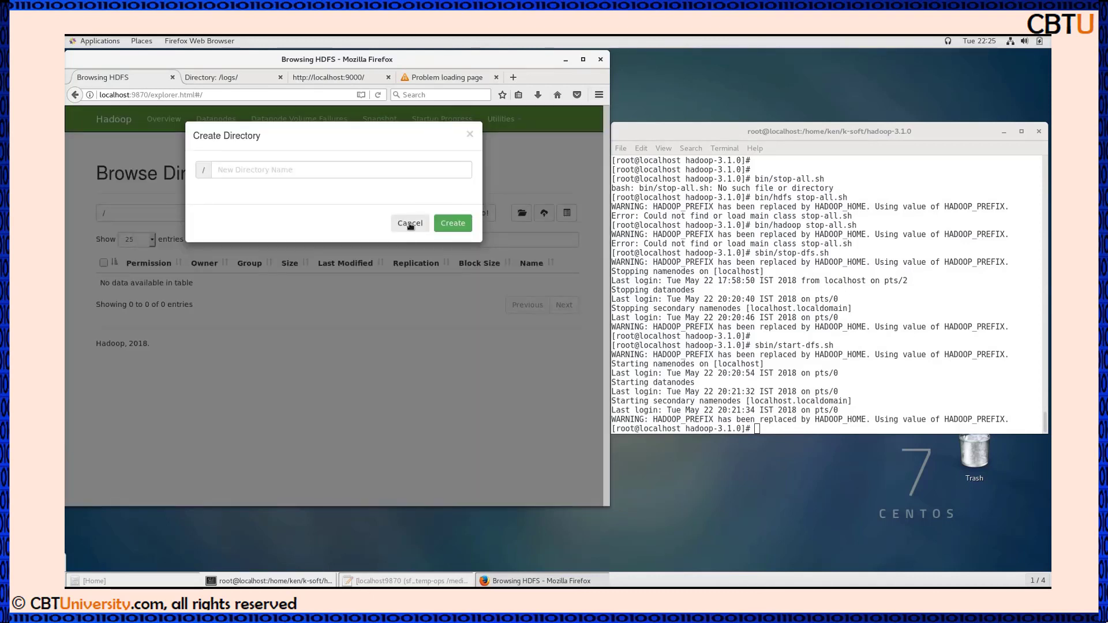
{"action": "mouse_move", "coordinate": [369, 242]}
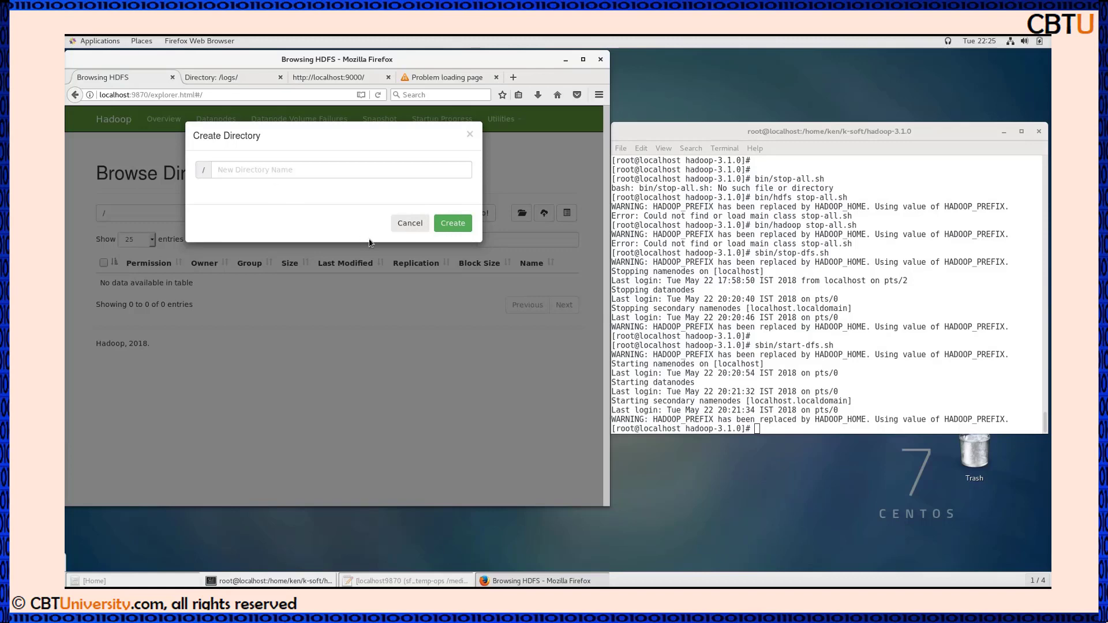
{"action": "left_click", "coordinate": [410, 223]}
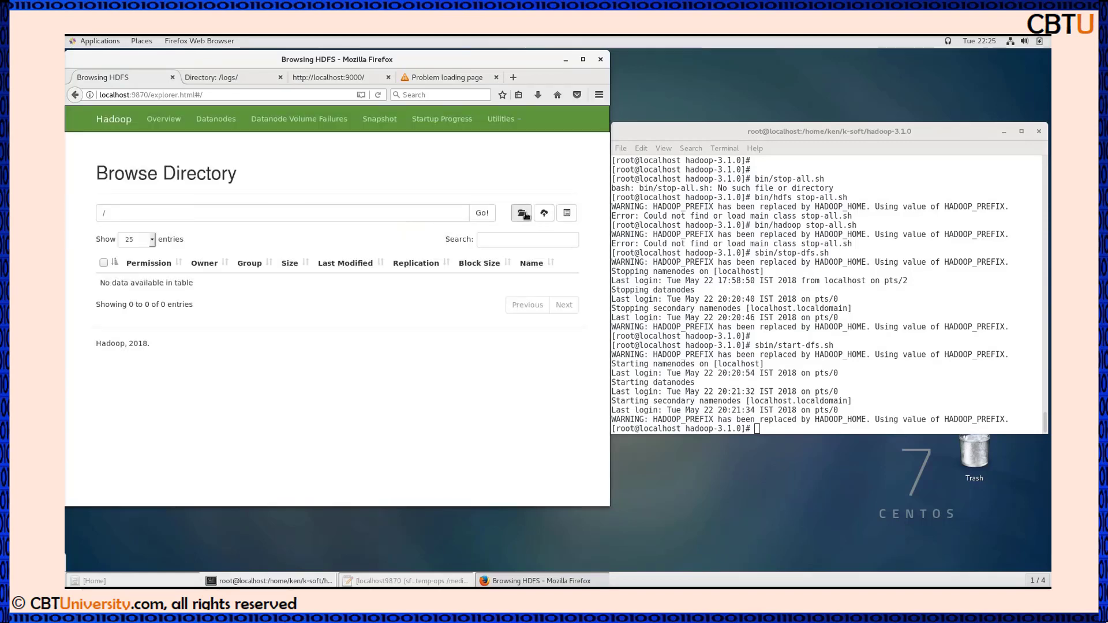
{"action": "mouse_move", "coordinate": [522, 213]}
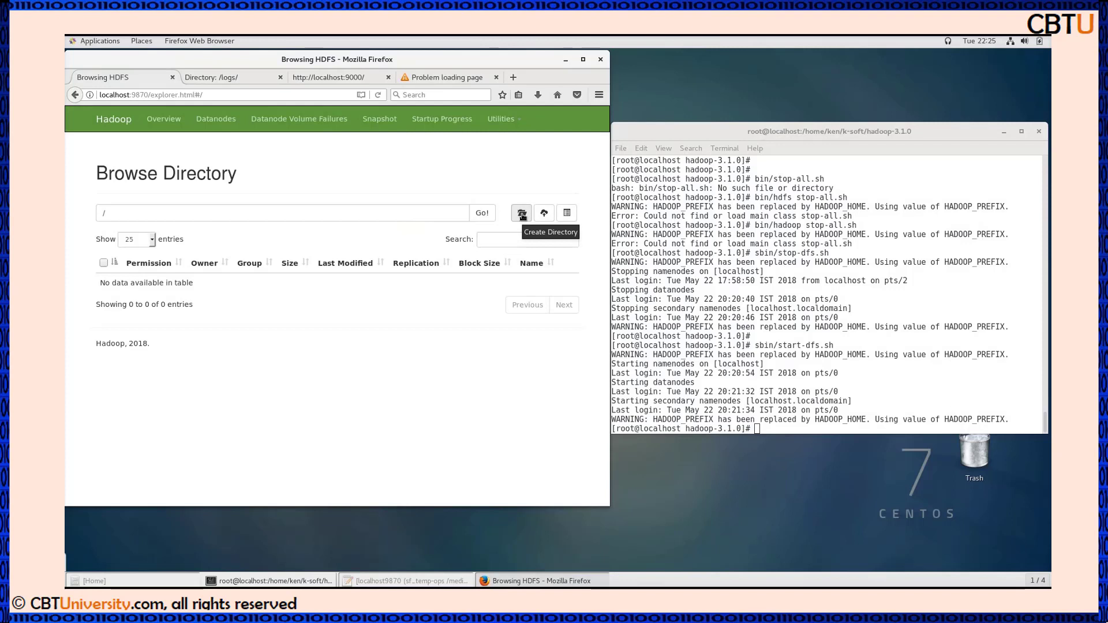
{"action": "mouse_move", "coordinate": [543, 213]}
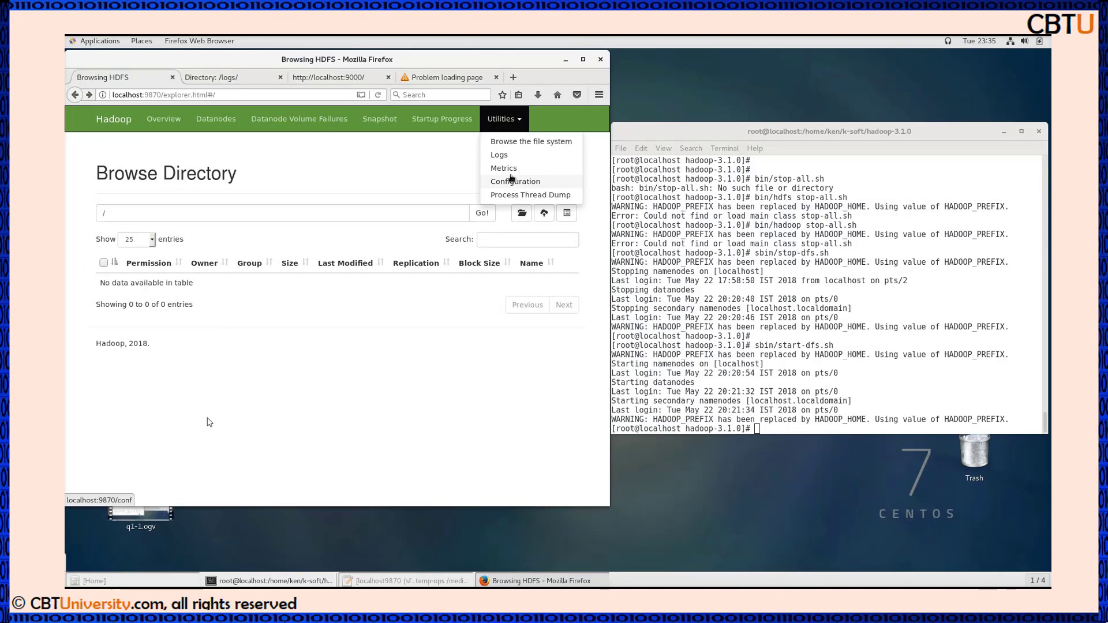
{"action": "left_click", "coordinate": [503, 168]}
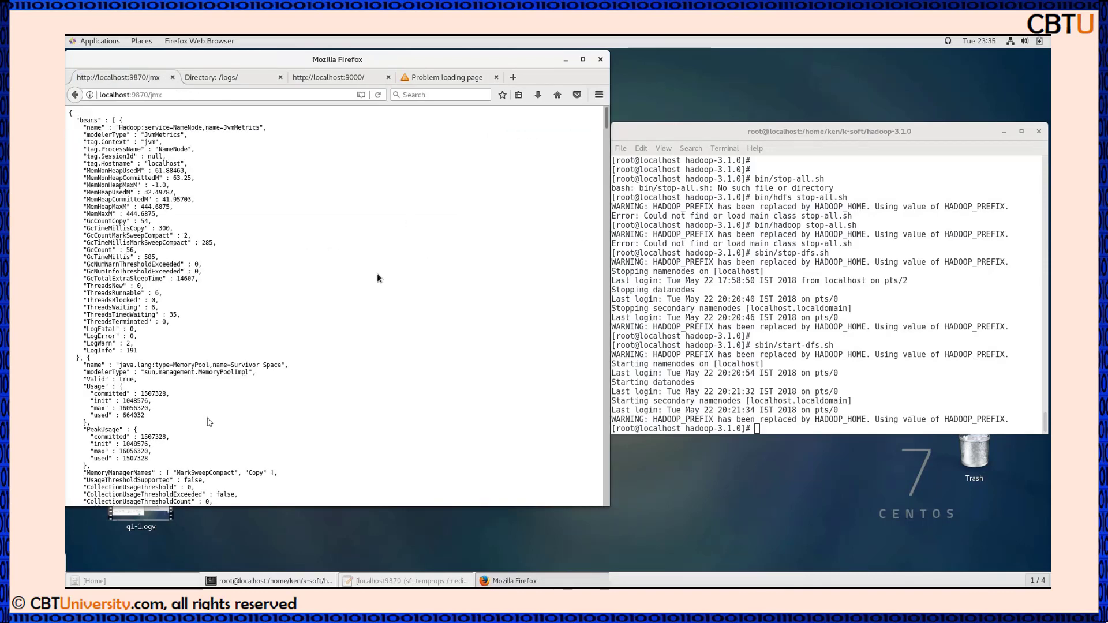
{"action": "mouse_move", "coordinate": [307, 373]}
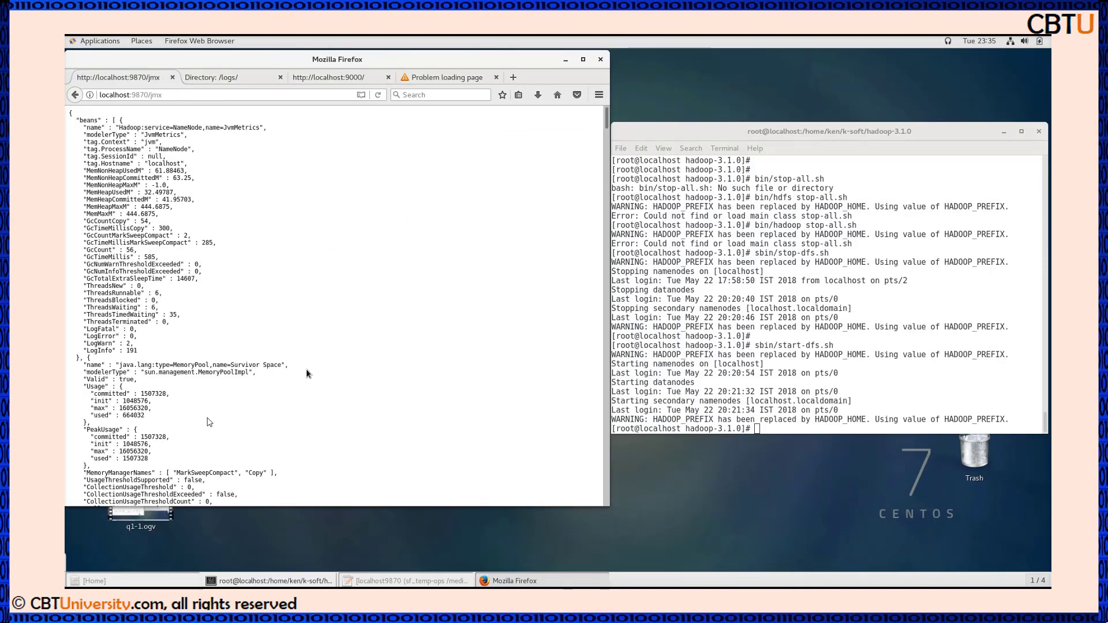
{"action": "scroll", "scroll_direction": "down", "scroll_amount": 3}
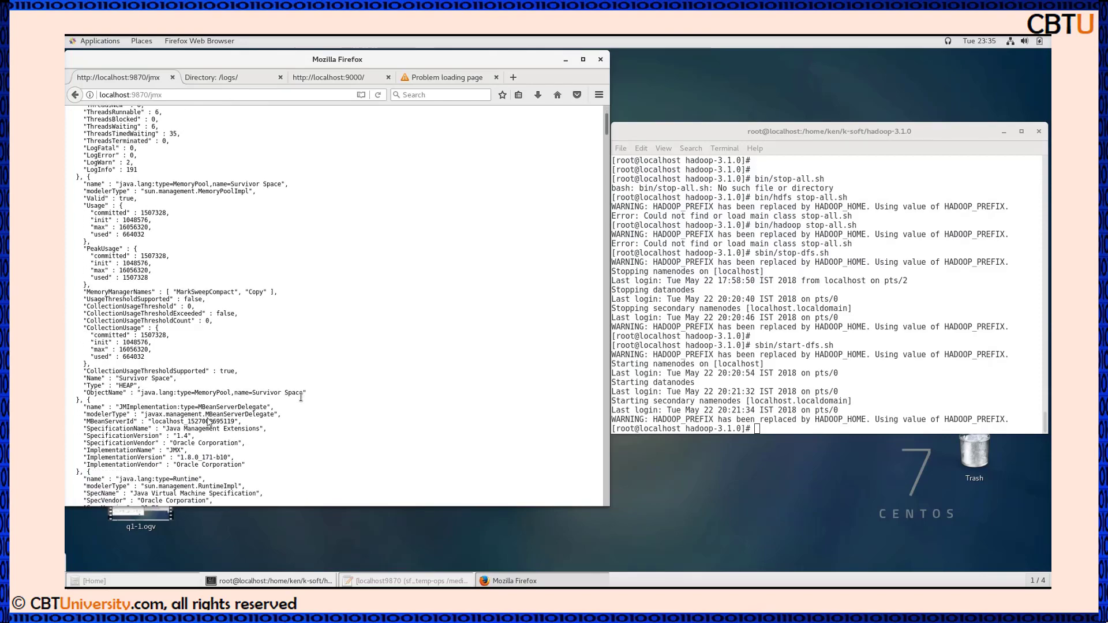
{"action": "scroll", "scroll_direction": "down", "scroll_amount": 3}
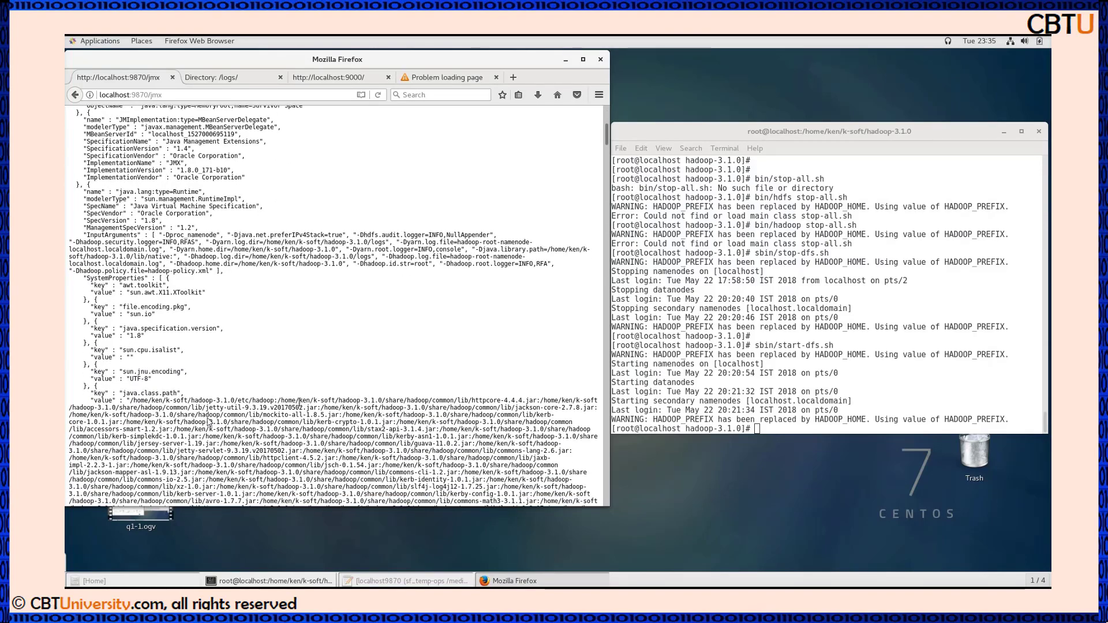
{"action": "scroll", "scroll_direction": "down", "scroll_amount": 3}
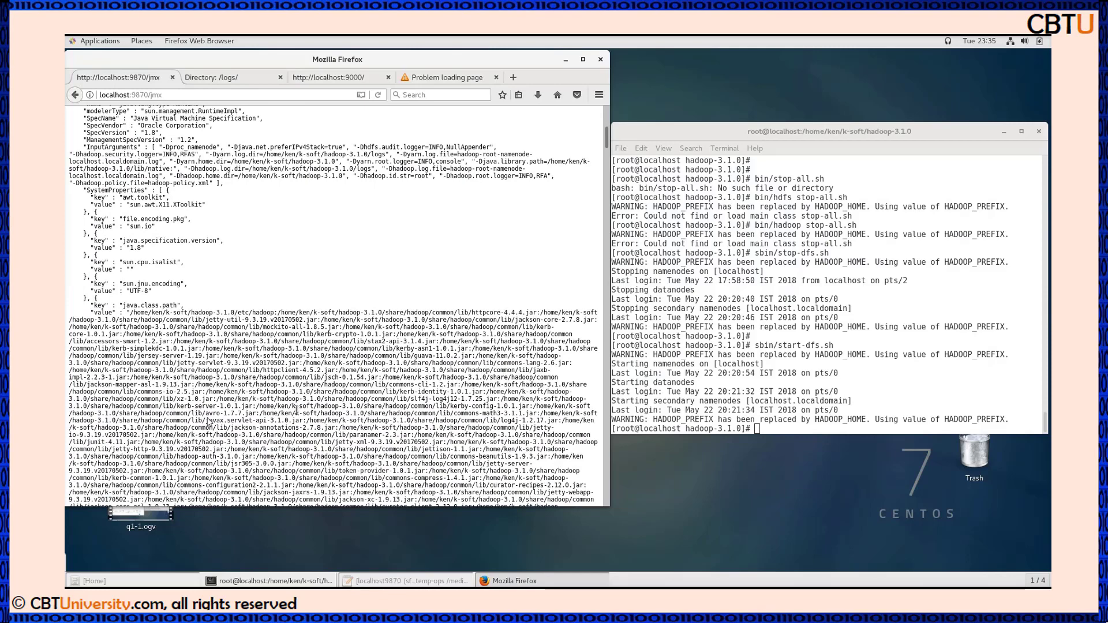
{"action": "scroll", "scroll_direction": "down", "scroll_amount": 3}
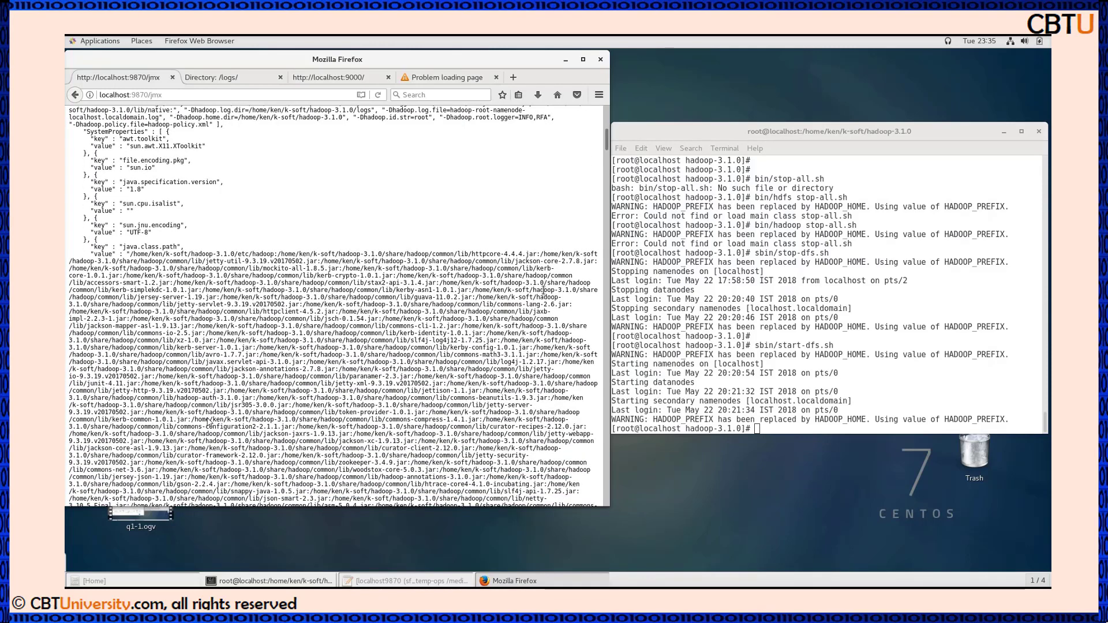
{"action": "scroll", "scroll_direction": "down", "scroll_amount": 3}
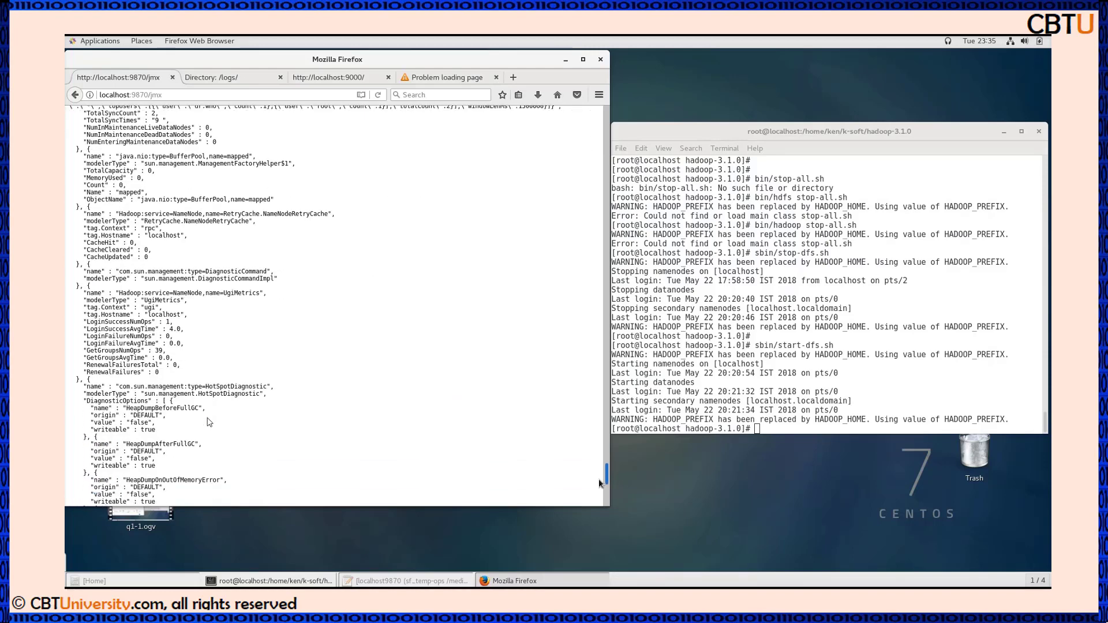
{"action": "scroll", "scroll_direction": "down", "scroll_amount": 3}
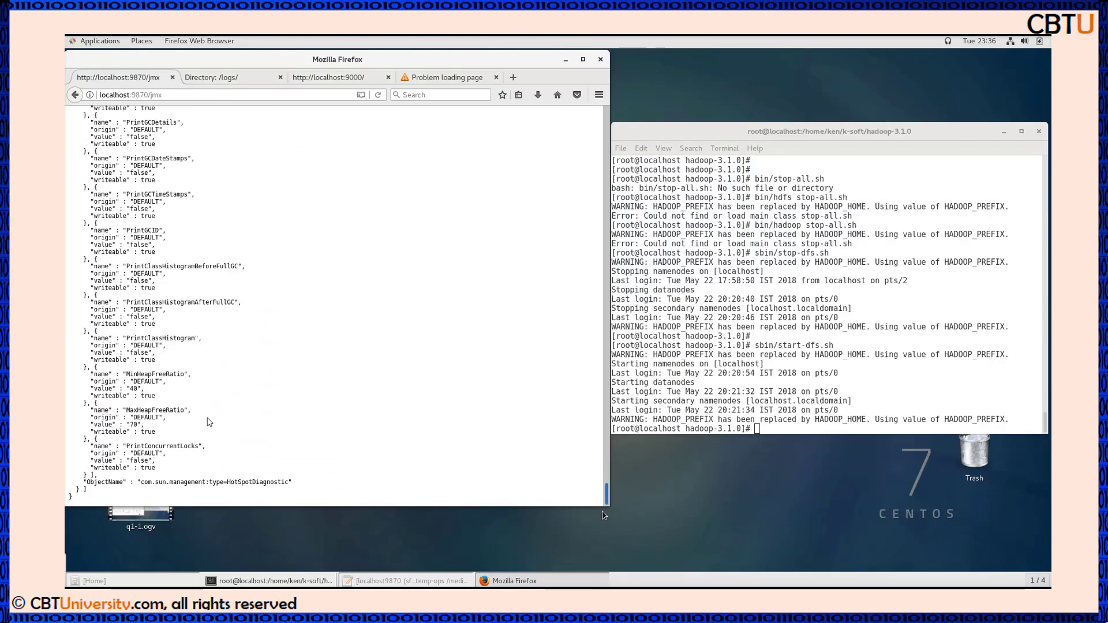
{"action": "scroll", "scroll_direction": "down", "scroll_amount": 3}
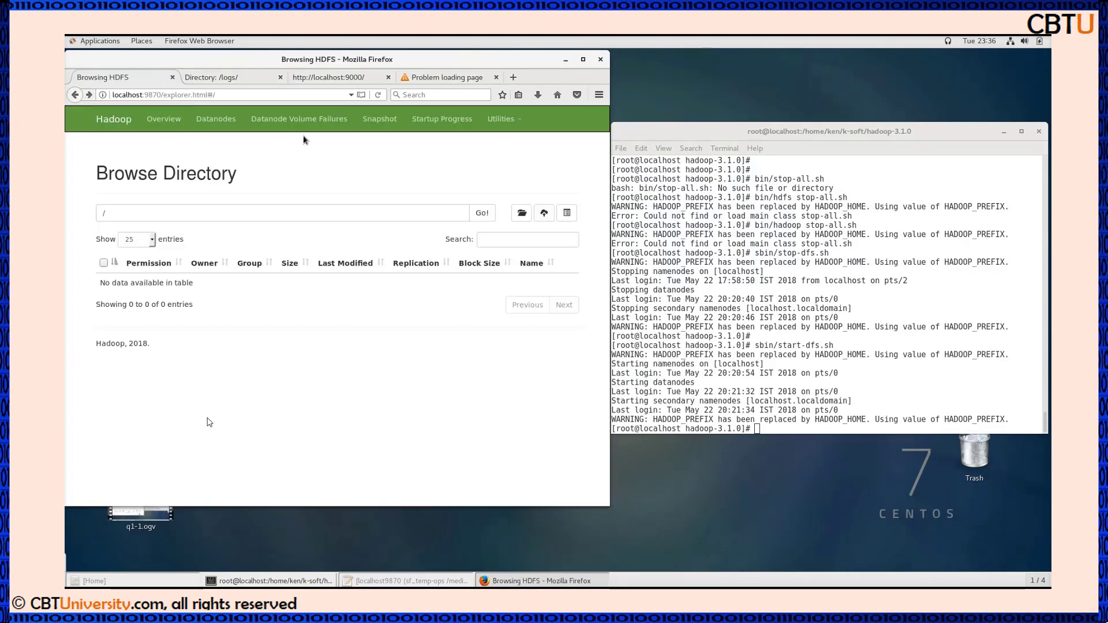
Open the NameNode configuration XML at localhost:9870/conf and start scrolling its properties
{"action": "left_click", "coordinate": [501, 118]}
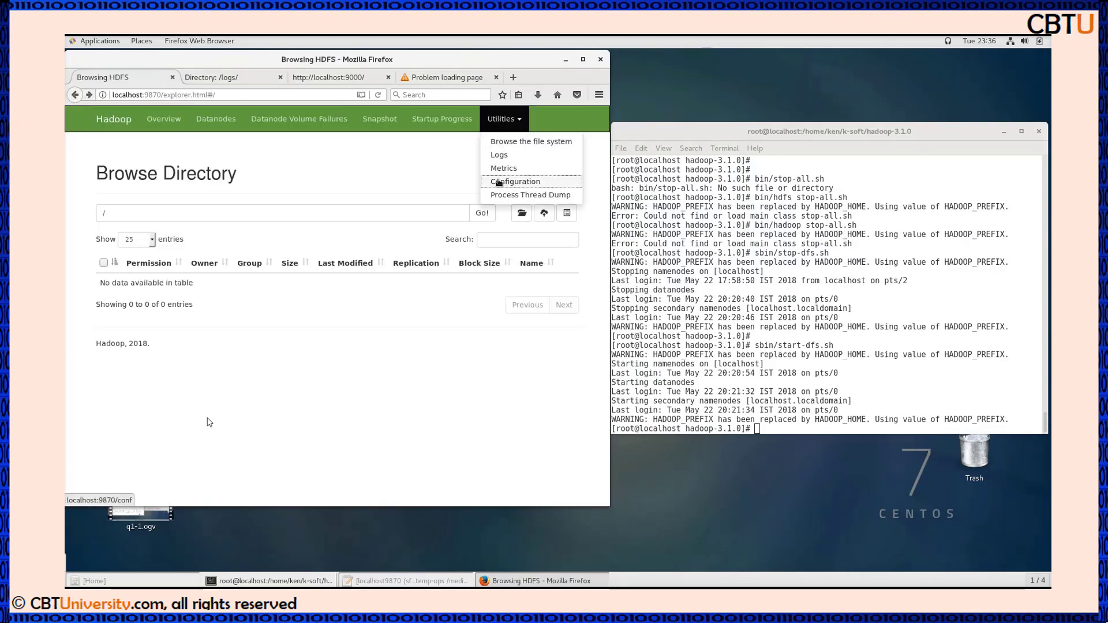
{"action": "left_click", "coordinate": [514, 180]}
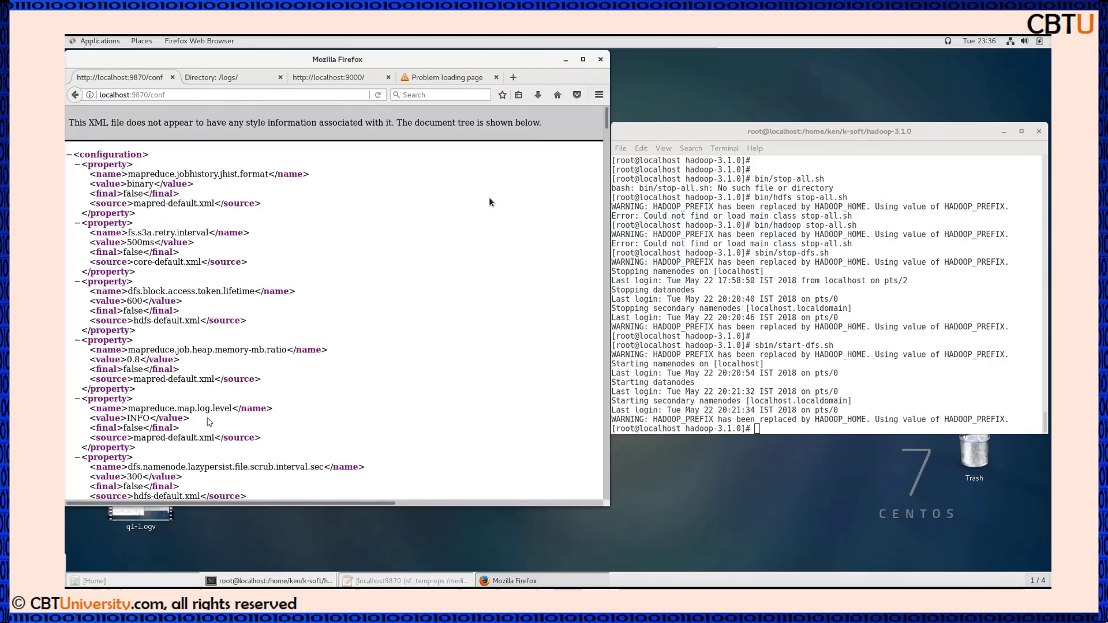
{"action": "mouse_move", "coordinate": [482, 222]}
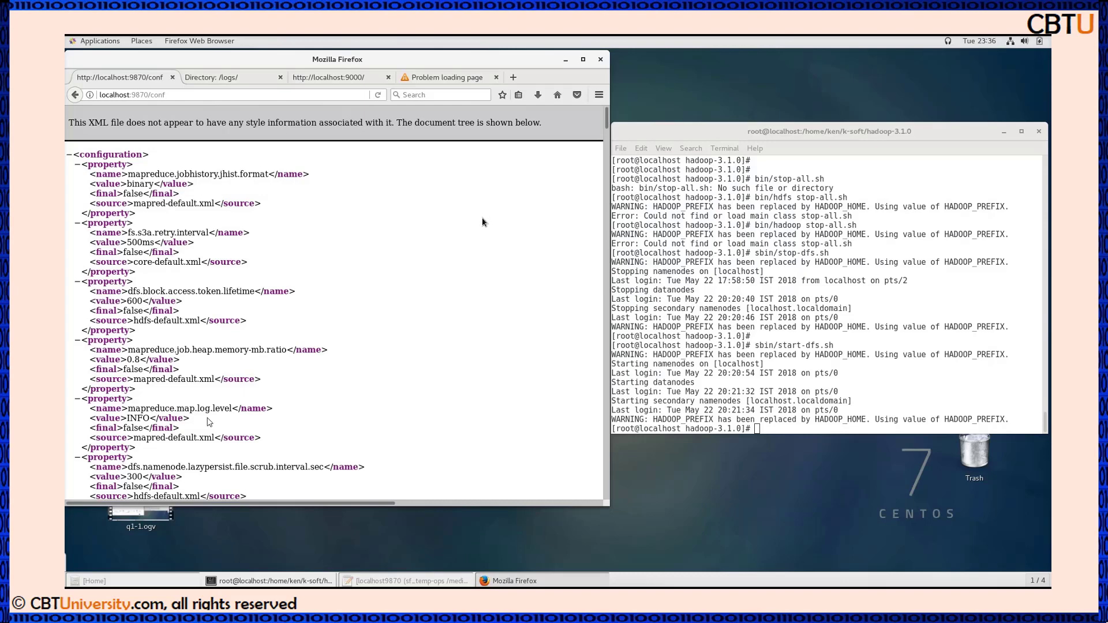
{"action": "scroll", "scroll_direction": "down", "scroll_amount": 3}
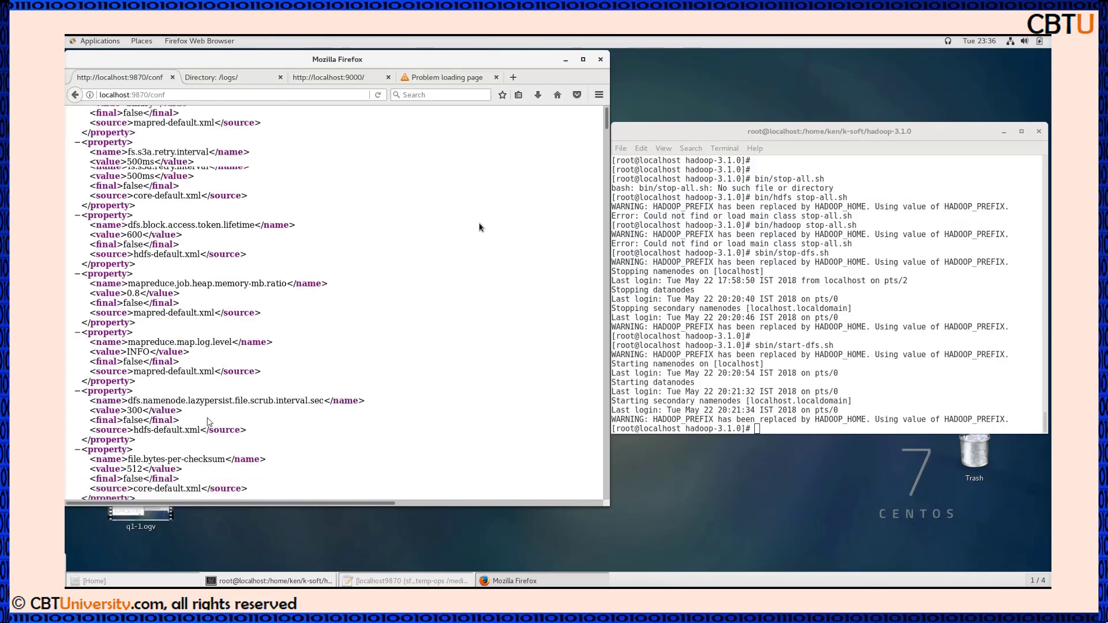
{"action": "scroll", "scroll_direction": "down", "scroll_amount": 3}
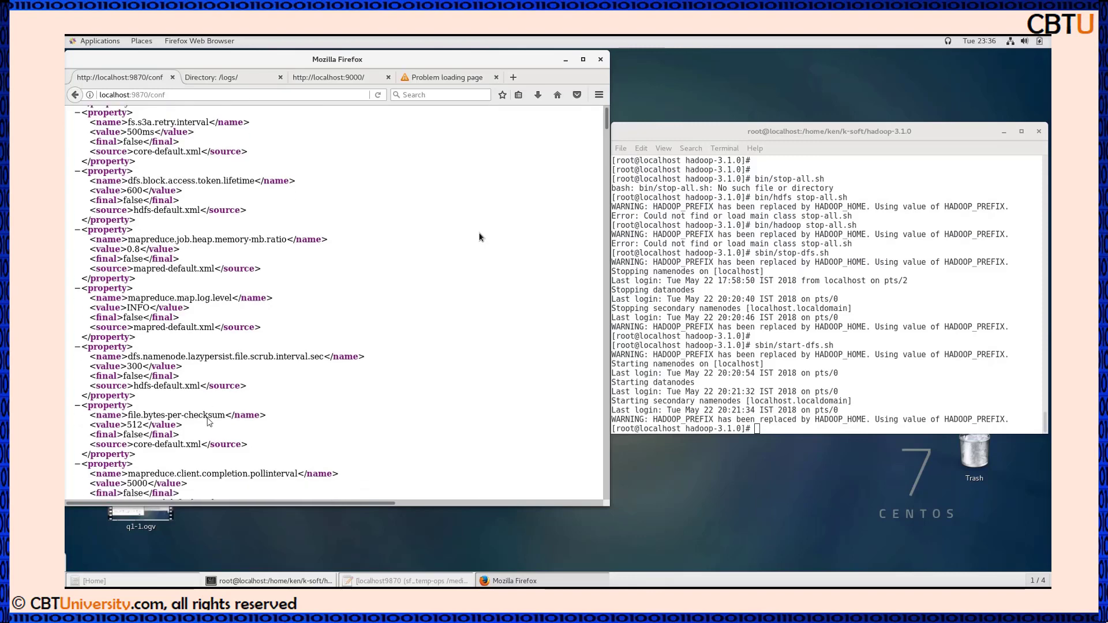
{"action": "scroll", "scroll_direction": "down", "scroll_amount": 3}
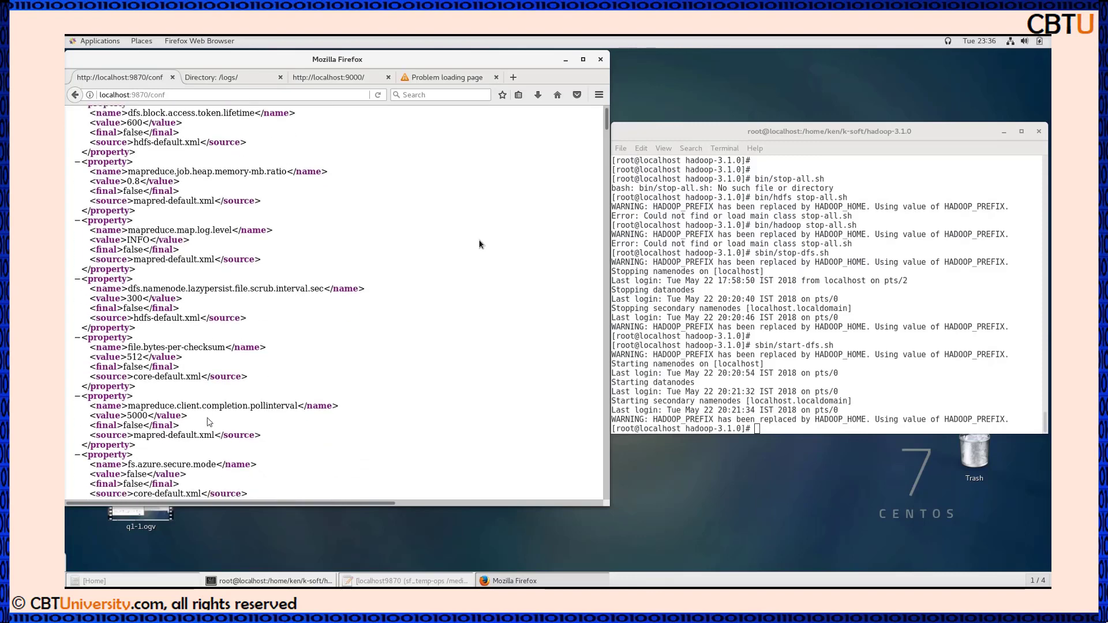
{"action": "scroll", "scroll_direction": "down", "scroll_amount": 3}
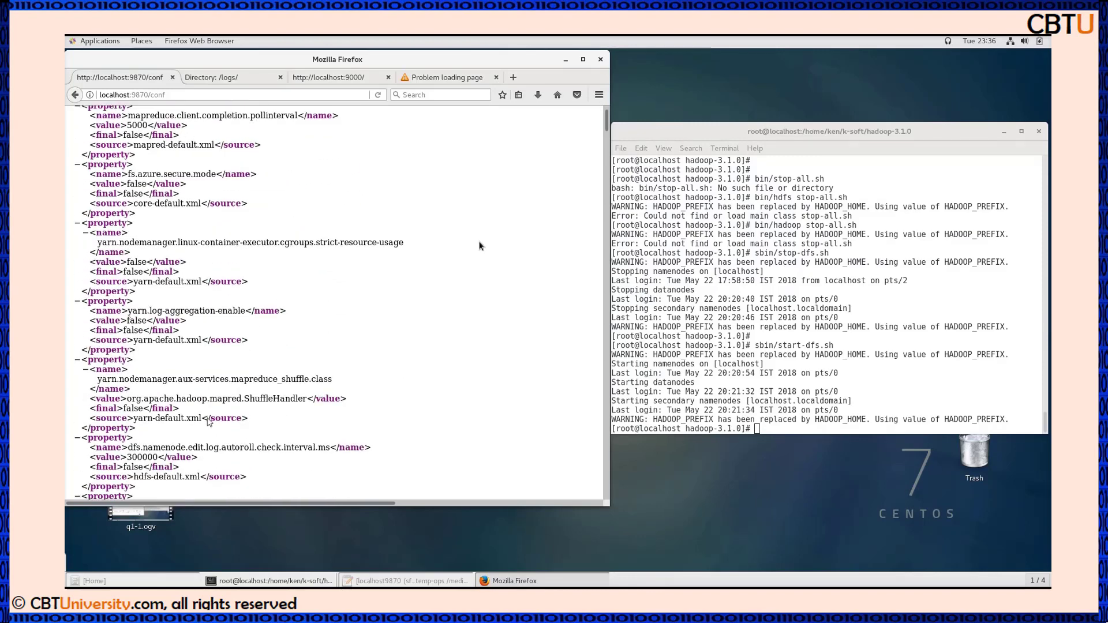
{"action": "scroll", "scroll_direction": "down", "scroll_amount": 3}
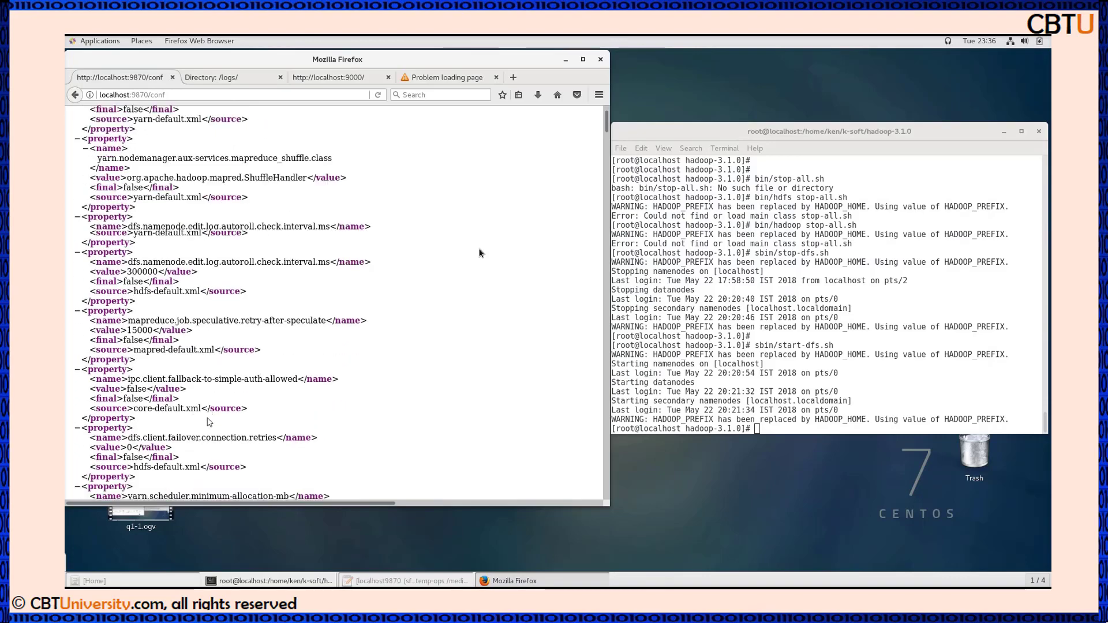
{"action": "scroll", "scroll_direction": "down", "scroll_amount": 3}
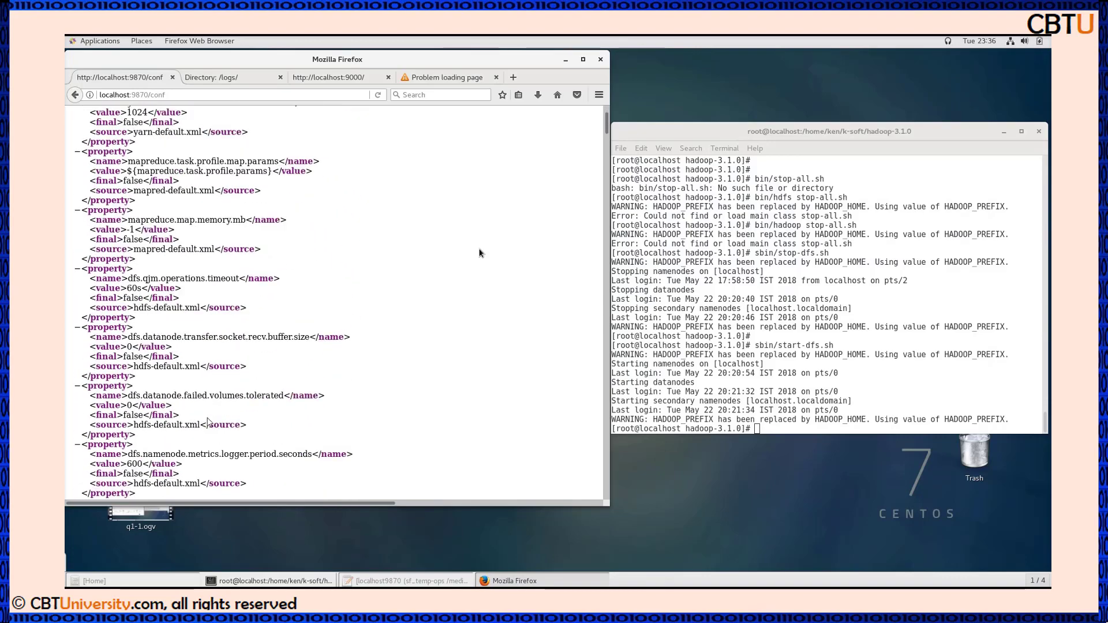
{"action": "scroll", "scroll_direction": "down", "scroll_amount": 3}
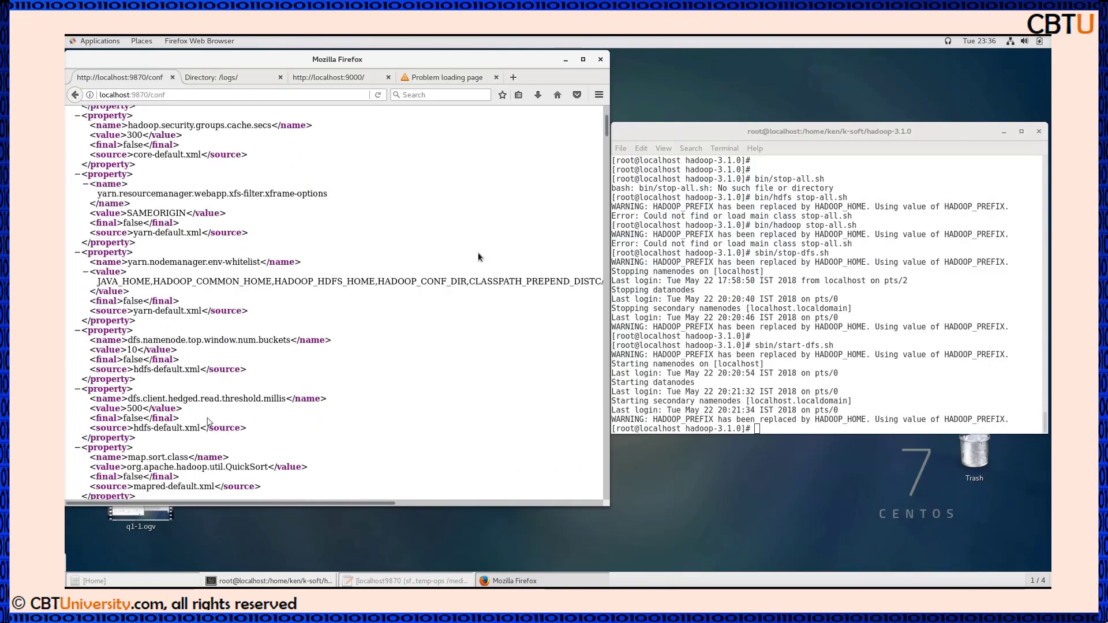
Scroll on through the remaining configuration property entries
{"action": "scroll", "scroll_direction": "down", "scroll_amount": 3}
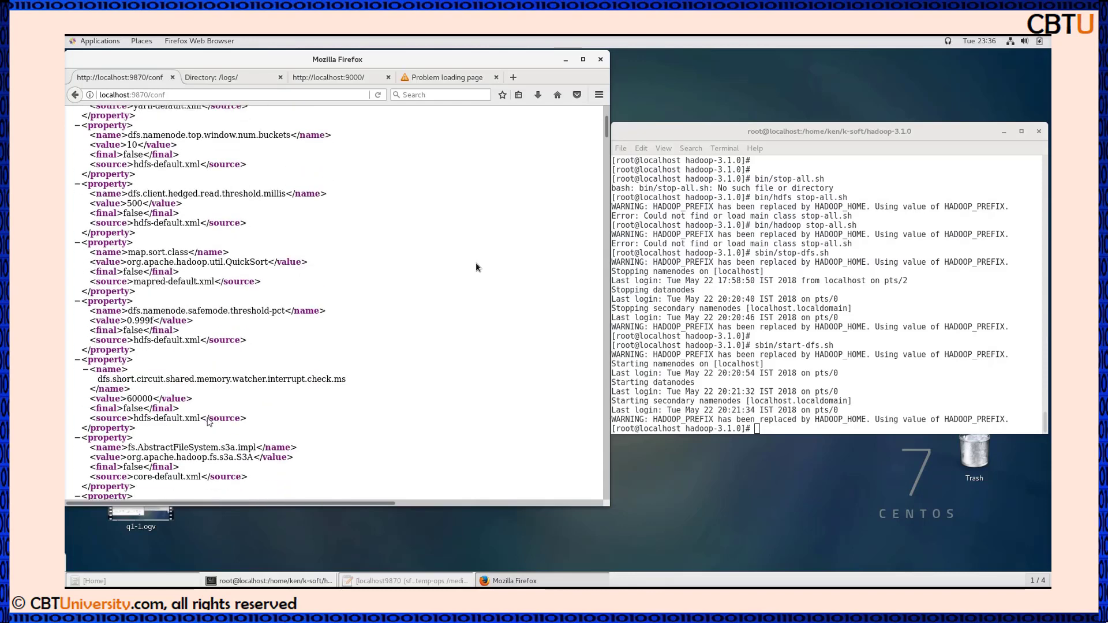
{"action": "scroll", "scroll_direction": "down", "scroll_amount": 3}
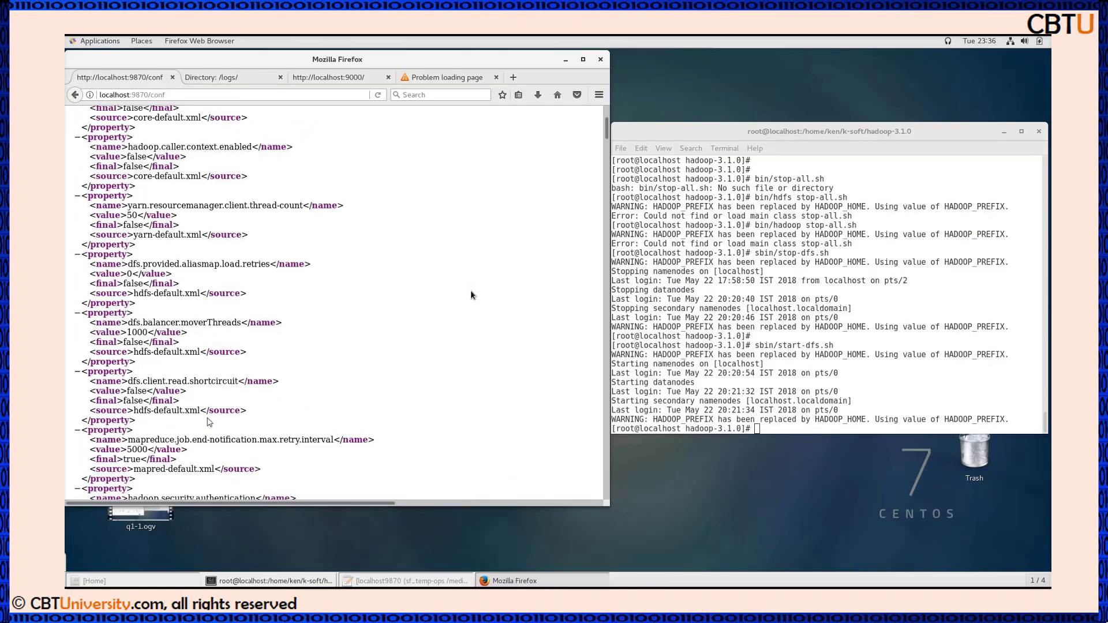
{"action": "scroll", "scroll_direction": "down", "scroll_amount": 3}
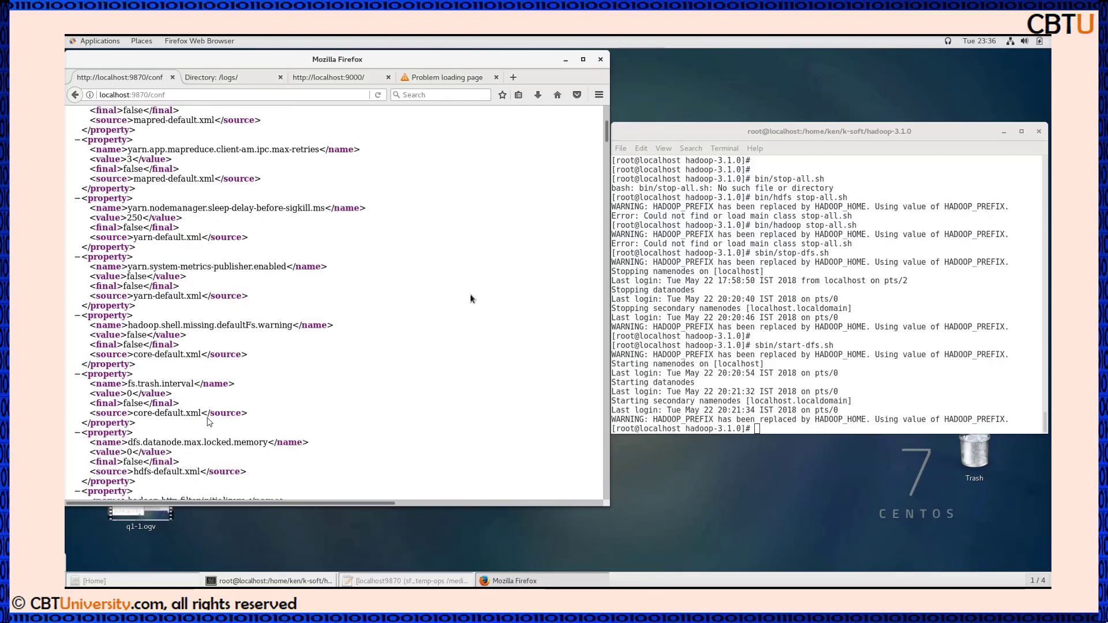
{"action": "scroll", "scroll_direction": "down", "scroll_amount": 3}
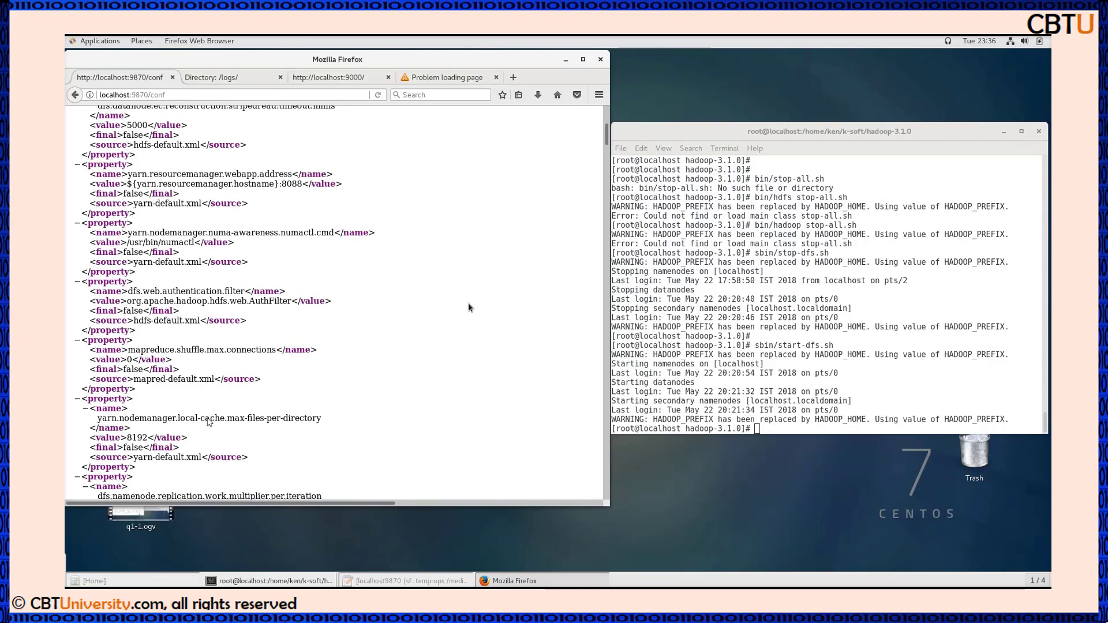
{"action": "scroll", "scroll_direction": "down", "scroll_amount": 3}
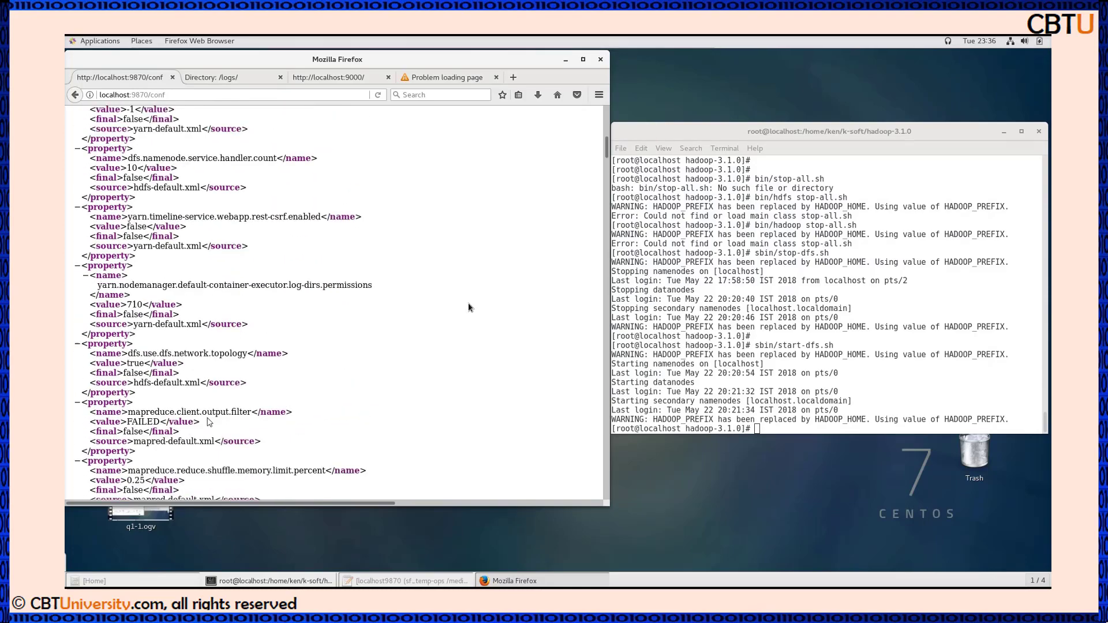
{"action": "scroll", "scroll_direction": "down", "scroll_amount": 3}
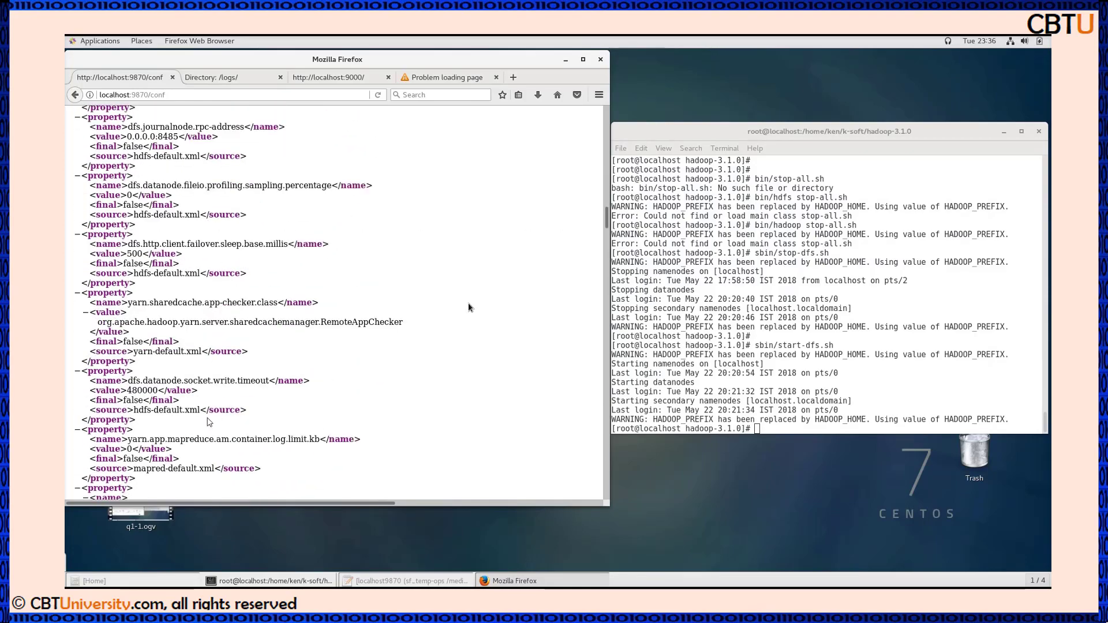
{"action": "scroll", "scroll_direction": "down", "scroll_amount": 3}
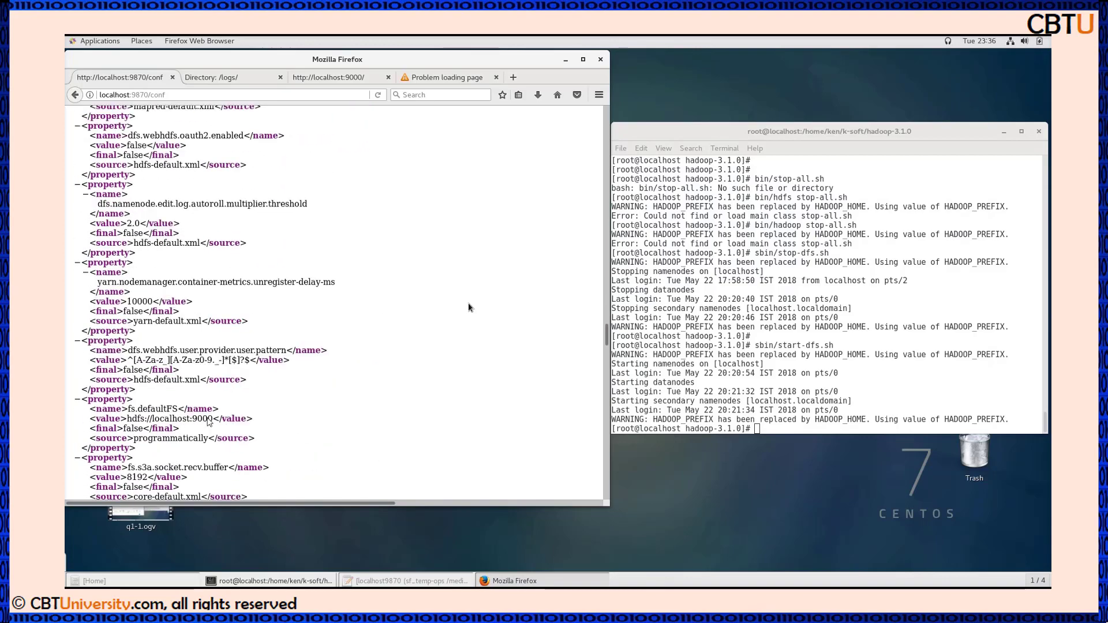
{"action": "scroll", "scroll_direction": "down", "scroll_amount": 3}
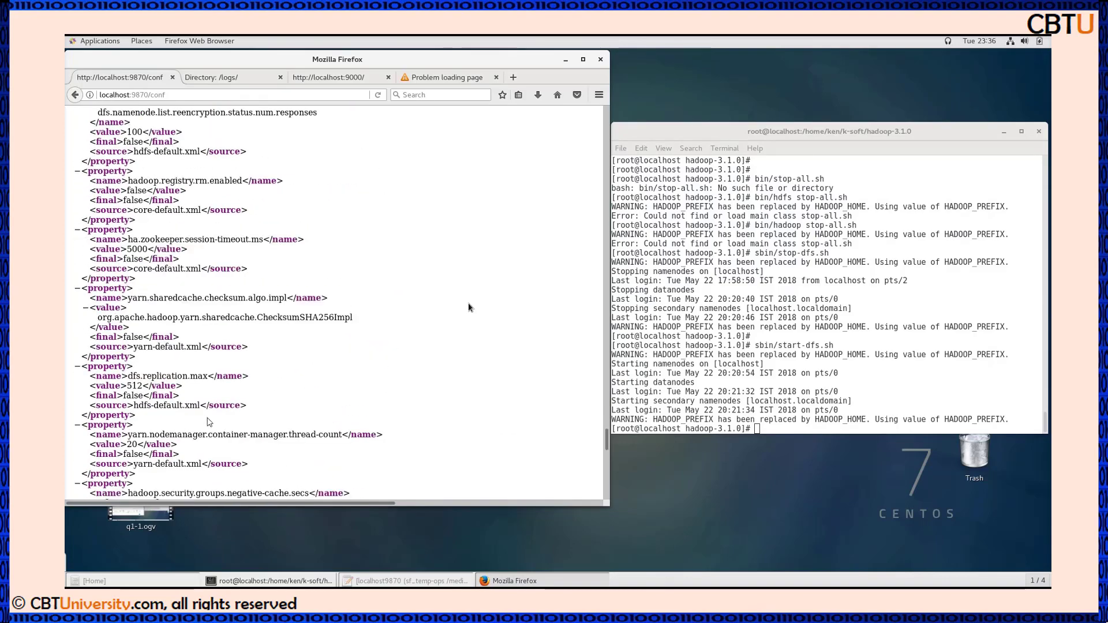
{"action": "scroll", "scroll_direction": "down", "scroll_amount": 3}
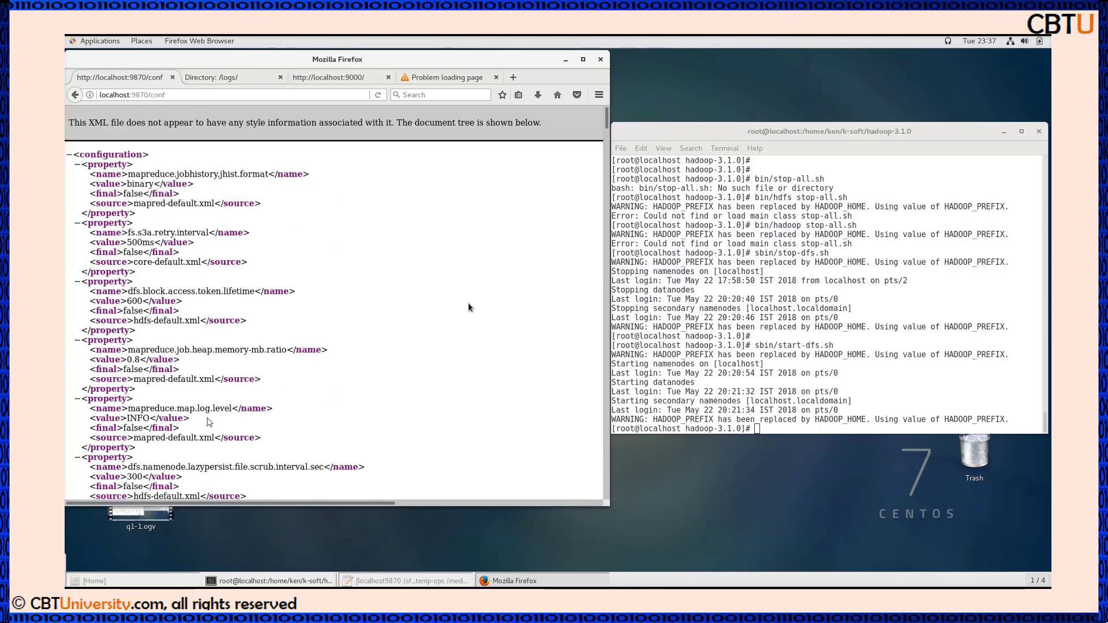
{"action": "mouse_move", "coordinate": [241, 135]}
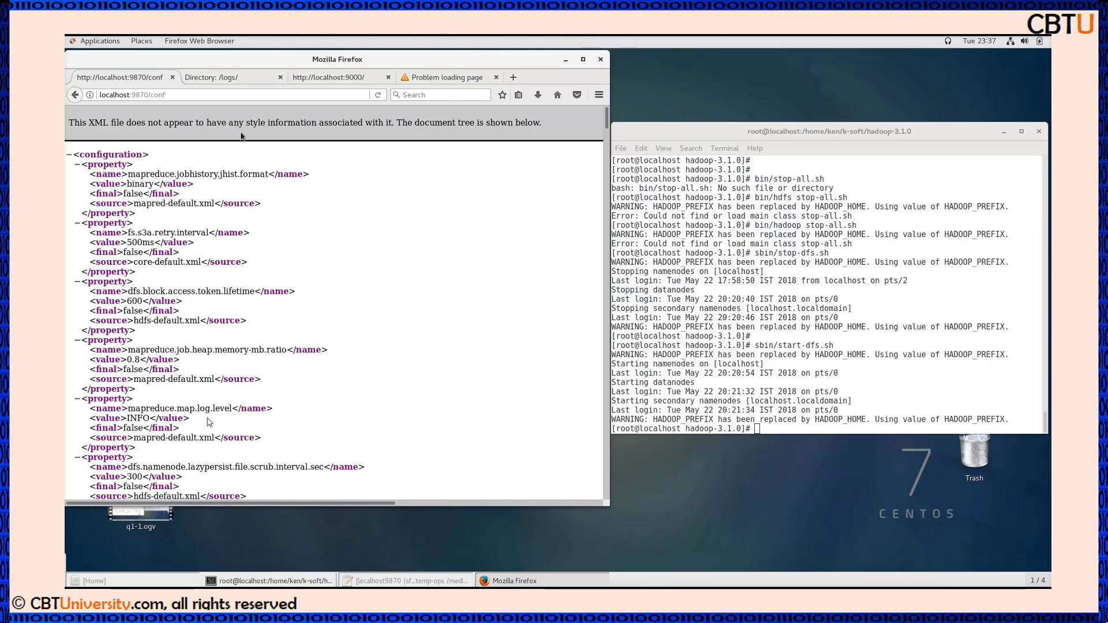
{"action": "mouse_move", "coordinate": [65, 115]}
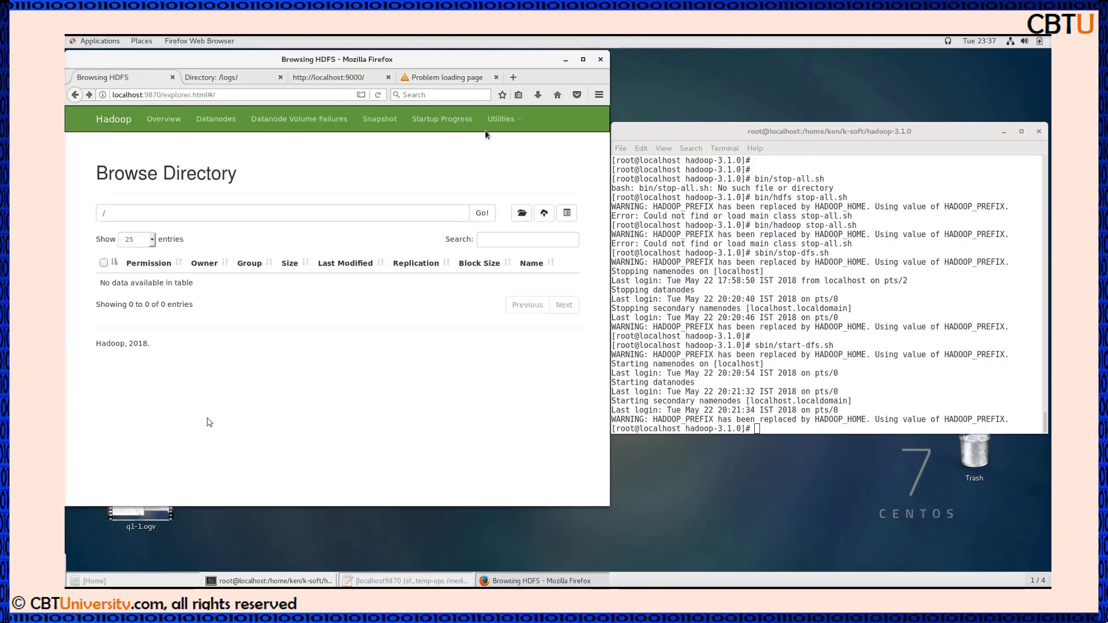
Open Utilities > Process Thread Dump and scroll the 47 threads down to Thread 1 (main)
{"action": "left_click", "coordinate": [501, 118]}
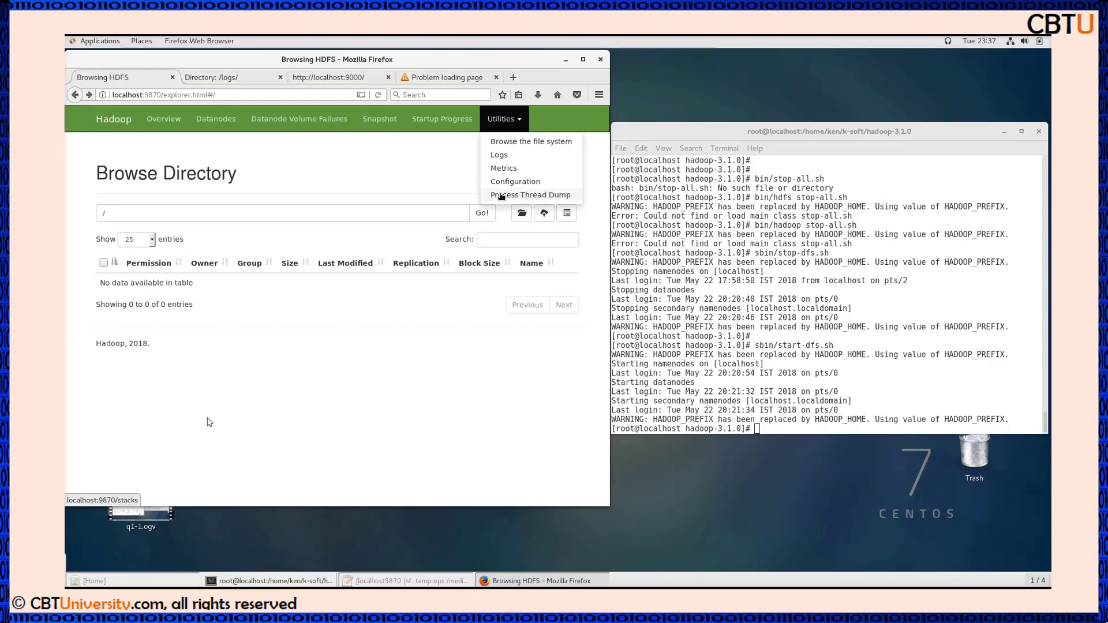
{"action": "left_click", "coordinate": [530, 195]}
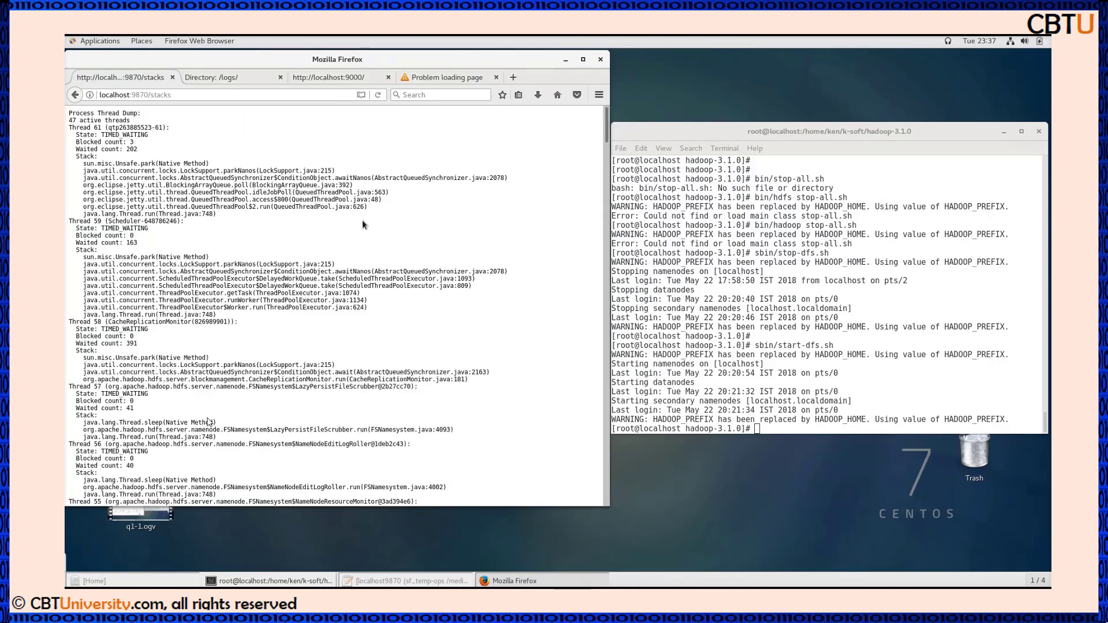
{"action": "mouse_move", "coordinate": [341, 259]}
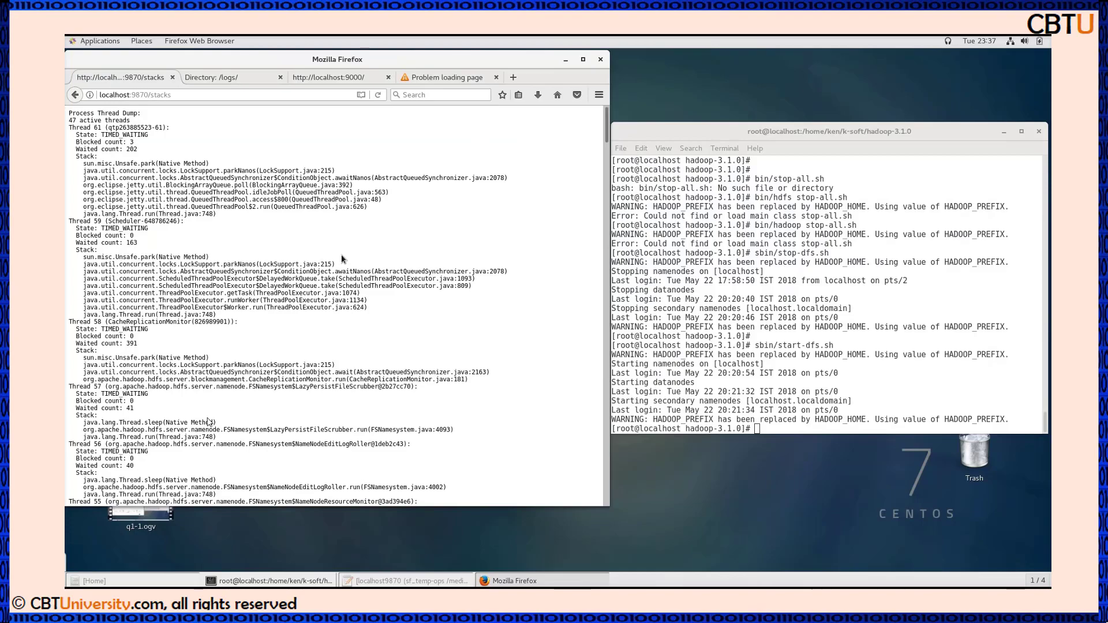
{"action": "scroll", "scroll_direction": "down", "scroll_amount": 3}
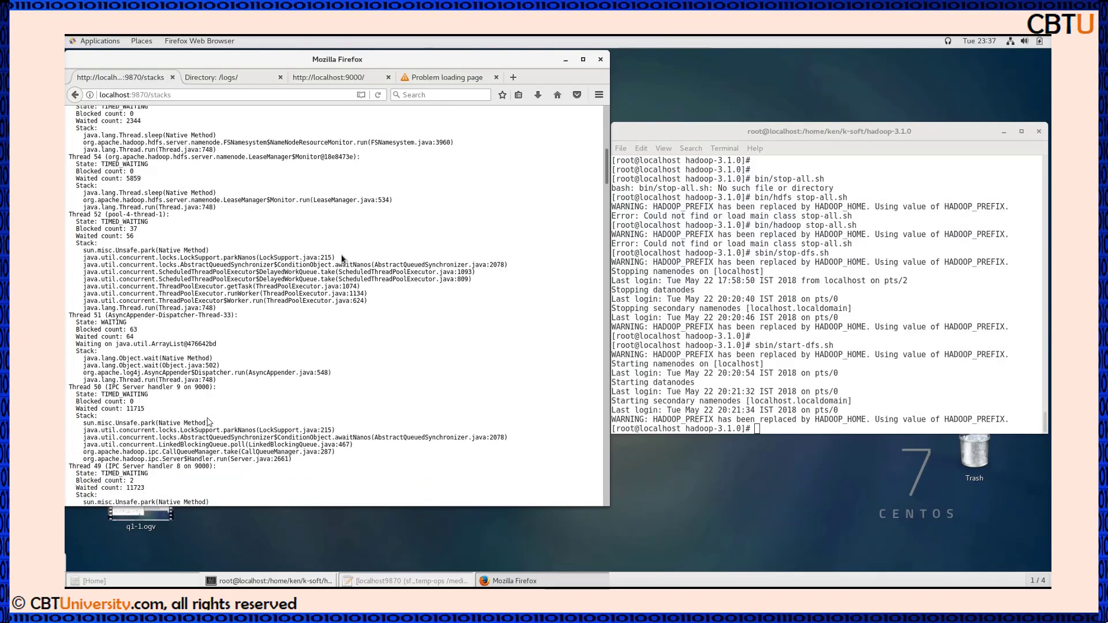
{"action": "scroll", "scroll_direction": "down", "scroll_amount": 3}
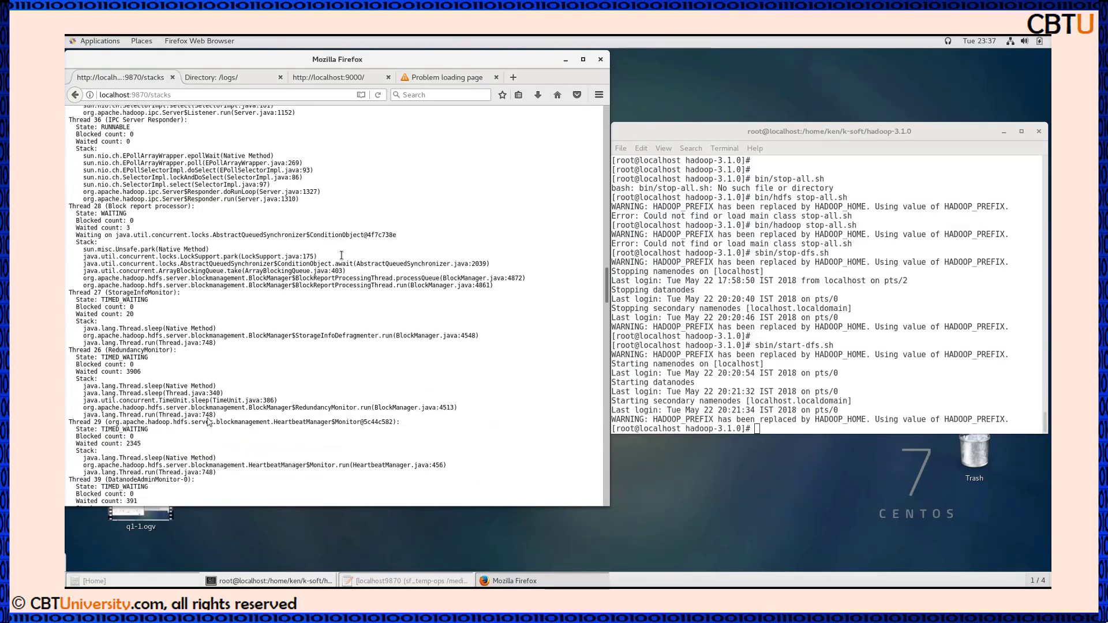
{"action": "scroll", "scroll_direction": "down", "scroll_amount": 3}
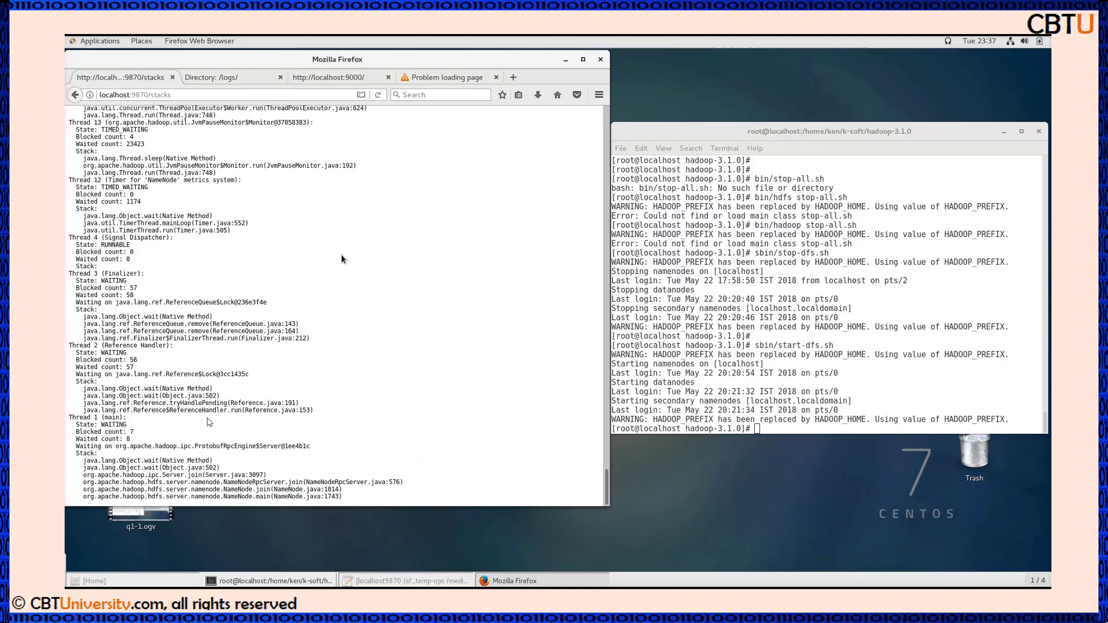
{"action": "mouse_move", "coordinate": [208, 421]}
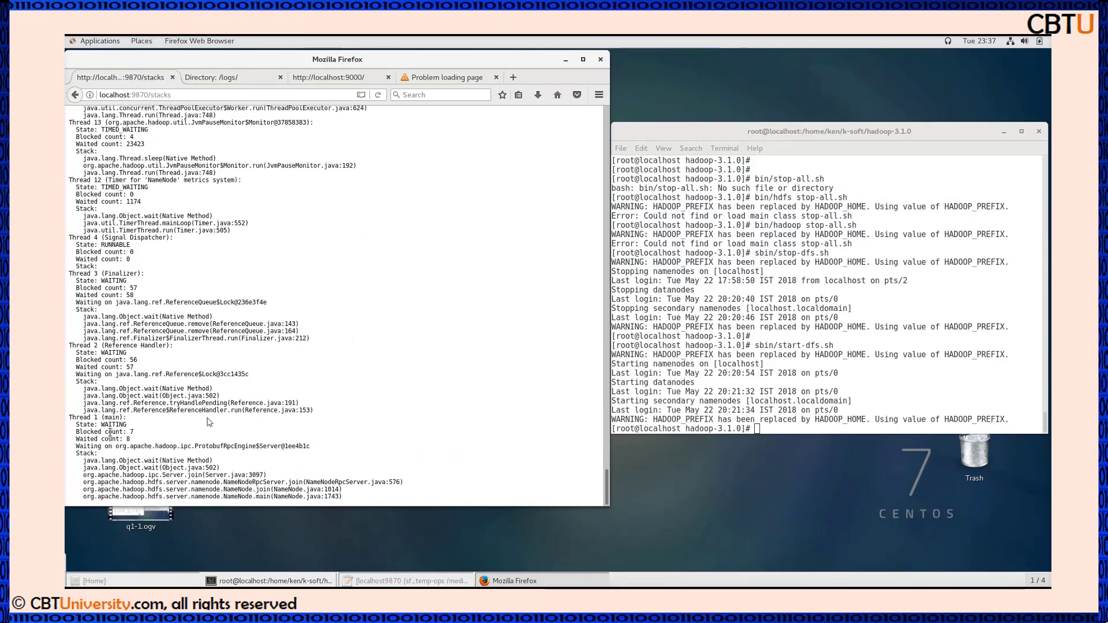